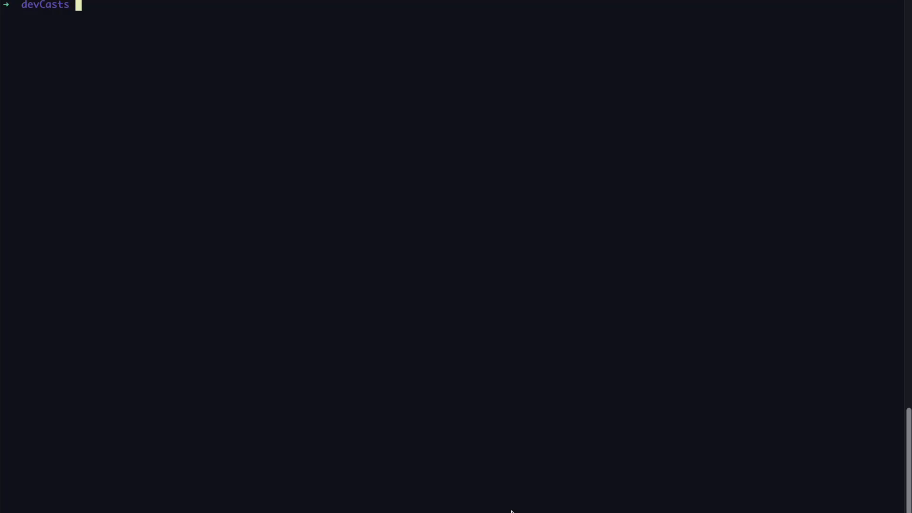
Step: Make the servertext folder, create venv inside it with python -m venv, and activate it
type("mkdir")
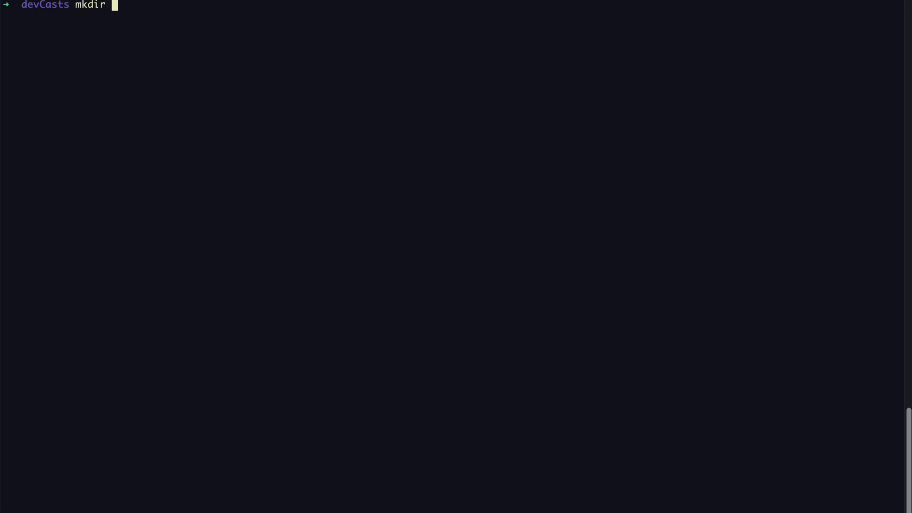
type("servertext")
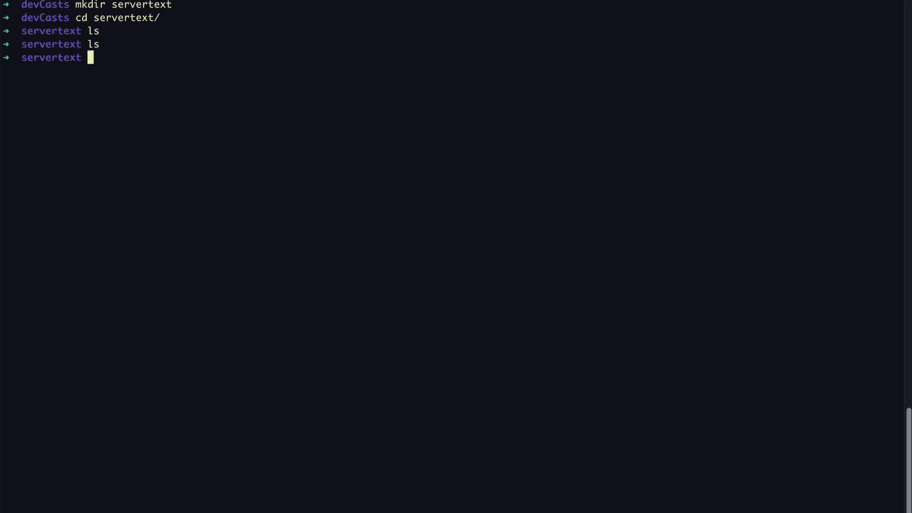
type("p")
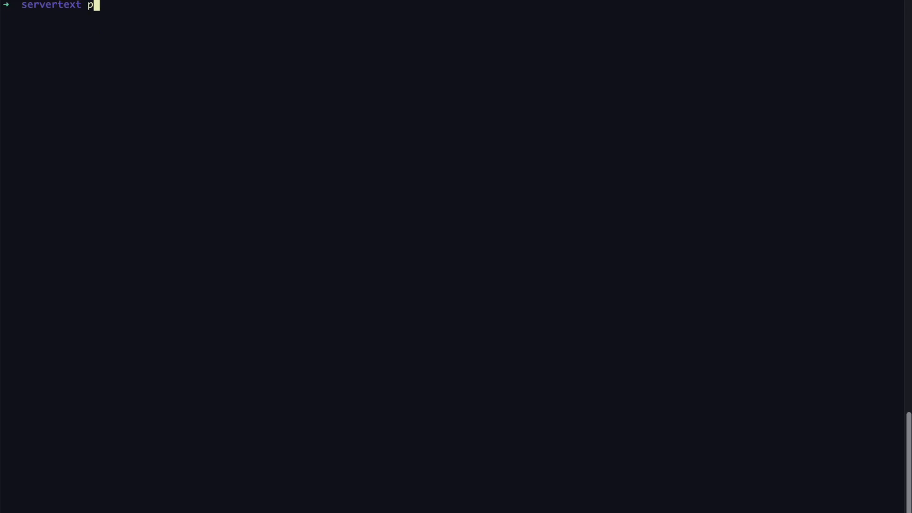
type("ython")
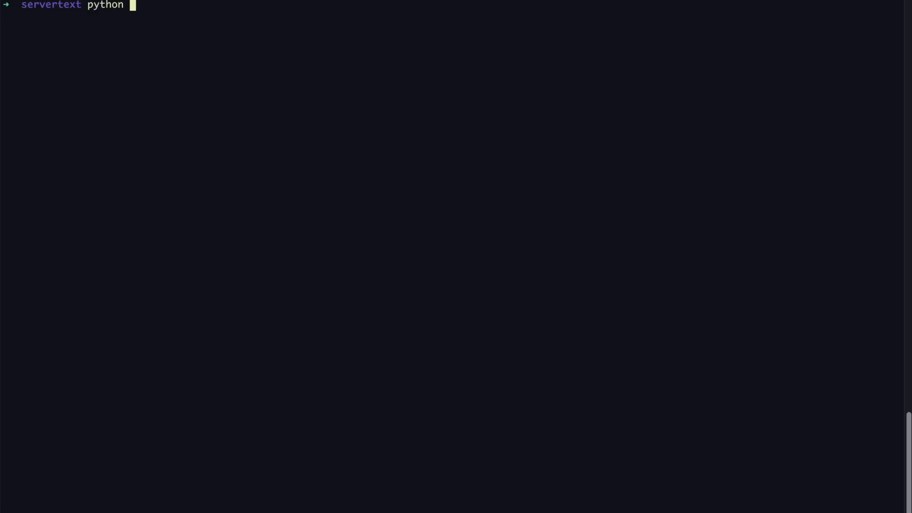
type("-m")
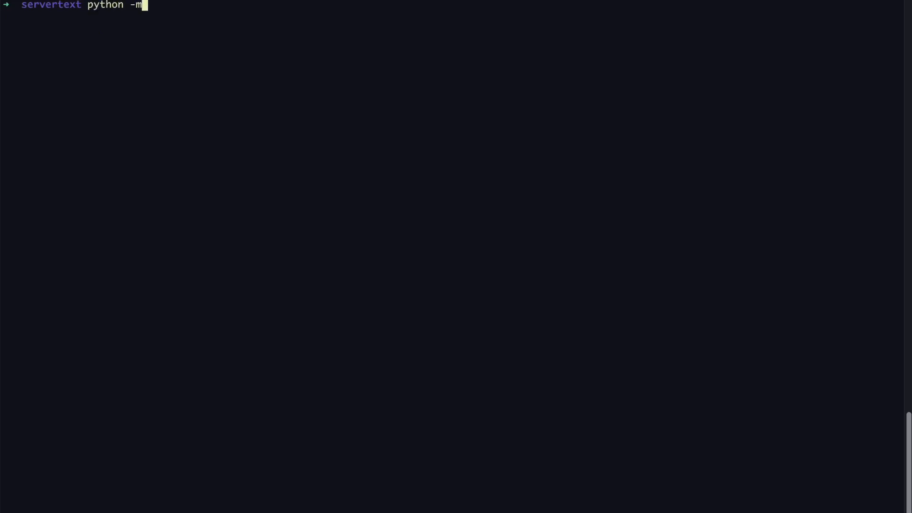
type("venv venv")
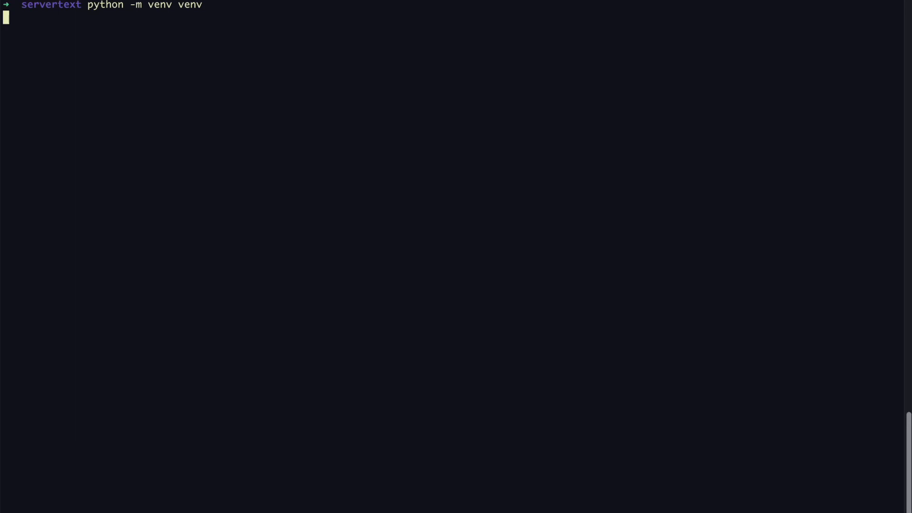
type("source venv/bin/activate")
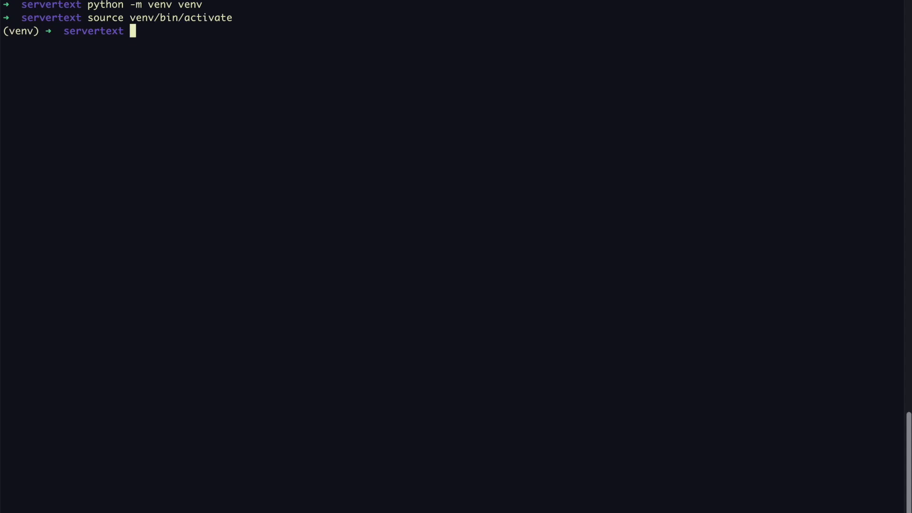
Step: Install flask and ansi2html into the virtual environment with pip
type("pip i")
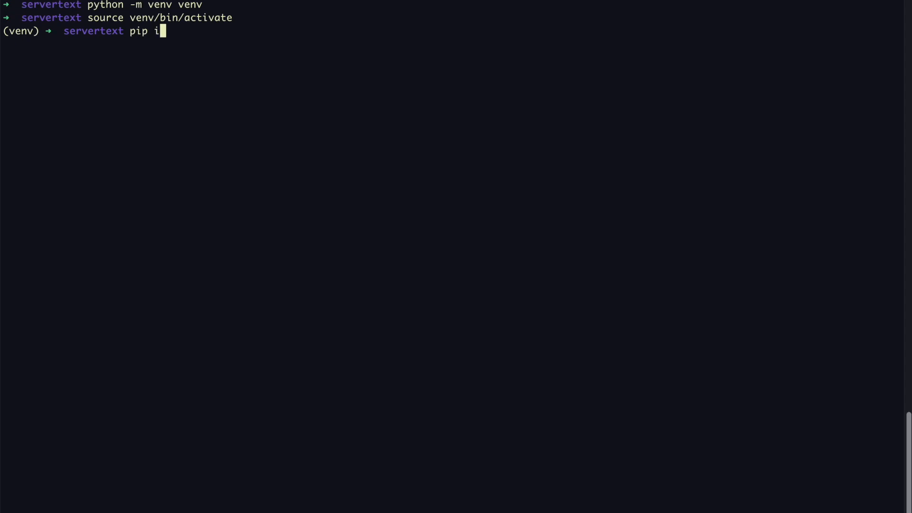
type("nstall")
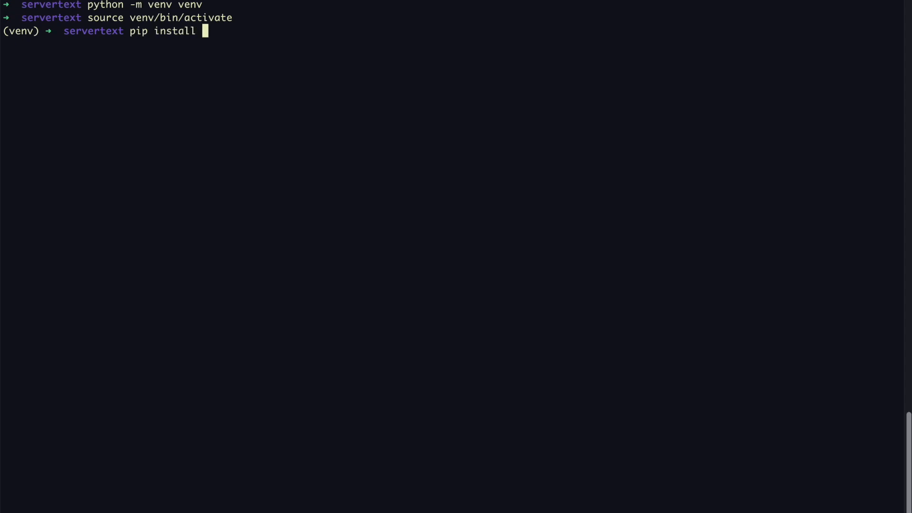
type("flask")
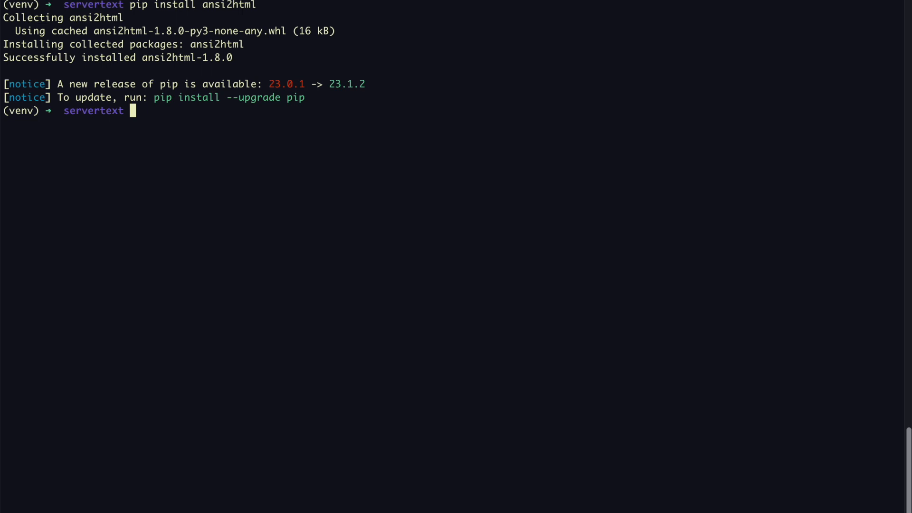
type("pip install ansi2html")
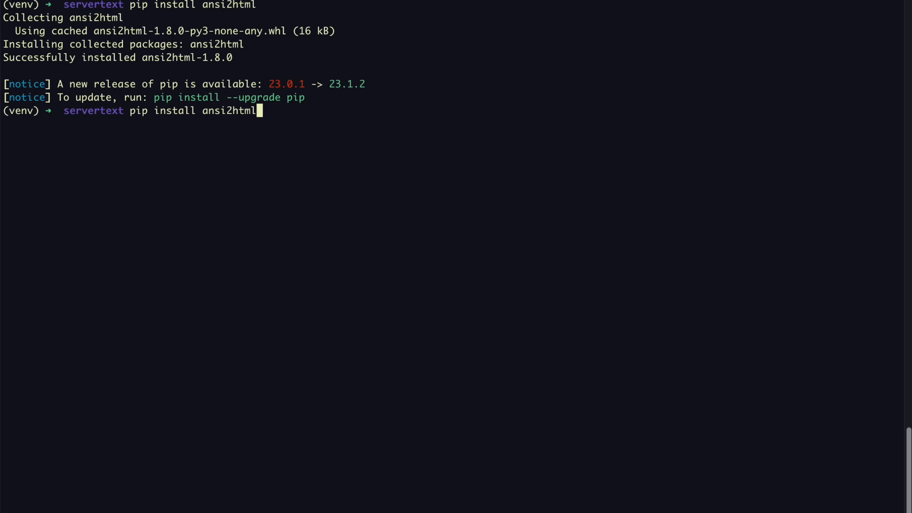
key("ctrl+u")
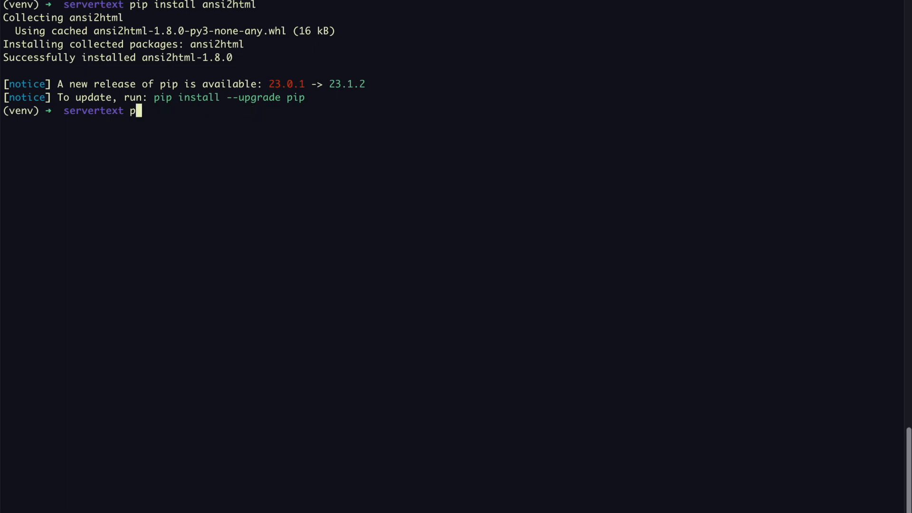
key("Backspace")
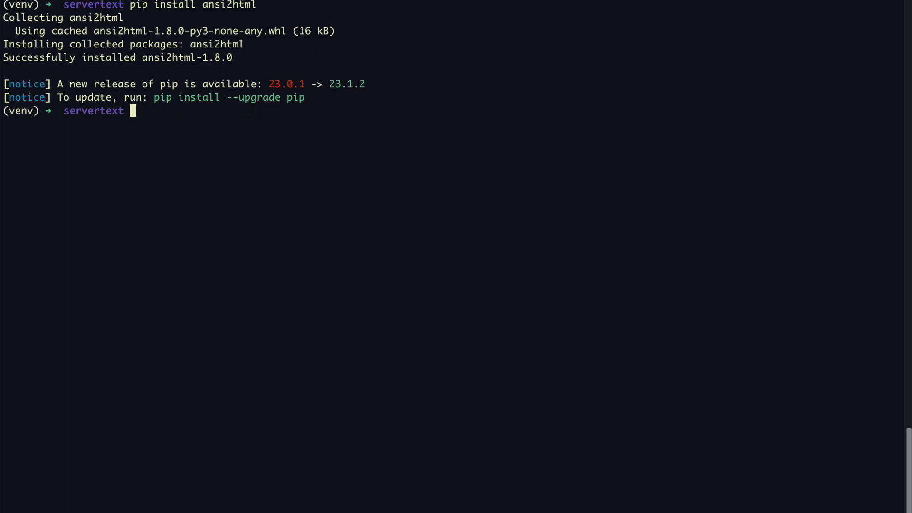
Step: Create an empty index.py and open the folder in VS Code with code
type("touch index.py")
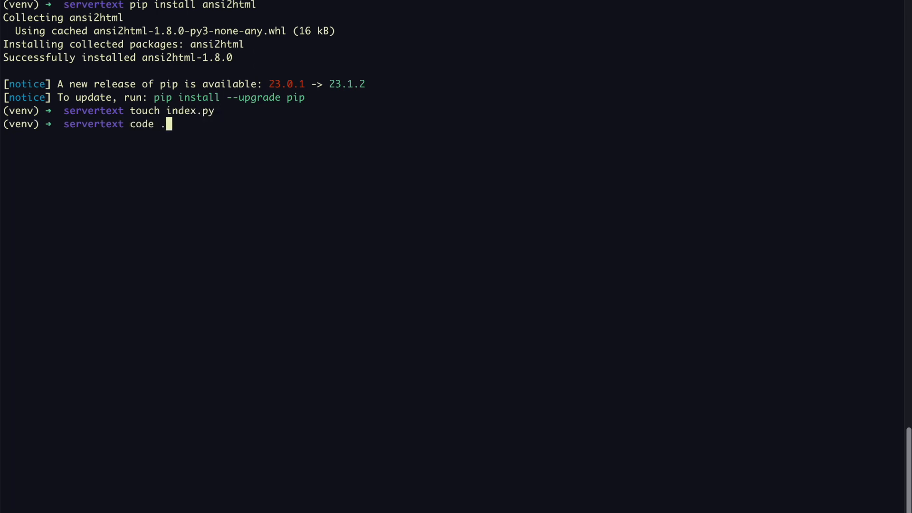
key("Enter")
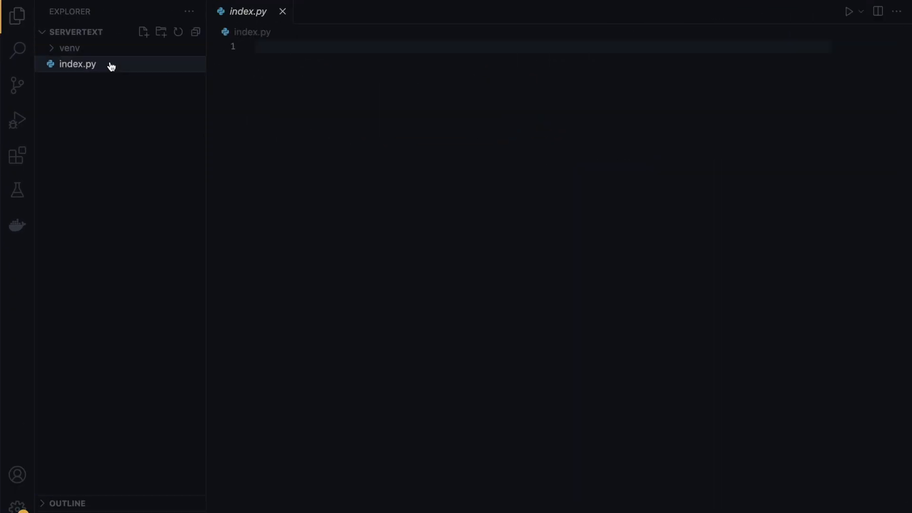
Step: Write the import lines for imaplib, email, subprocess and time in index.py
left_click(285, 48)
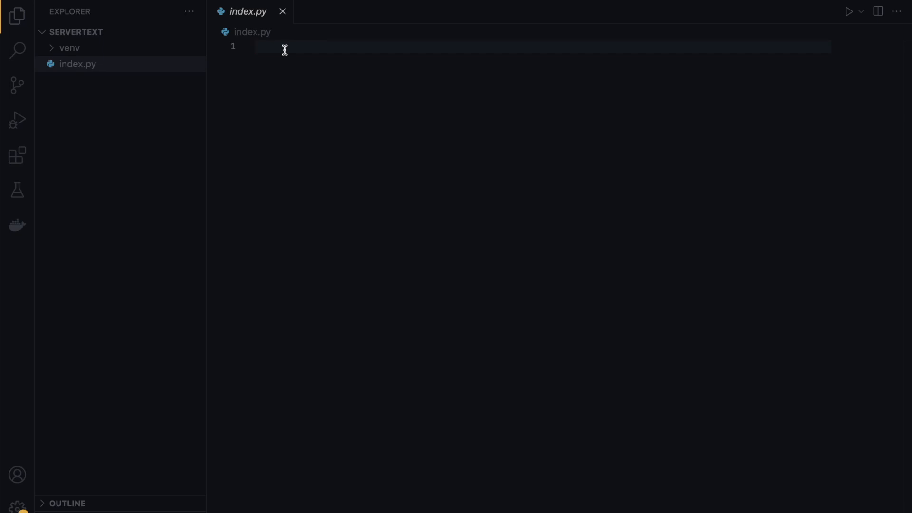
type("import")
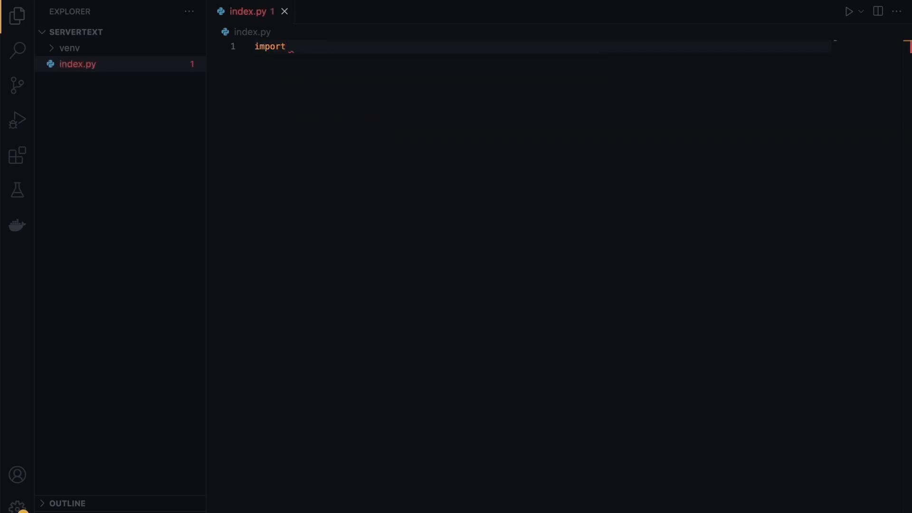
type("imaplib")
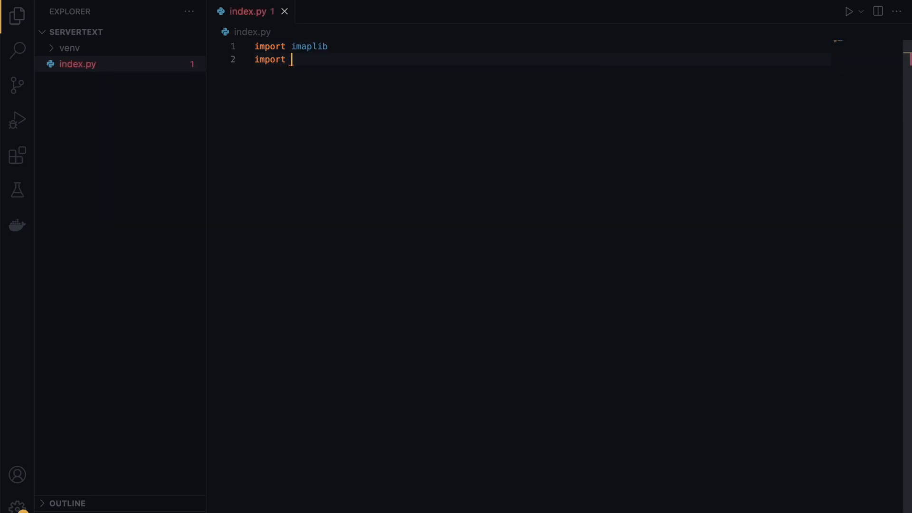
type("email")
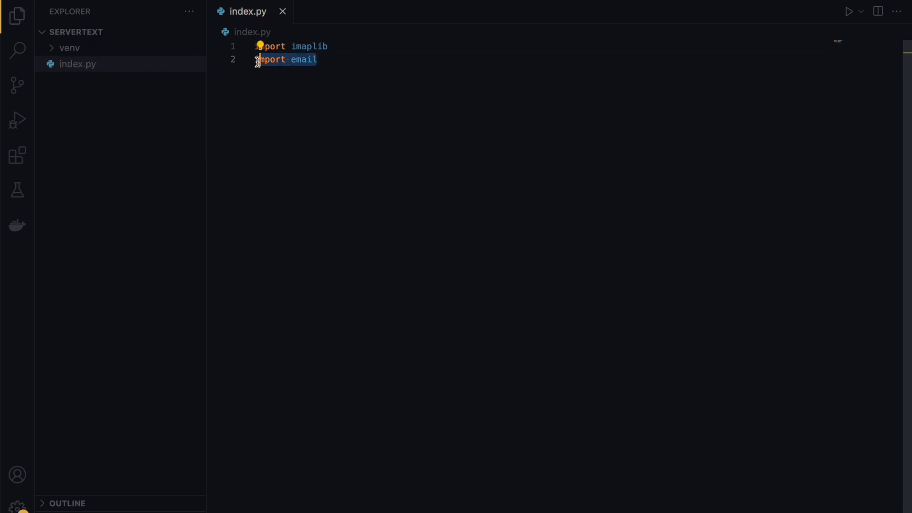
type(",")
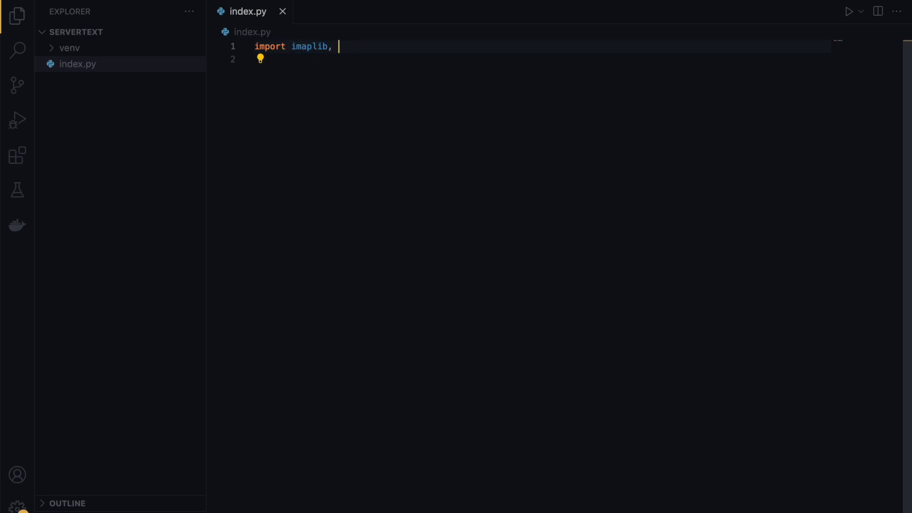
type("email,")
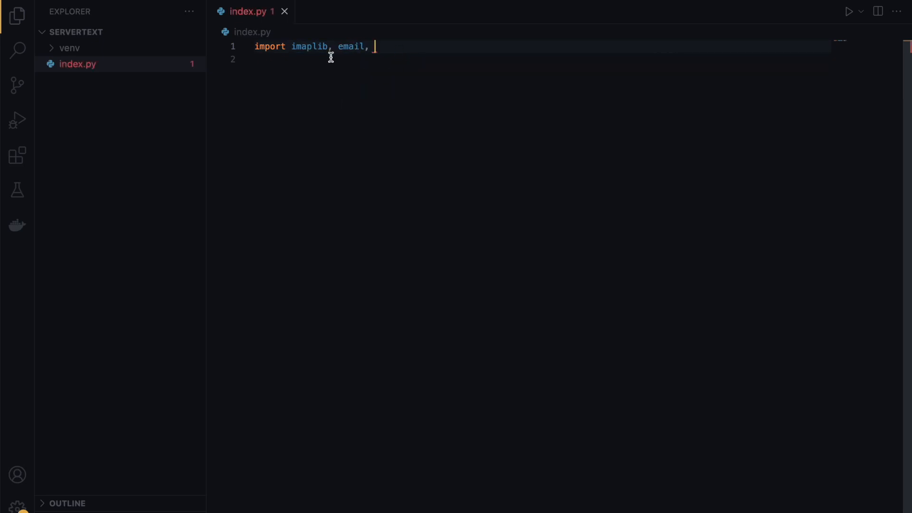
mouse_move(389, 68)
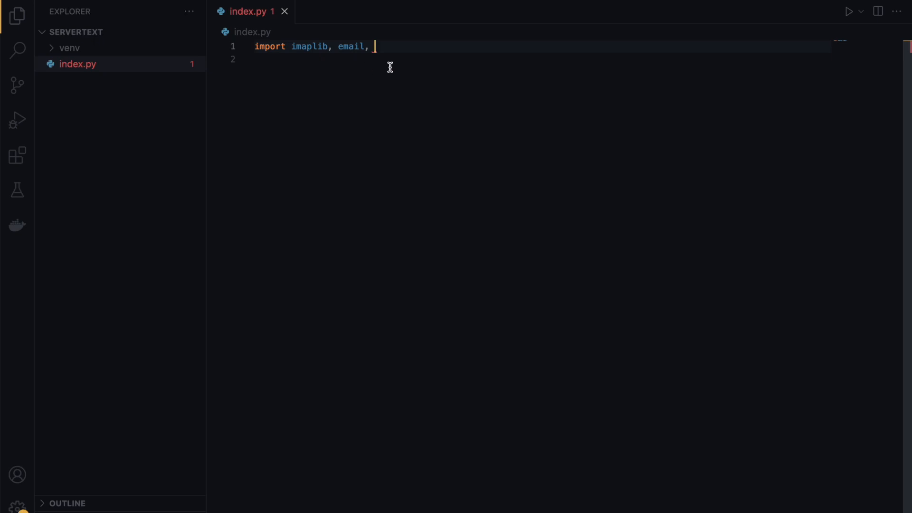
type("su")
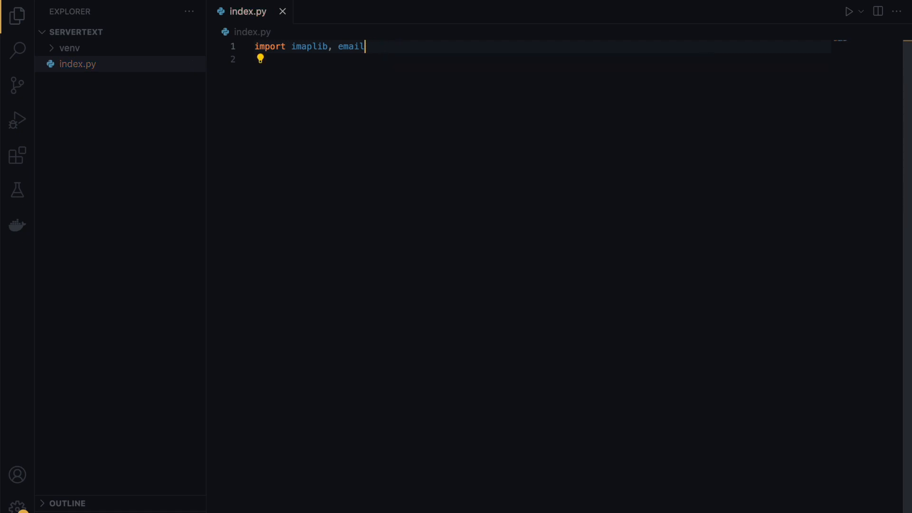
type("import")
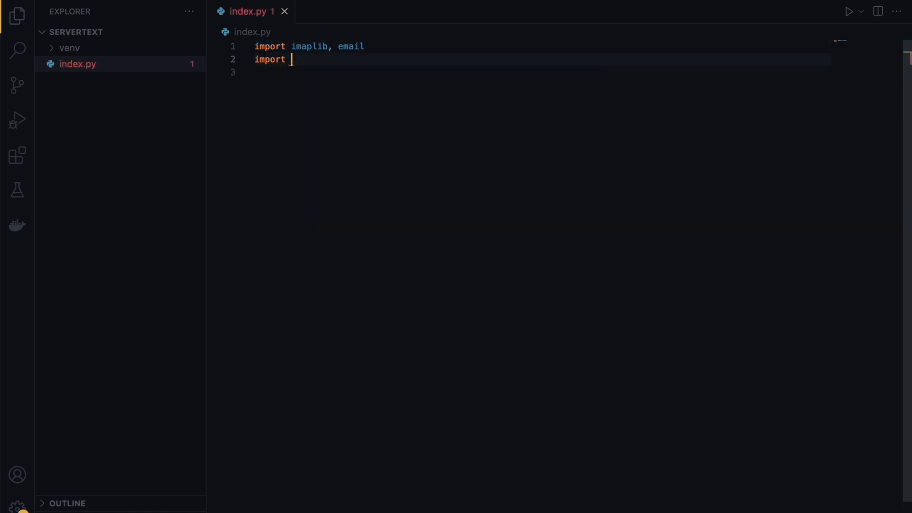
type("subprocess")
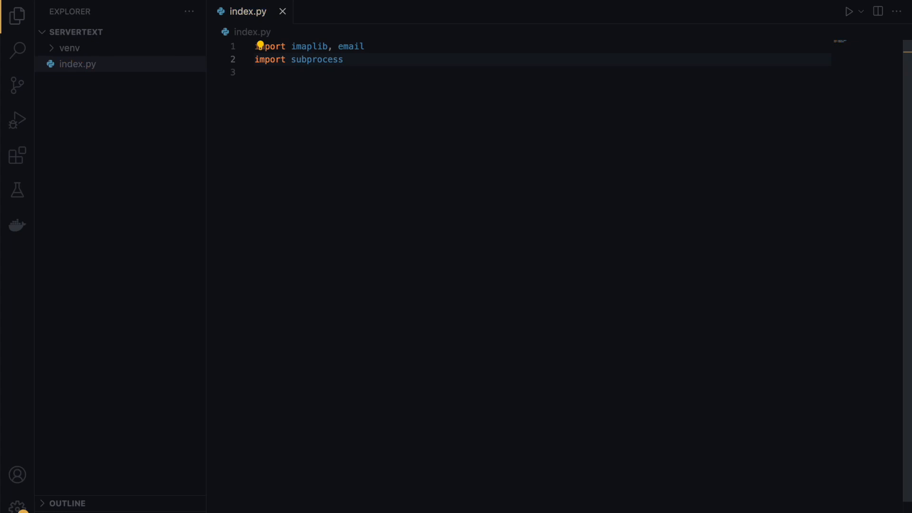
type(",")
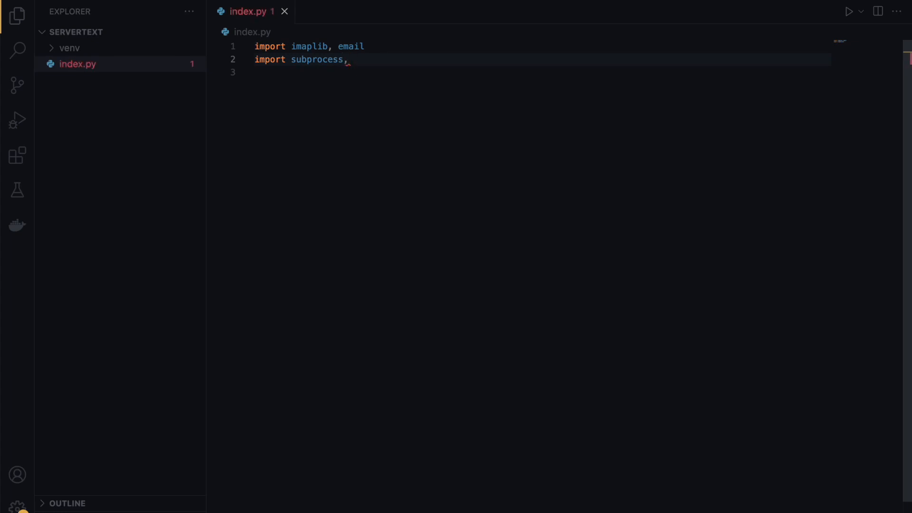
type("time")
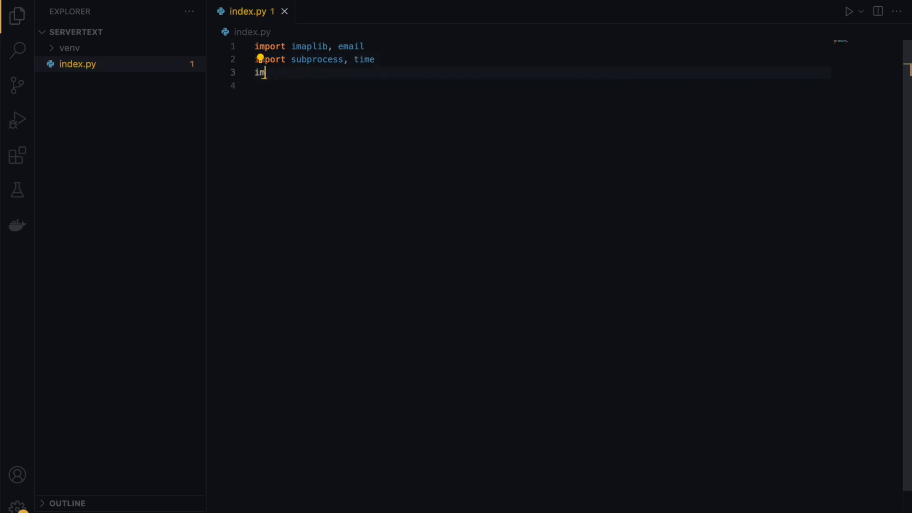
Step: Add 'from flask import Flask' and 'from ansi2html import Ansi2HTMLConverter'
type("from")
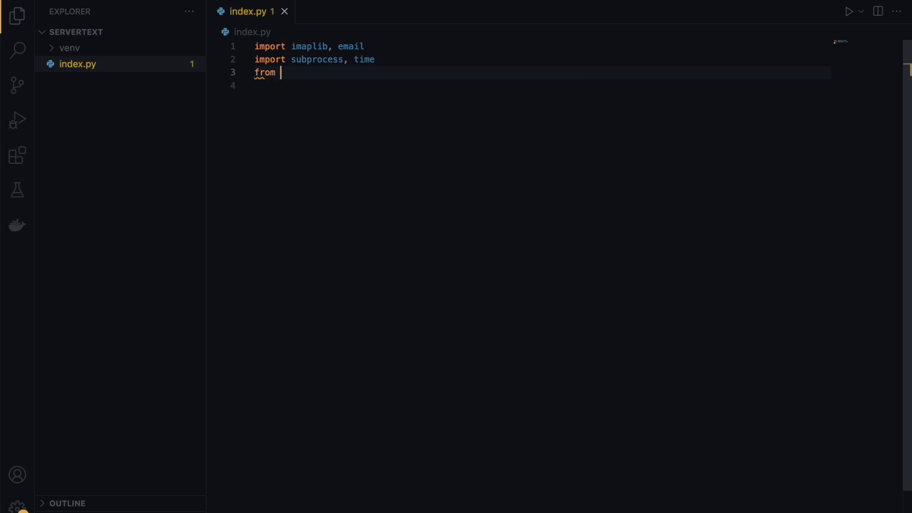
type("flask im")
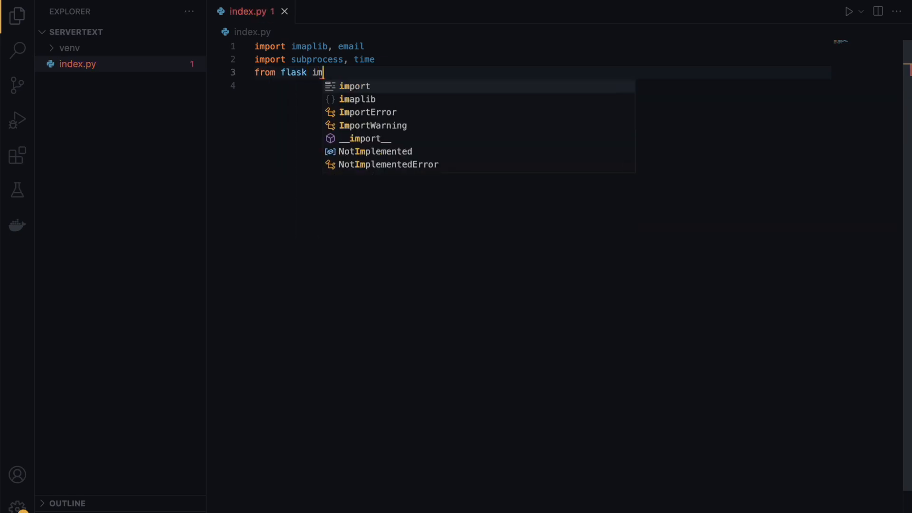
type("port Flask")
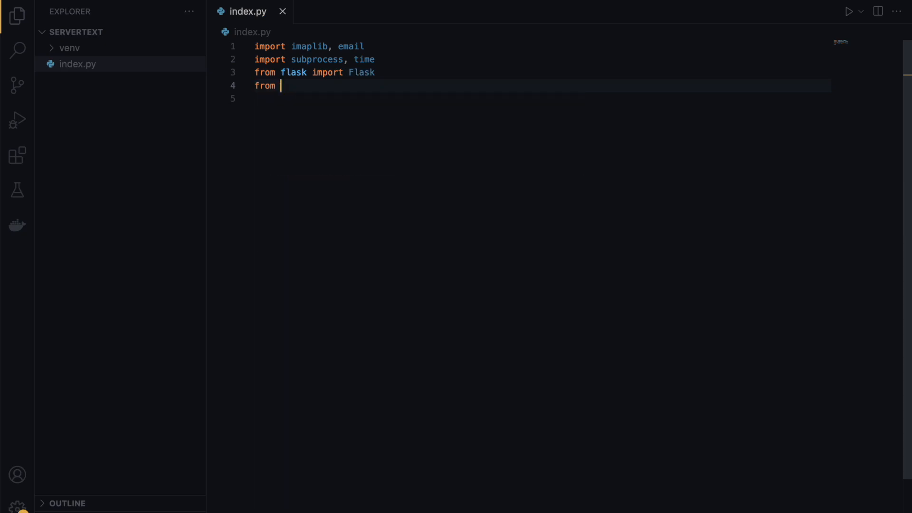
type("ansi2html")
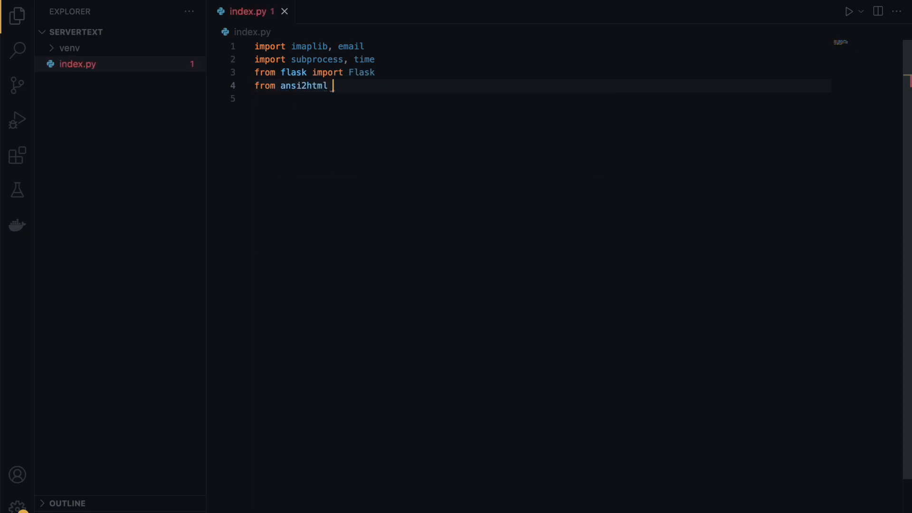
type("import")
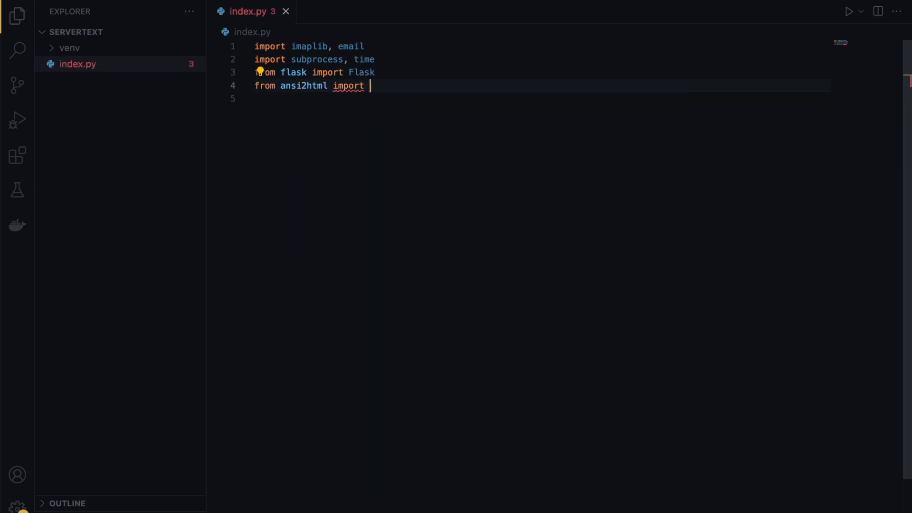
type("Ansi2HTMLConverter")
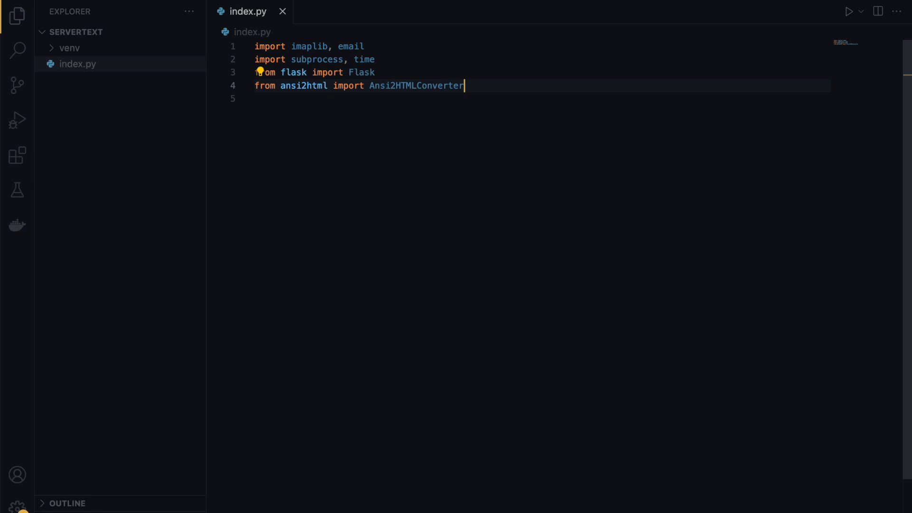
key("Enter")
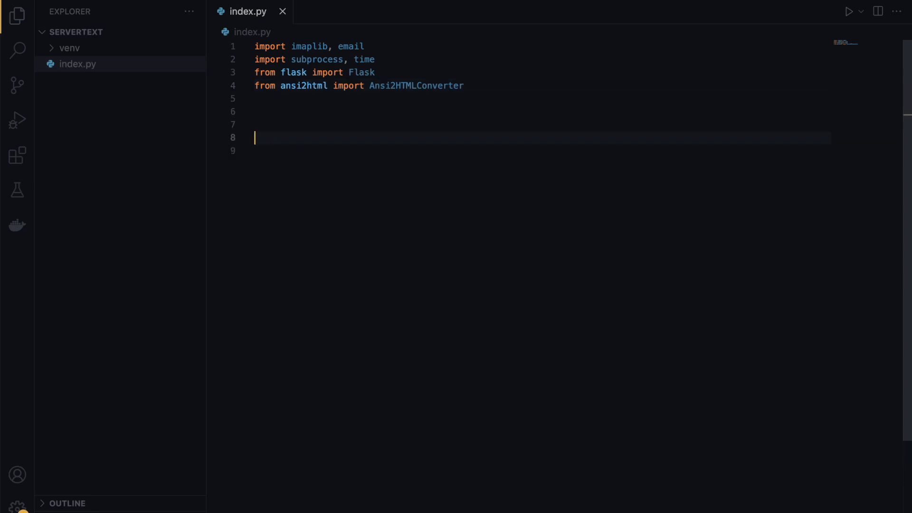
Step: Define app = Flask(__name__)
type("a")
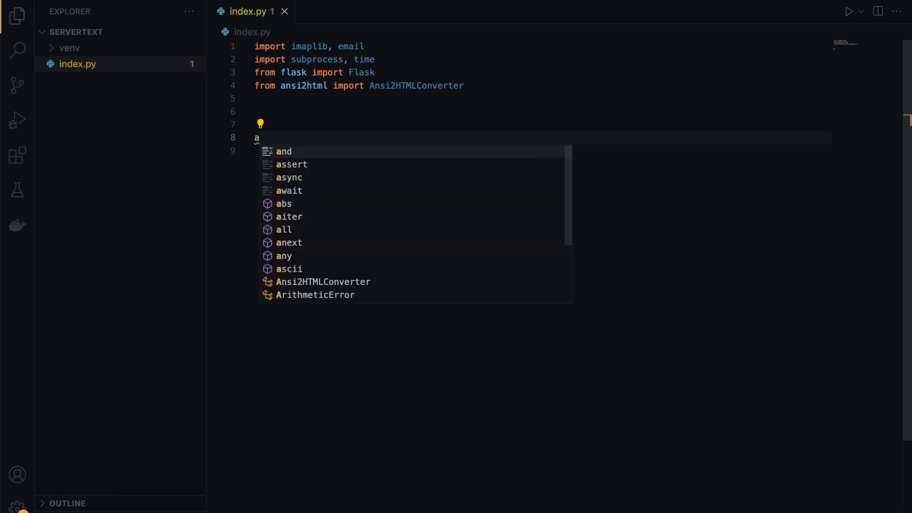
type("pp =")
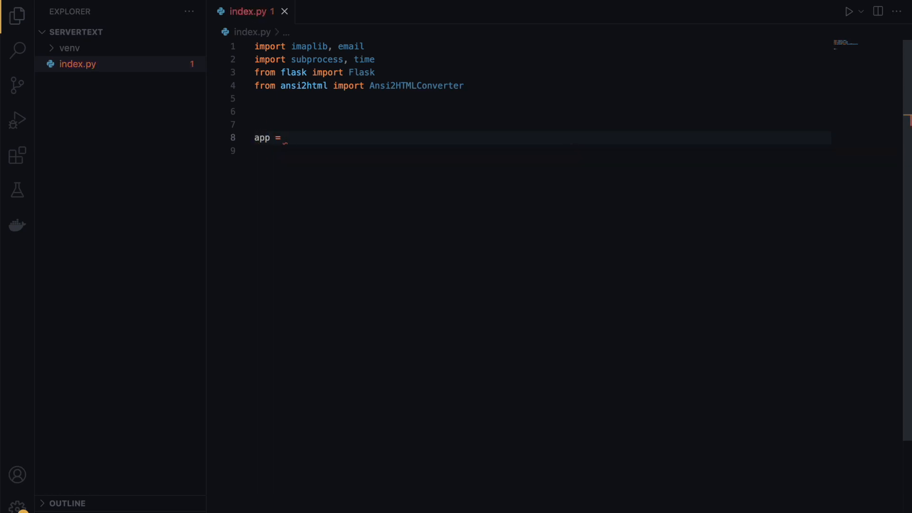
type("(")
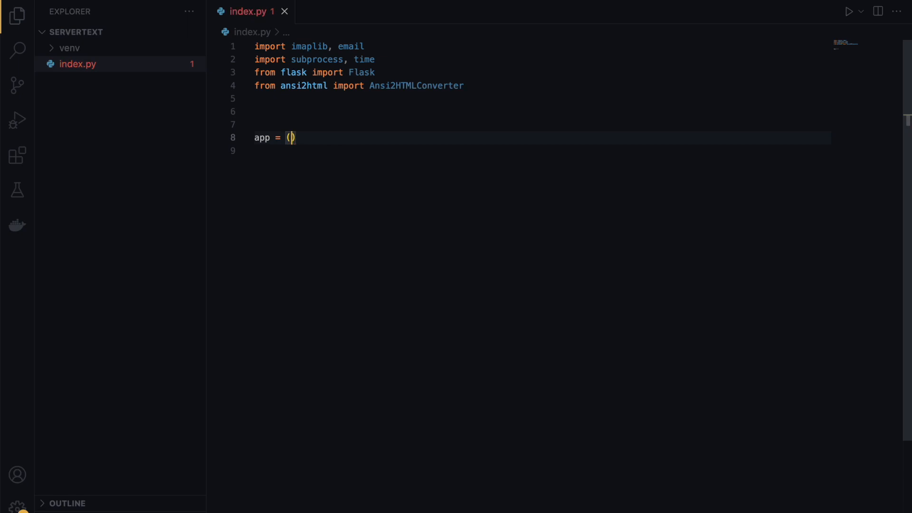
type("Flask")
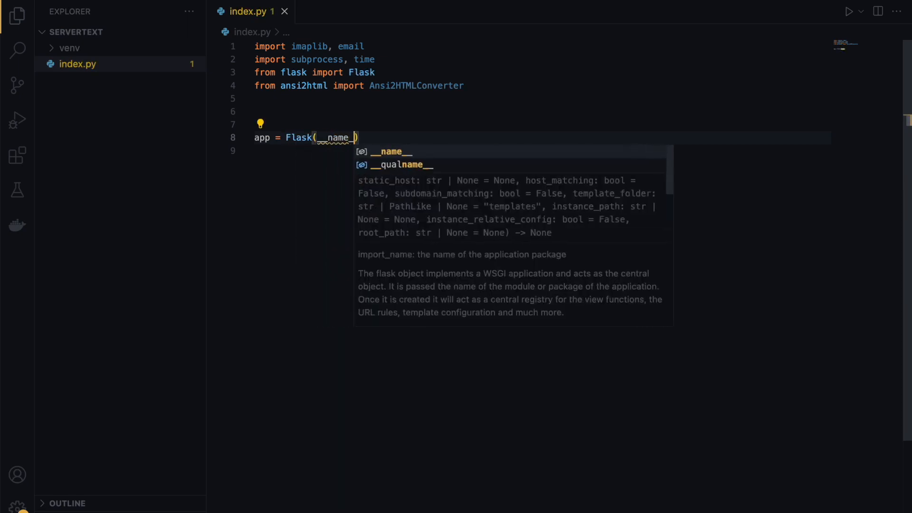
key("Enter")
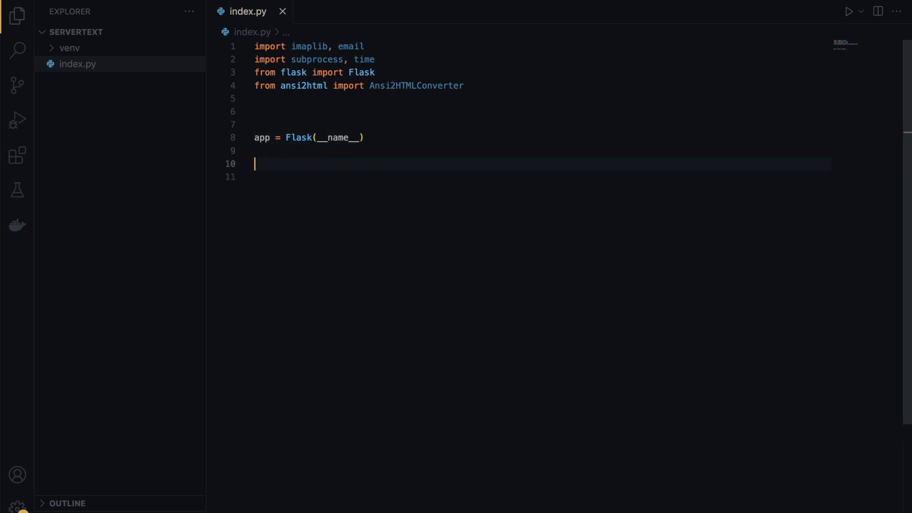
type("@app.")
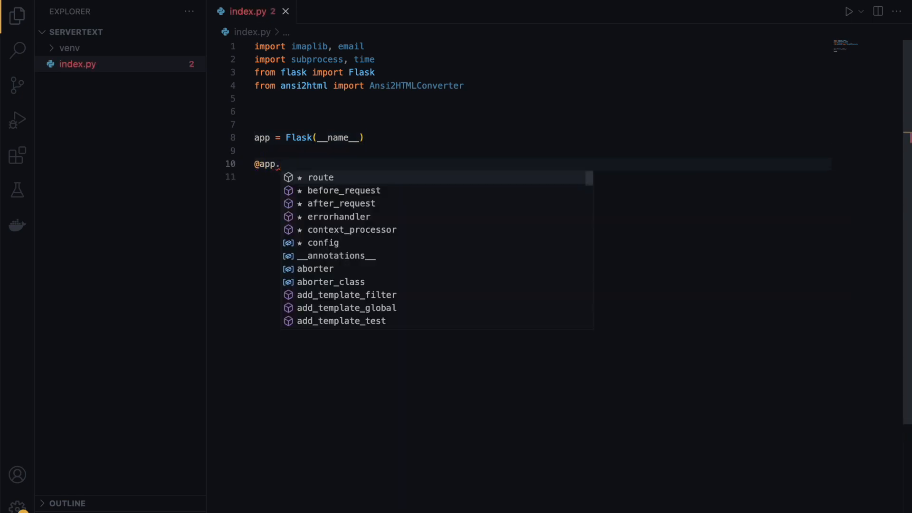
left_click(320, 177)
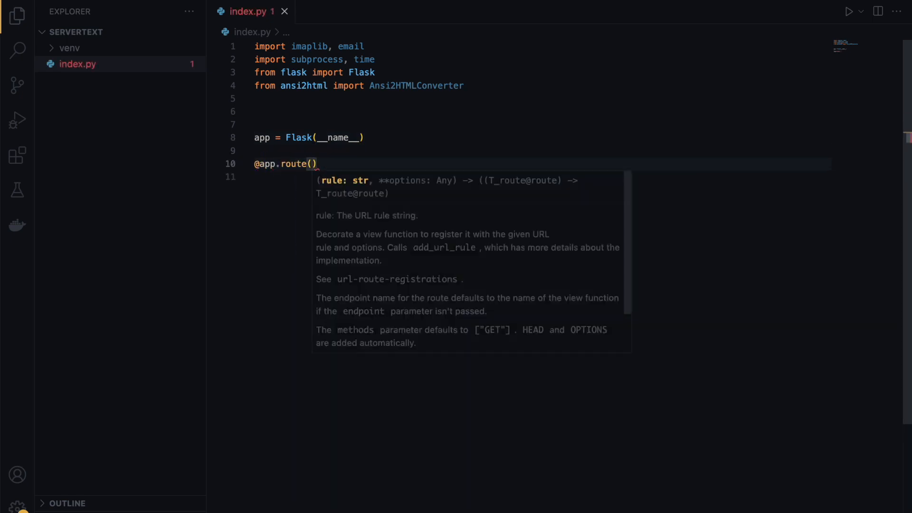
type("\"/\"")
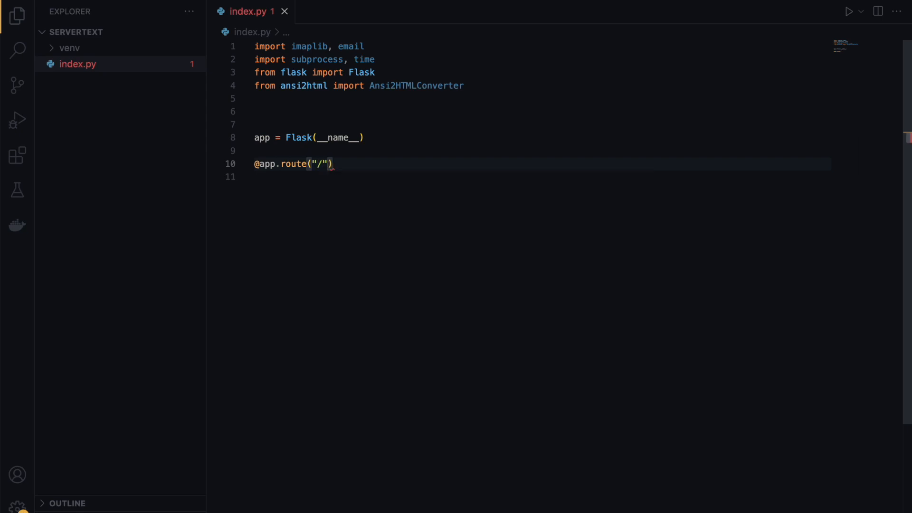
type("def")
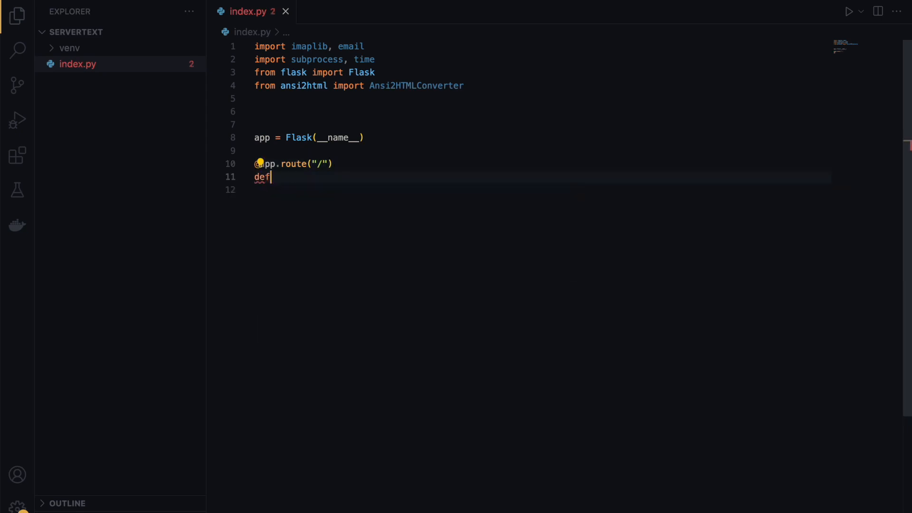
type("index():")
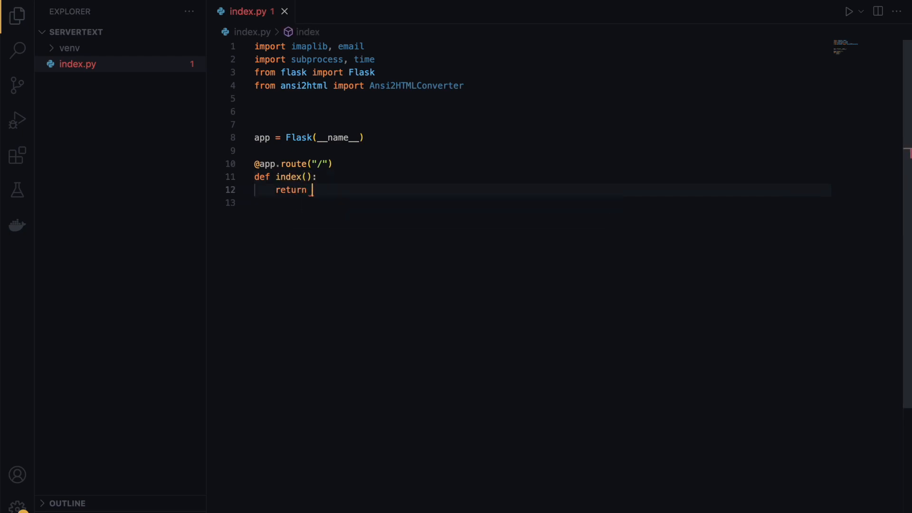
type("\"H\"")
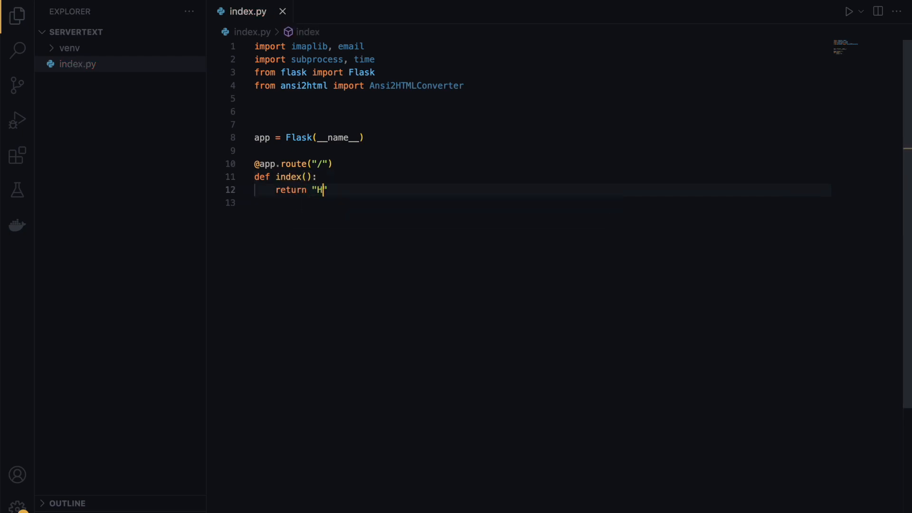
type("ello Wor")
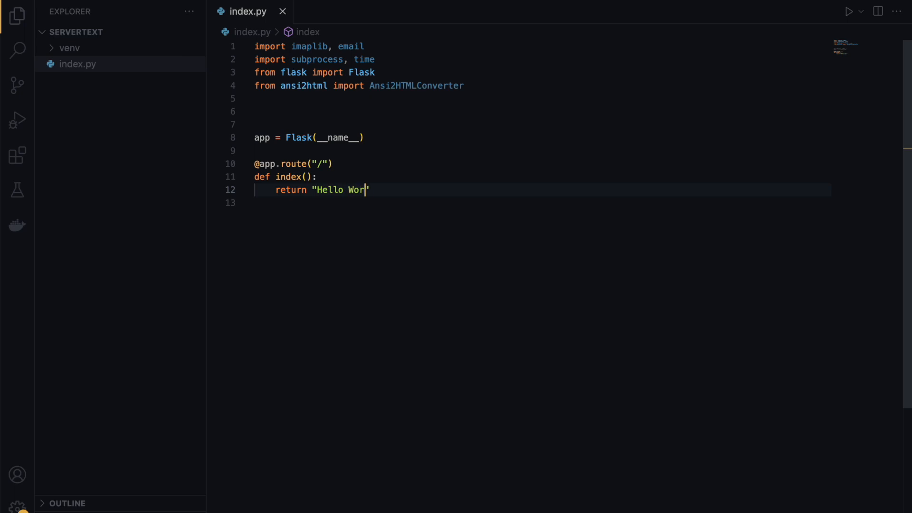
type("ld\"")
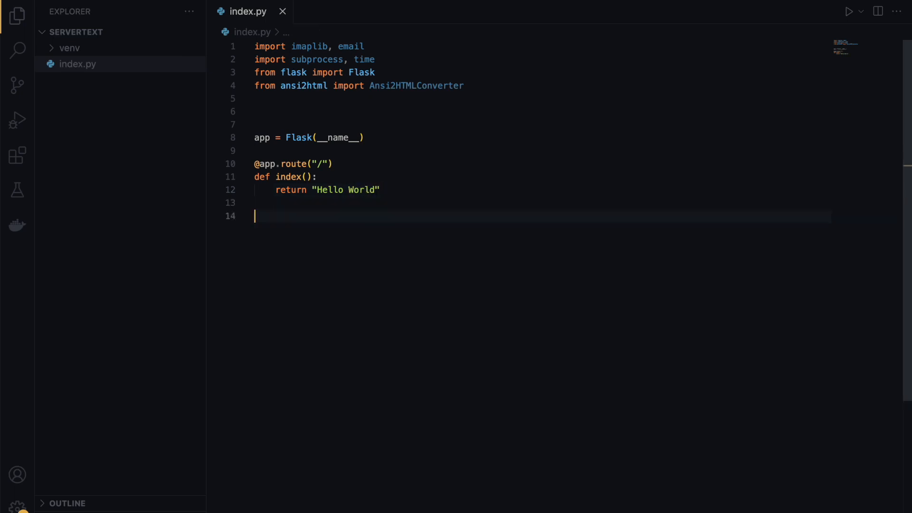
key("Enter")
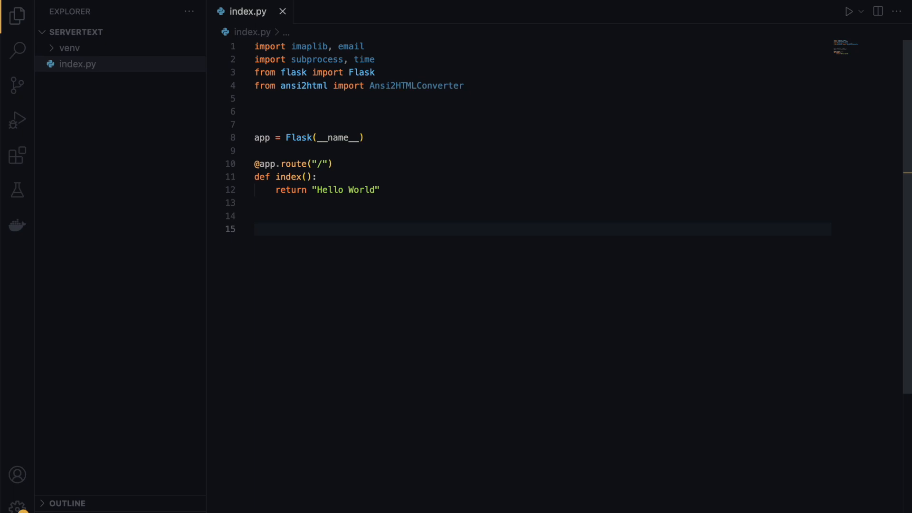
Step: End index.py with if __name__ == "__main__": app.run(debug=True)
type("if __name__ == __")
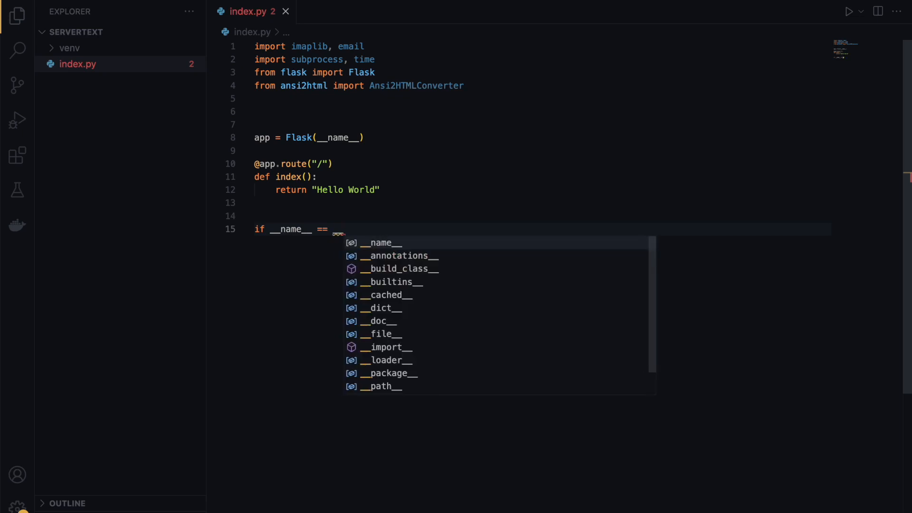
type("\"\"")
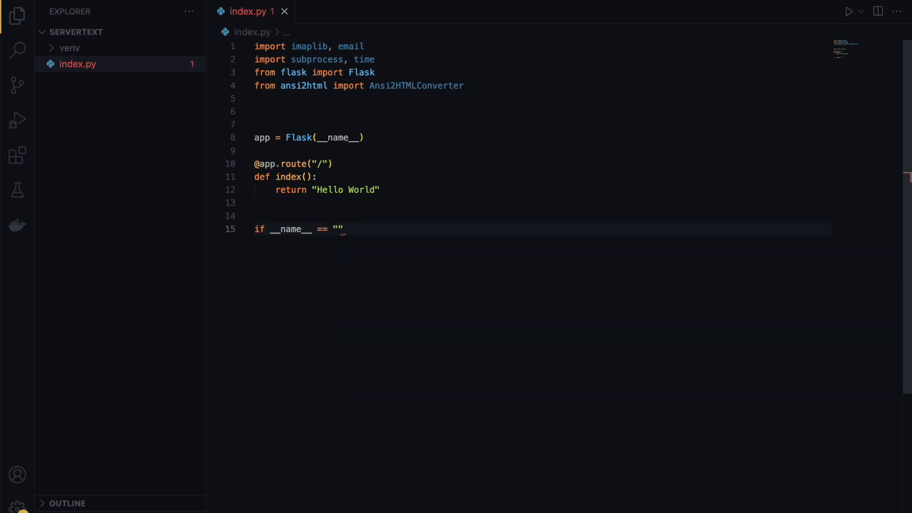
type("__main__")
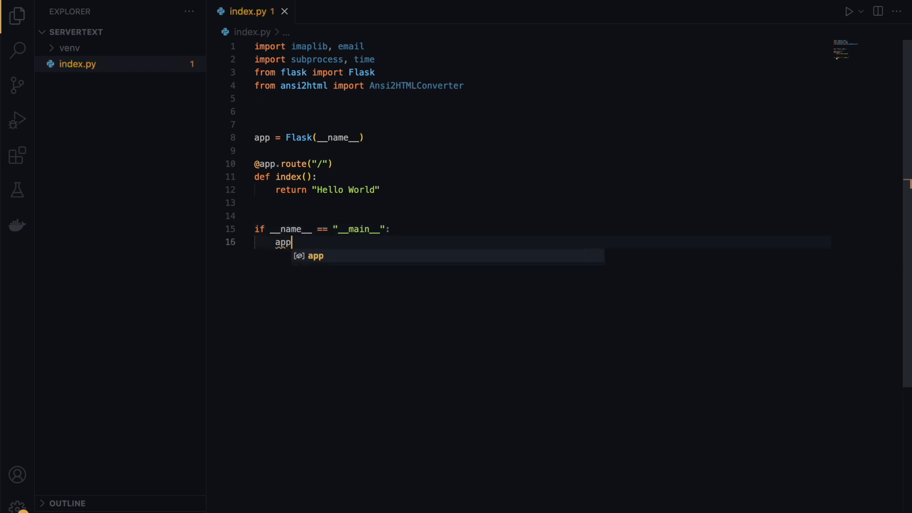
type(".run")
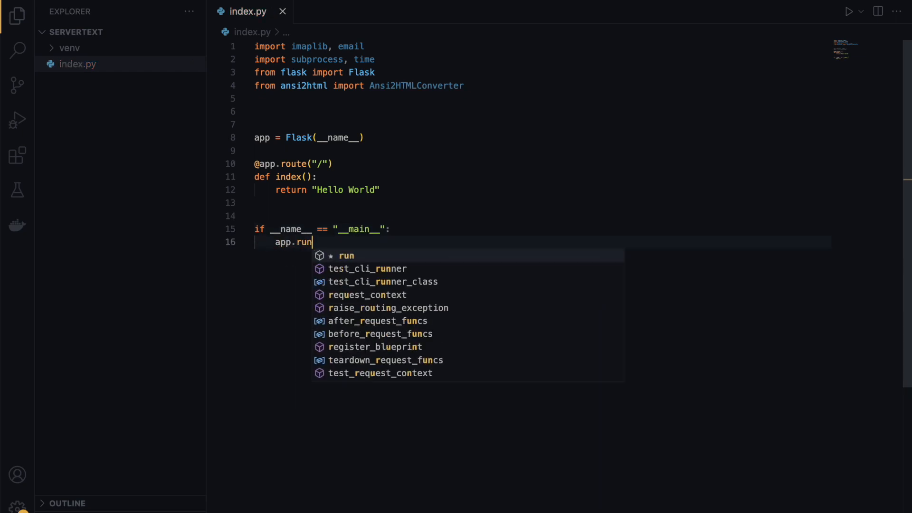
type("()")
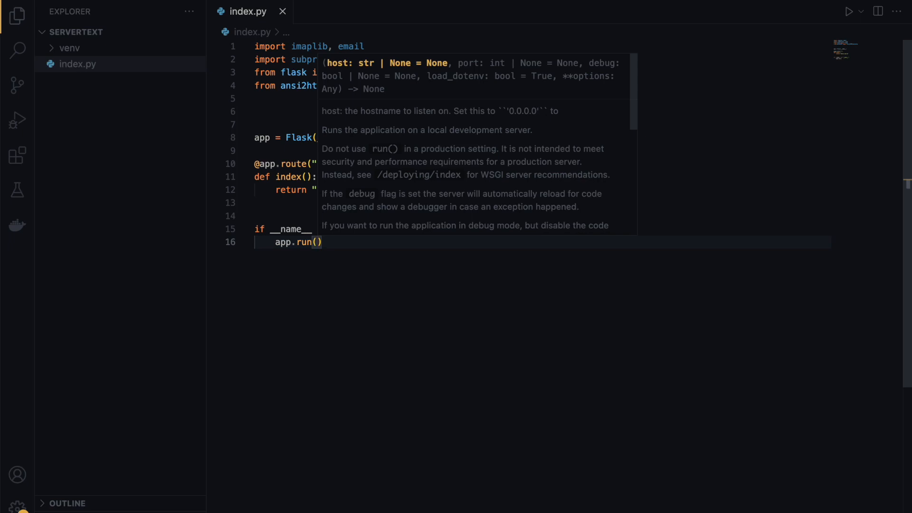
type("debug=")
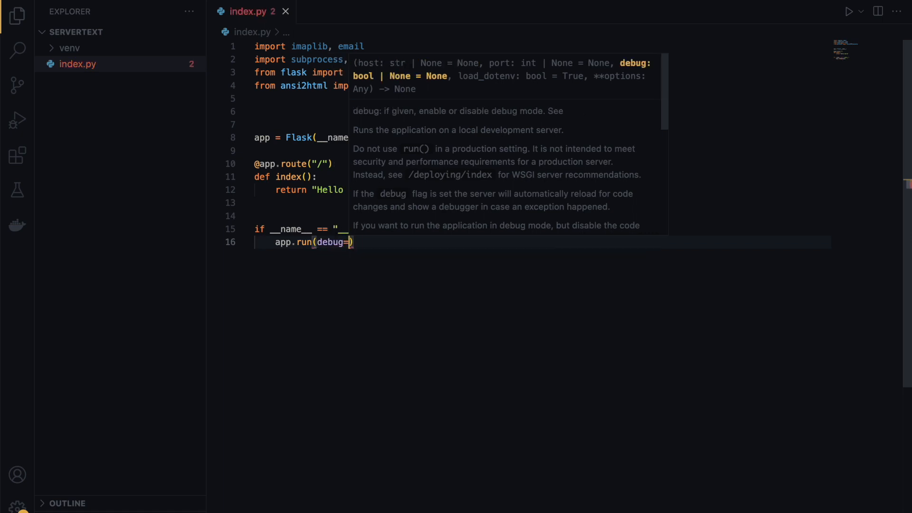
type("True")
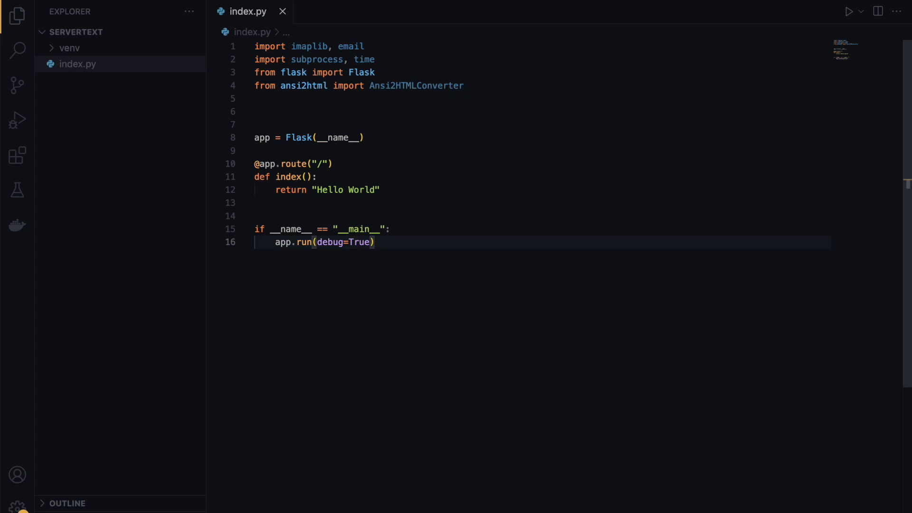
mouse_move(427, 78)
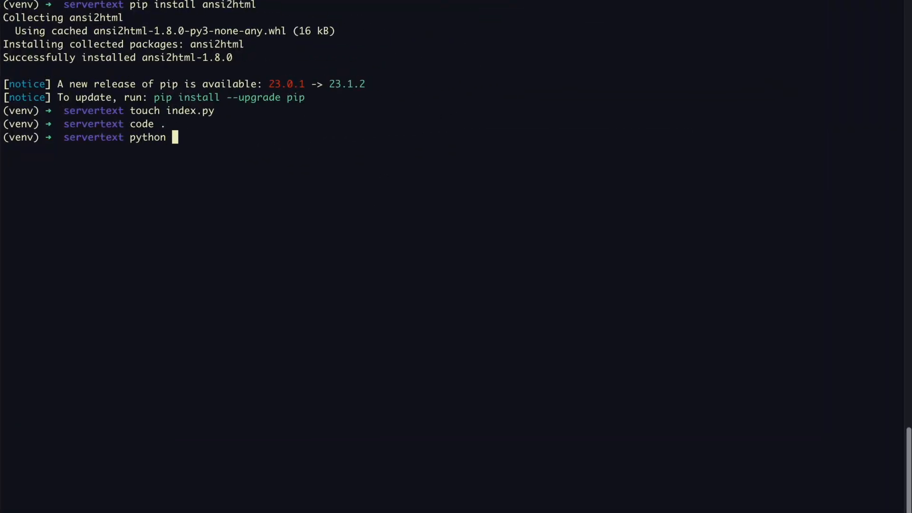
Step: Start the Flask development server with python index.py
type("index.py")
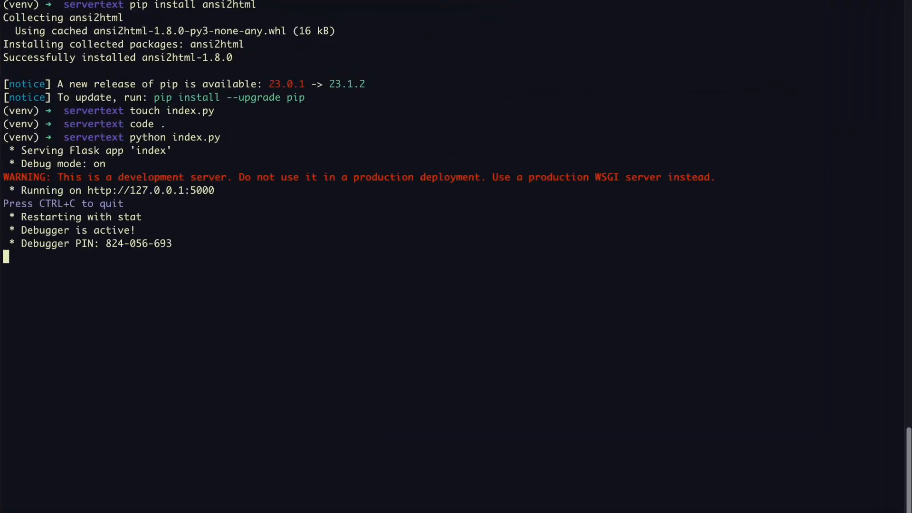
mouse_move(154, 187)
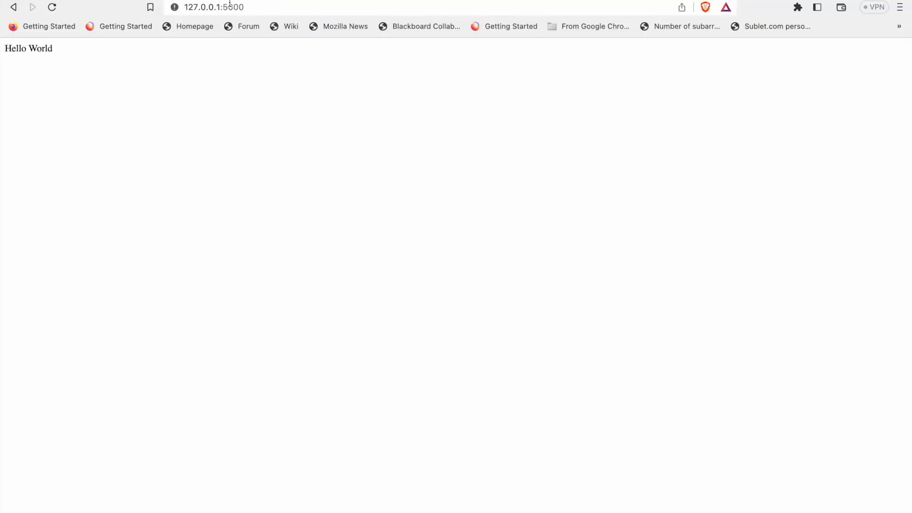
mouse_move(285, 166)
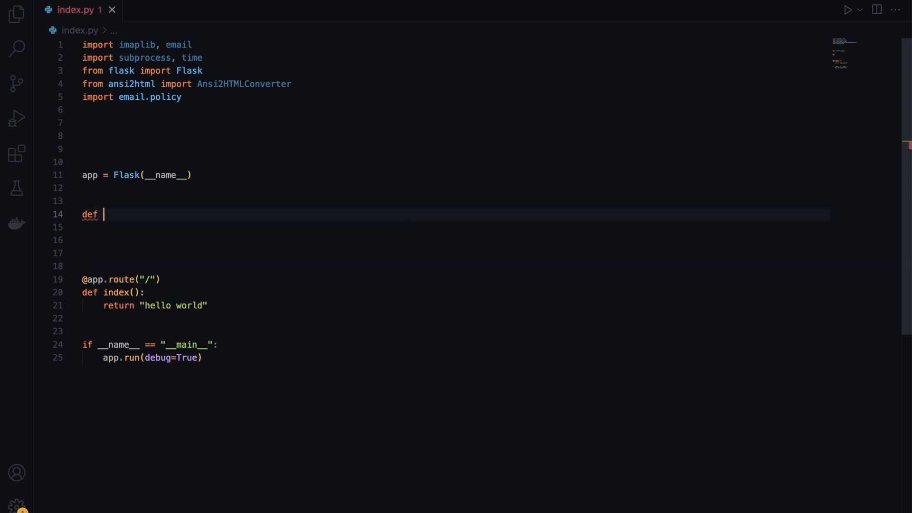
Step: Define def get_text(mail, pas, number, imap_host): below the app line
type("get_text(mail,")
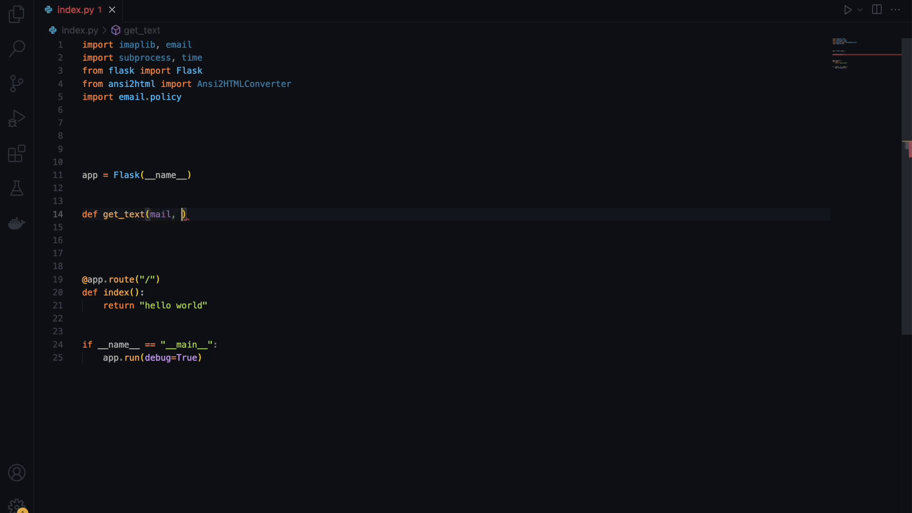
type("pas,")
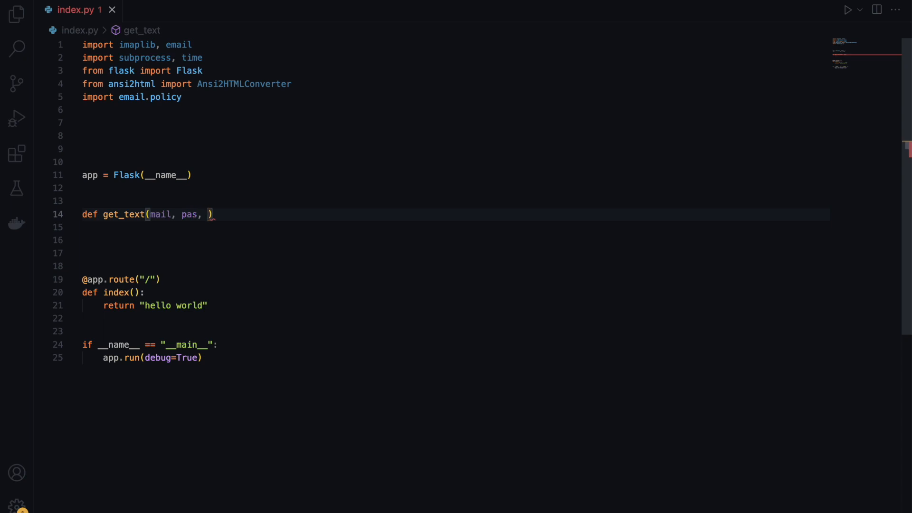
type("nume")
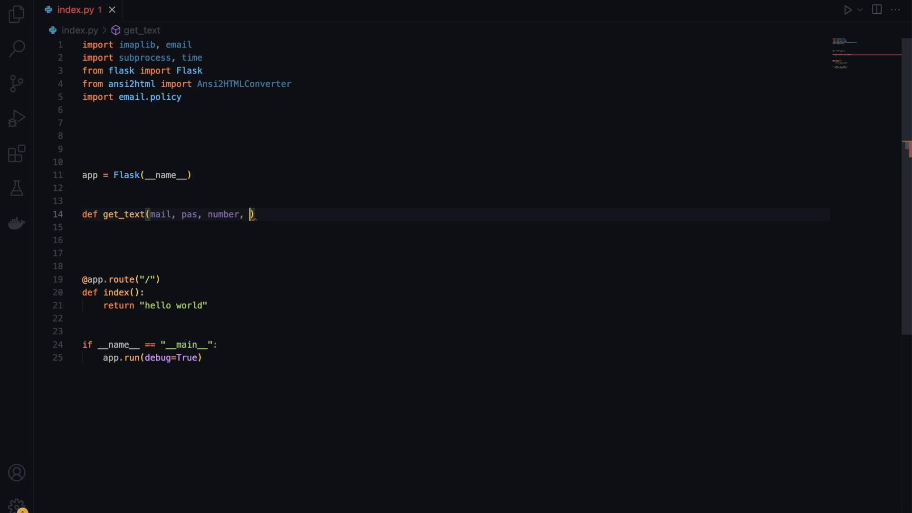
type("imap_hos")
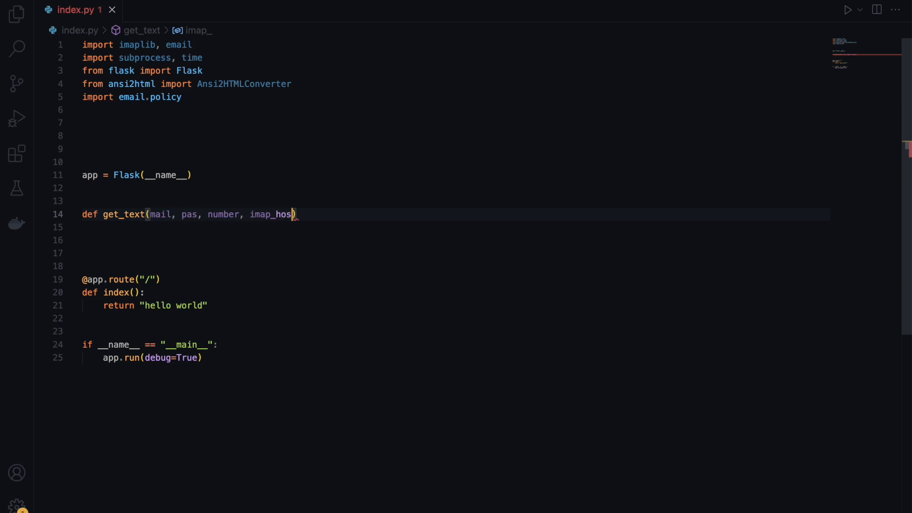
type("t):")
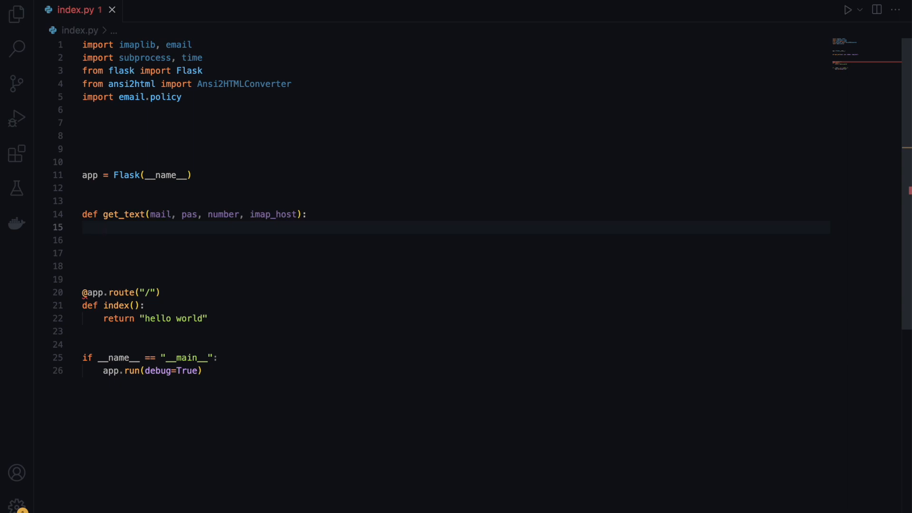
Step: Assign imap = imaplib.IMAP4_SSL(imap_host)
type("imap = i")
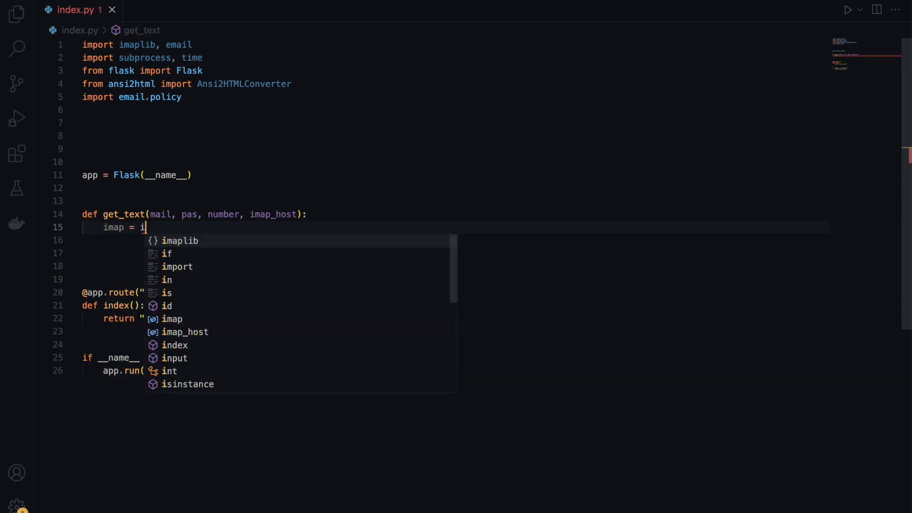
type("maplib.")
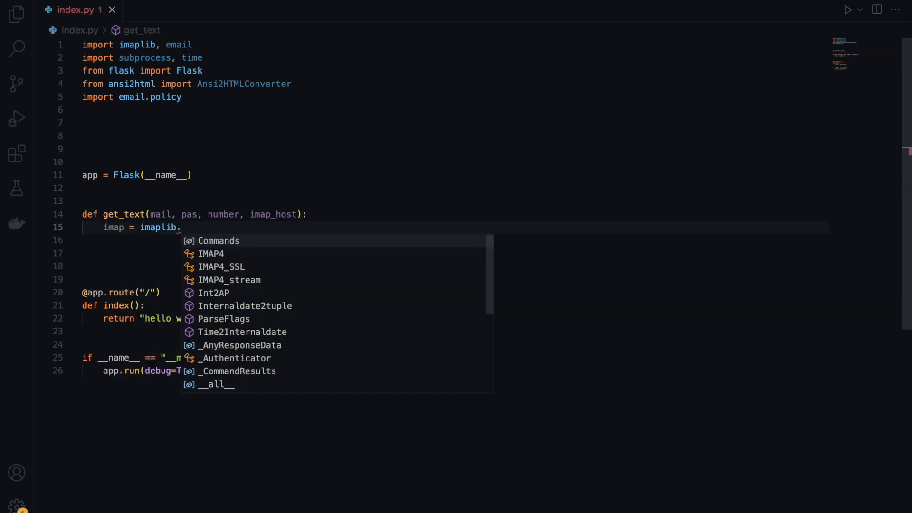
left_click(221, 266)
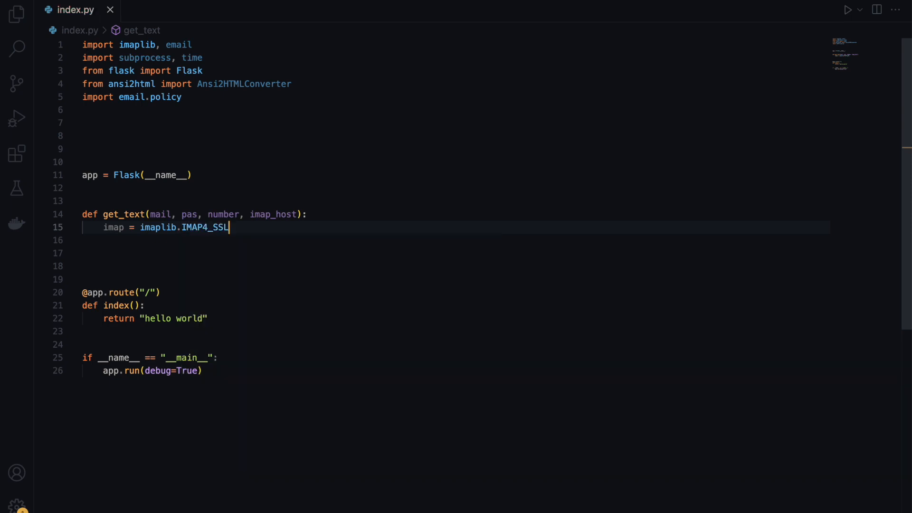
type("(imap_host")
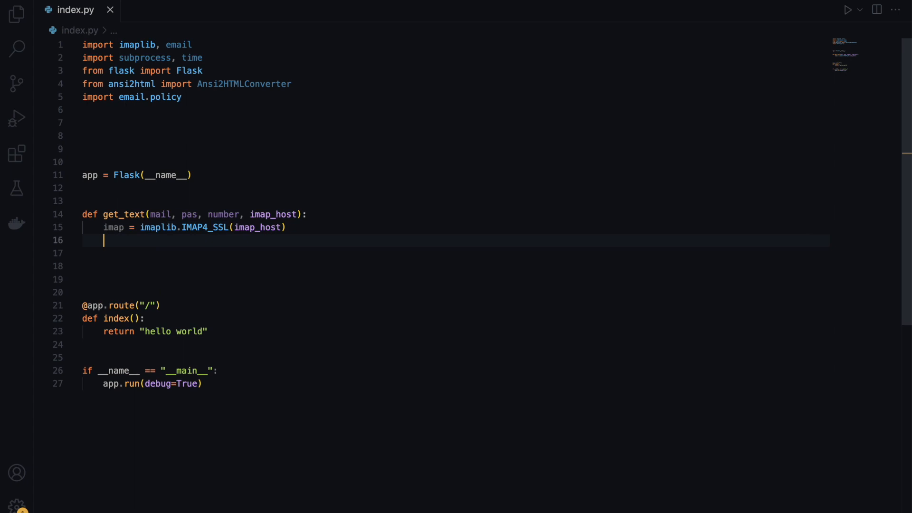
Step: Log in with imap.login(mail,pas) and select the Inbox with imap.select("Inbox")
type("imap.l")
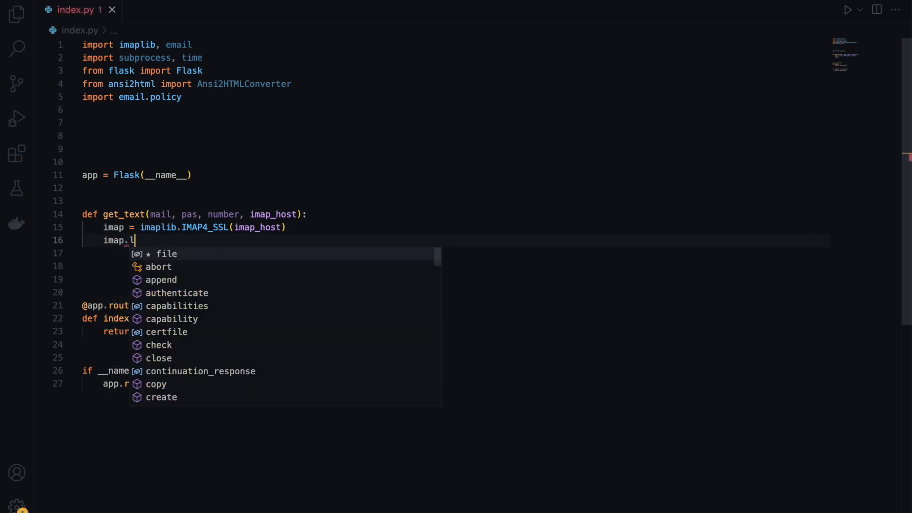
type("ogin(")
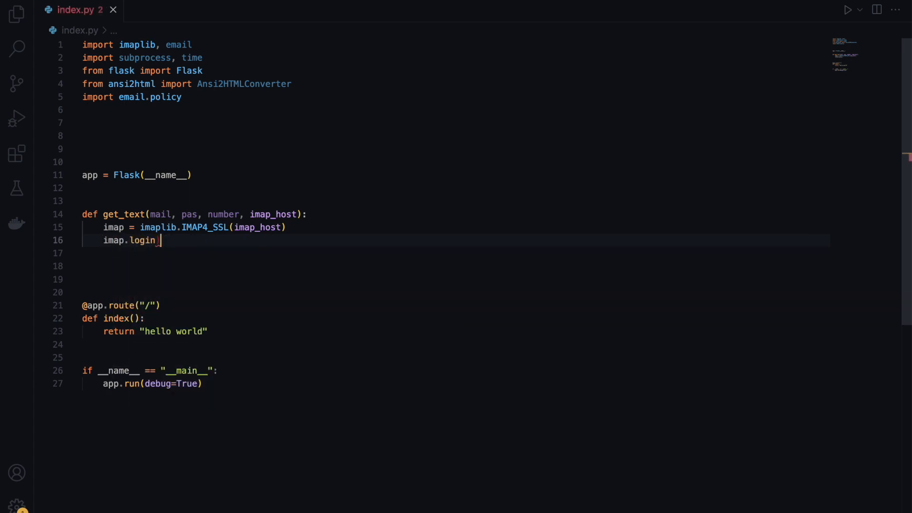
type("(mas")
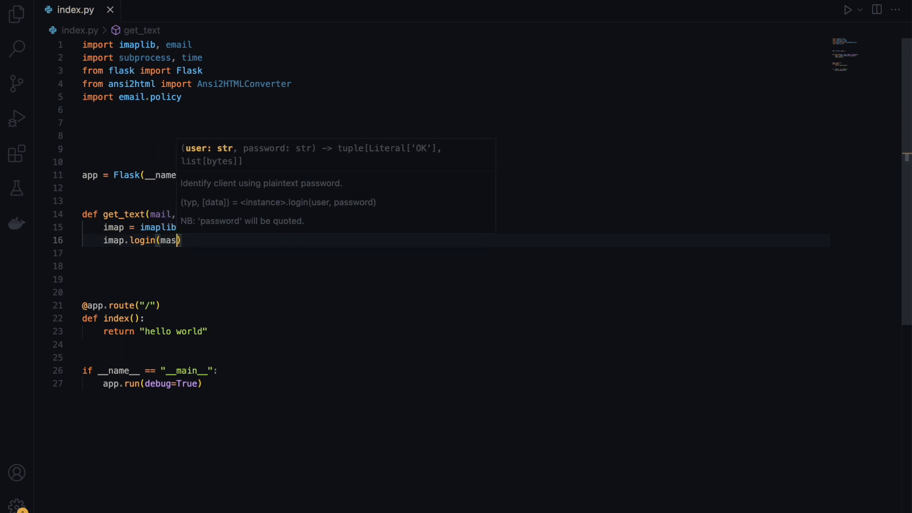
type("mail,pas")
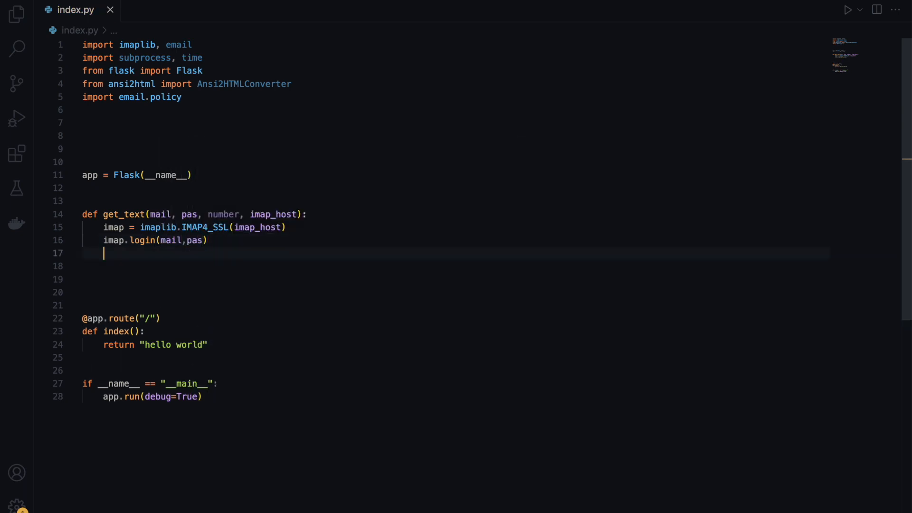
type("imap.")
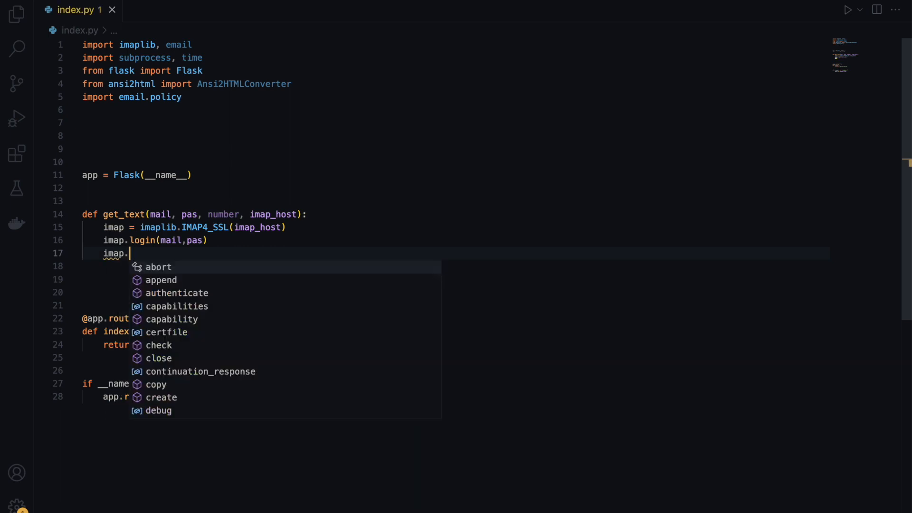
type("select(")
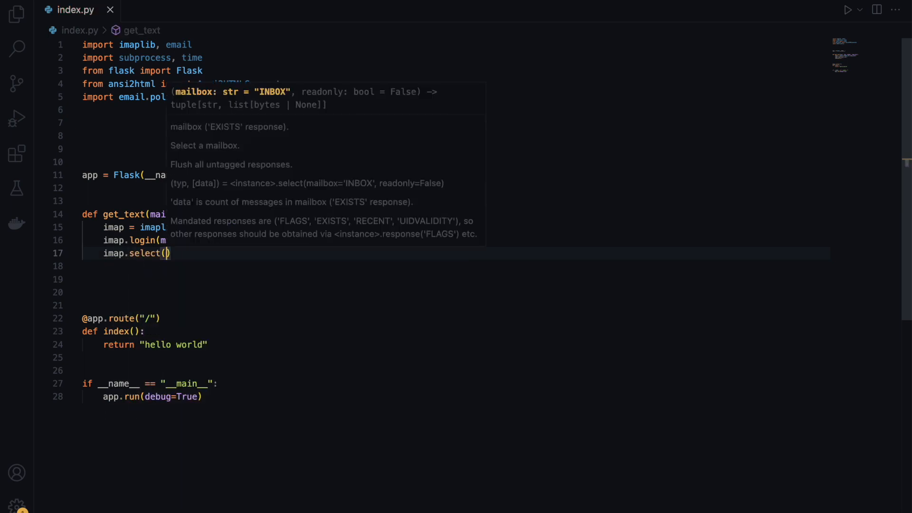
type("\"Inbix\"")
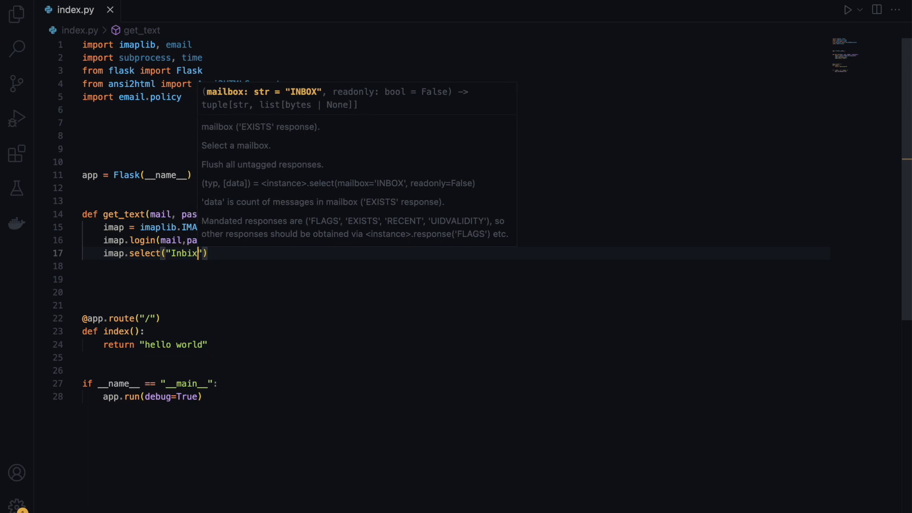
key("Backspace")
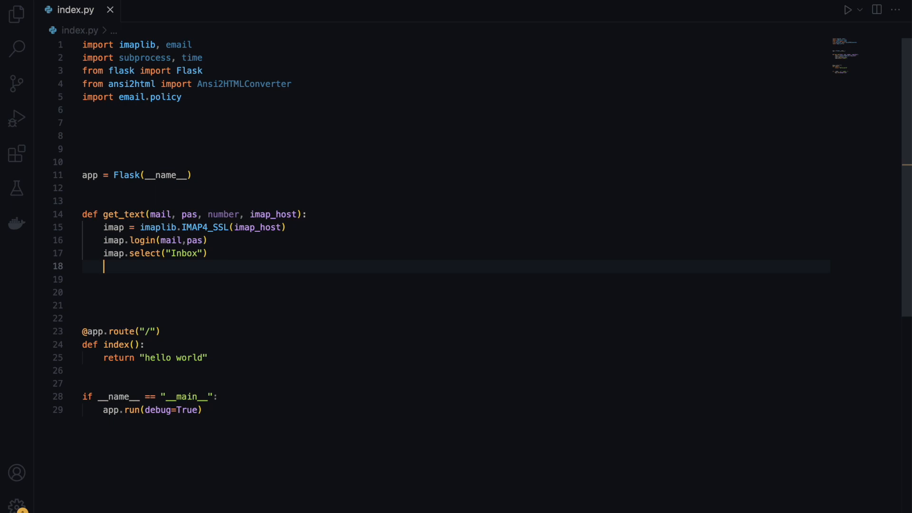
Step: Write result, data = imap.uid("search",None,"ALL")
type("result, data")
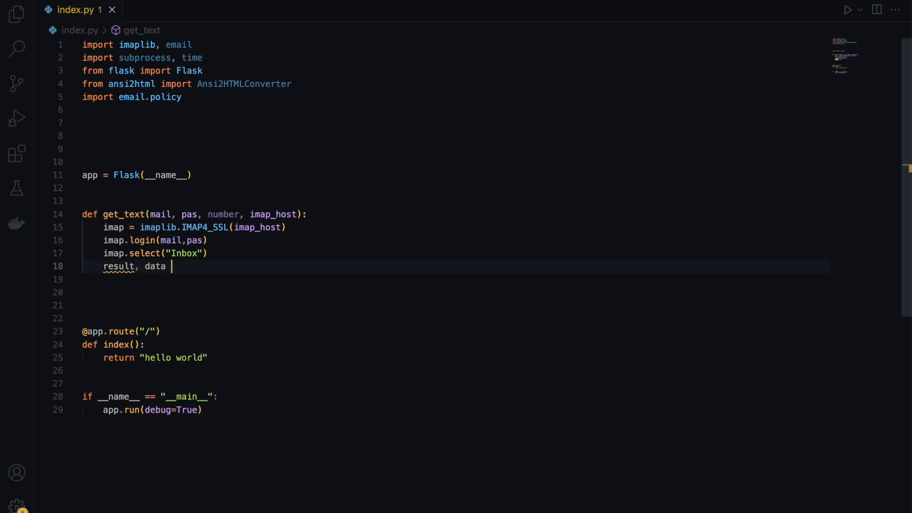
type("= imap.")
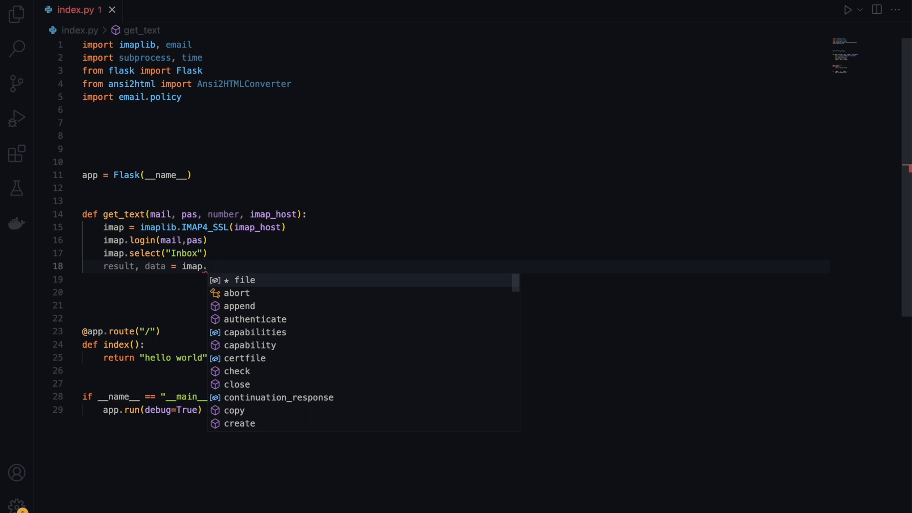
type("uid(\"search\",")
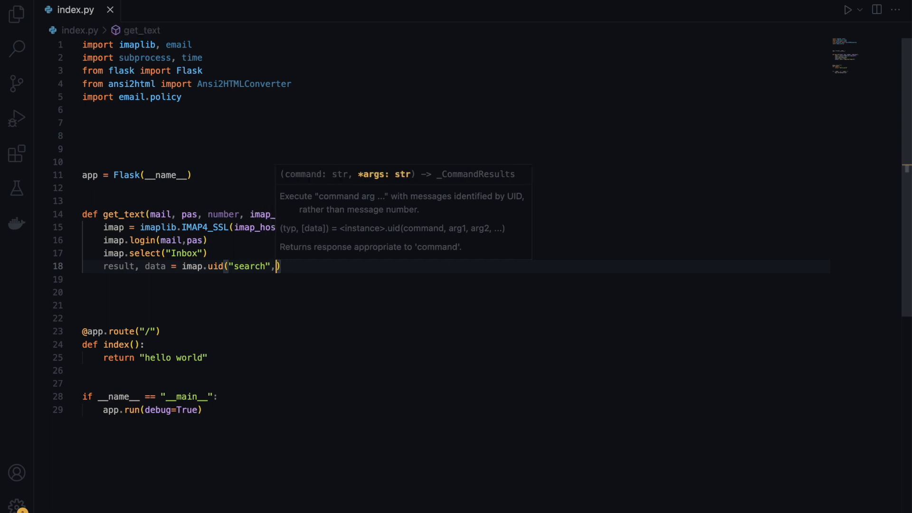
type("None")
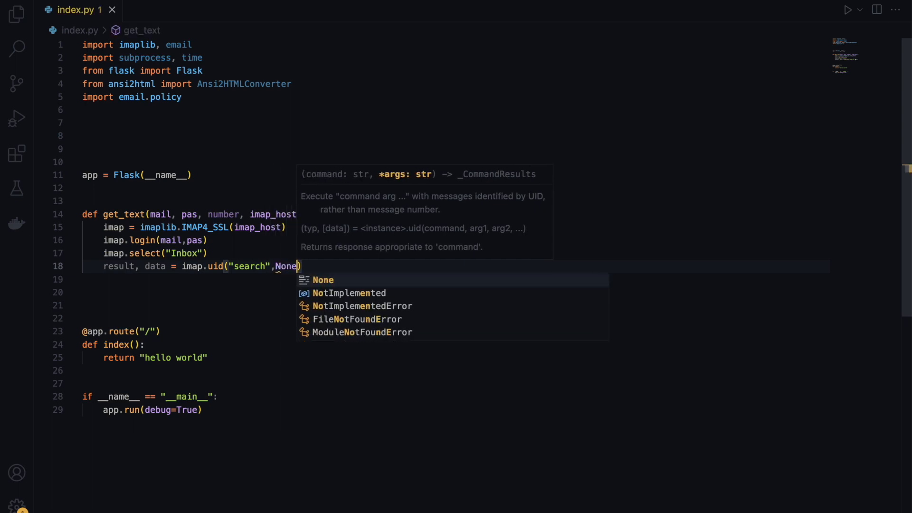
type(",\"ALL\"")
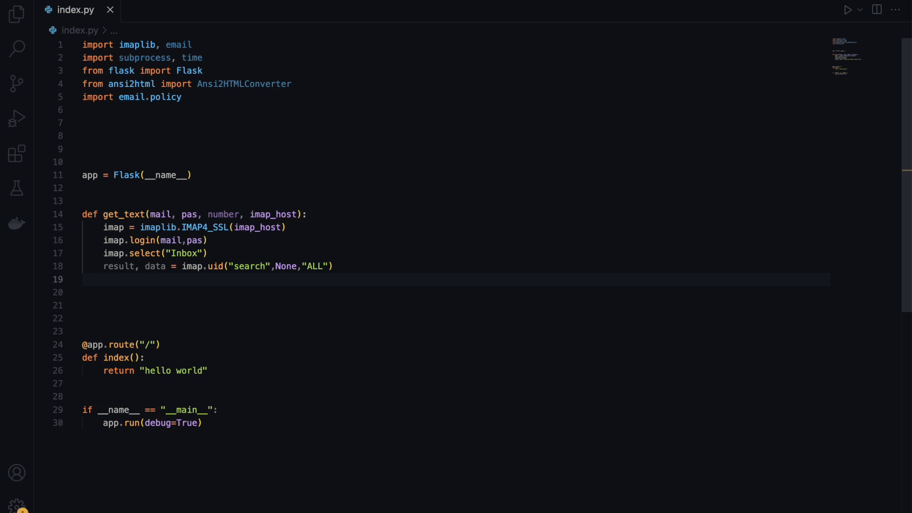
Step: Write inbox_item = data[0].split() on the next line
type("i")
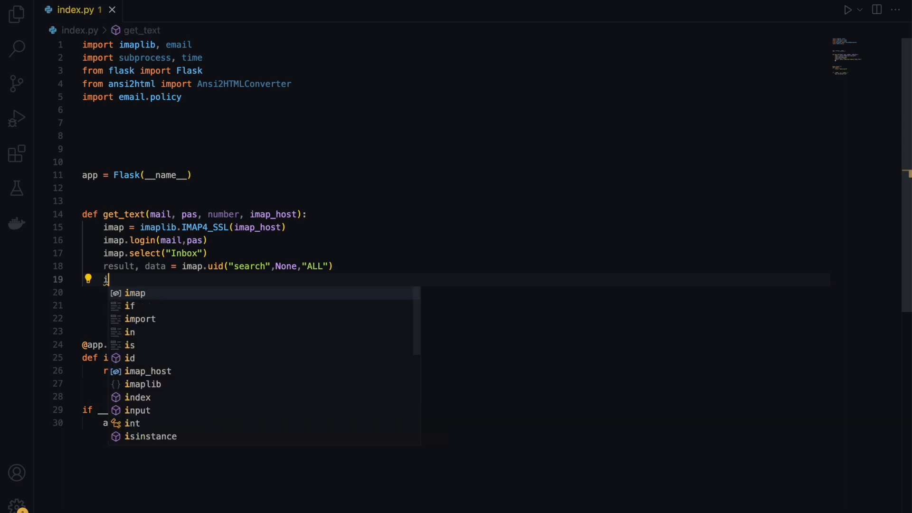
type("nb")
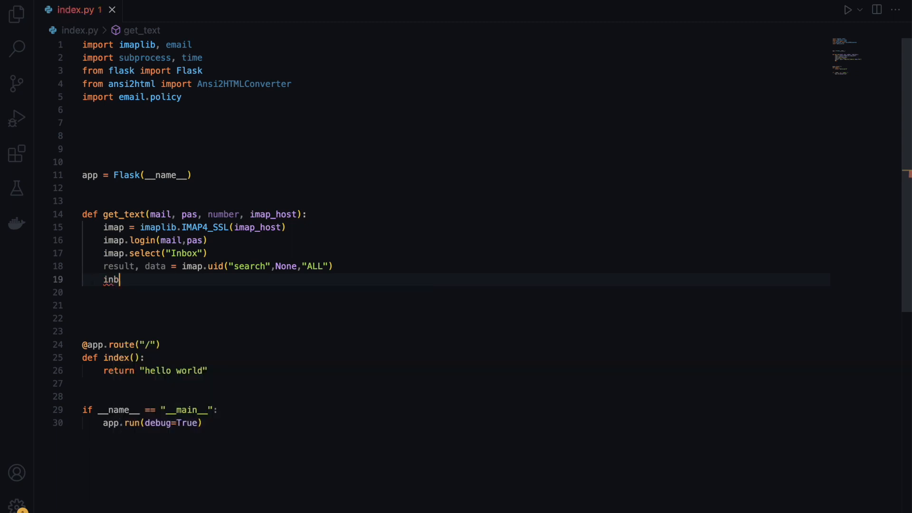
type("ox_item")
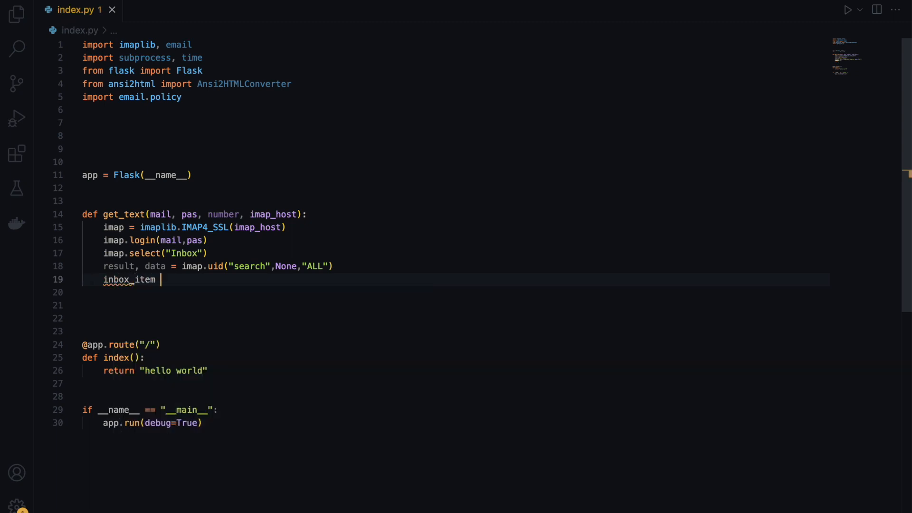
type("= data[0")
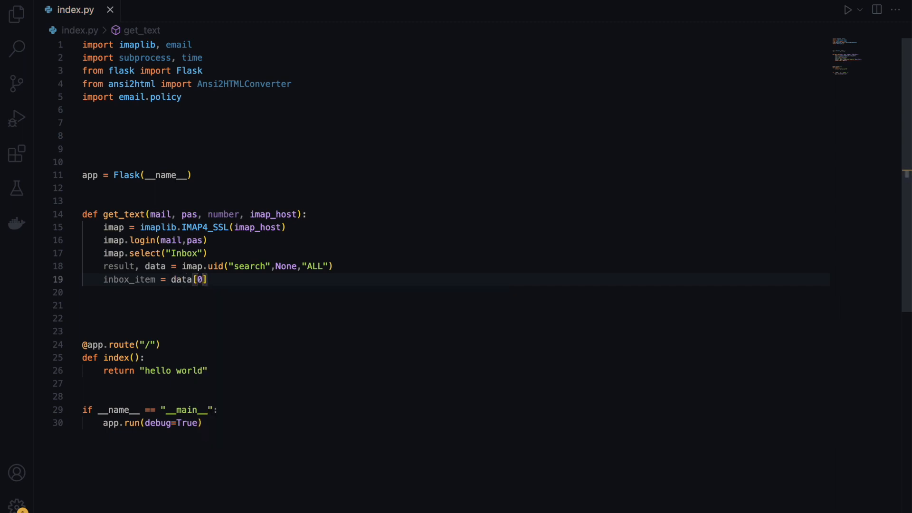
mouse_move(162, 267)
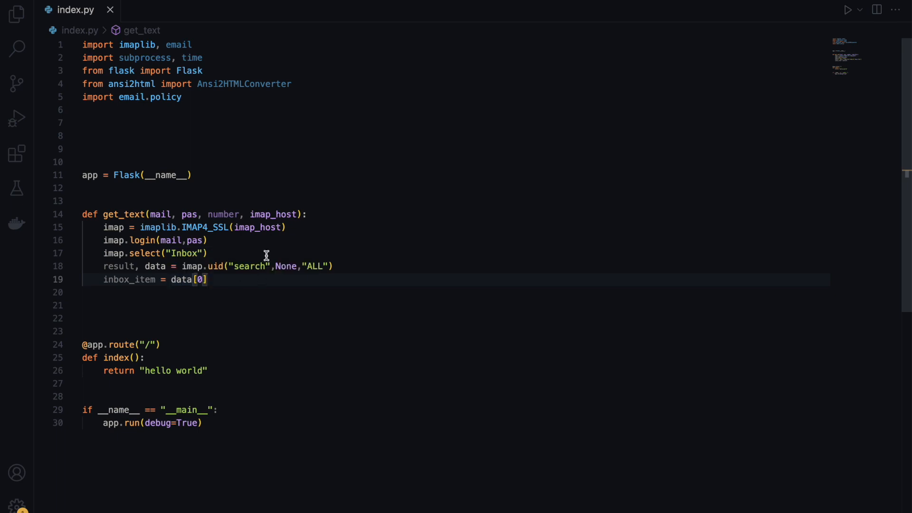
mouse_move(147, 279)
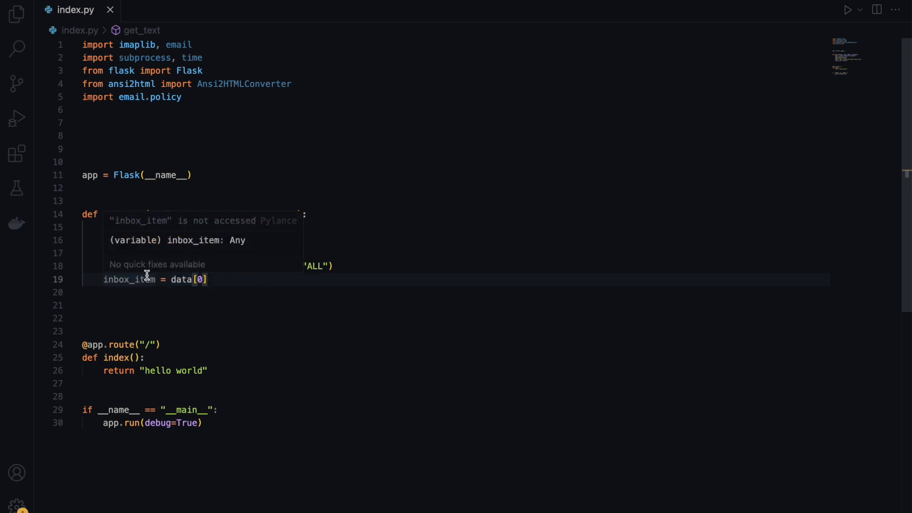
mouse_move(245, 236)
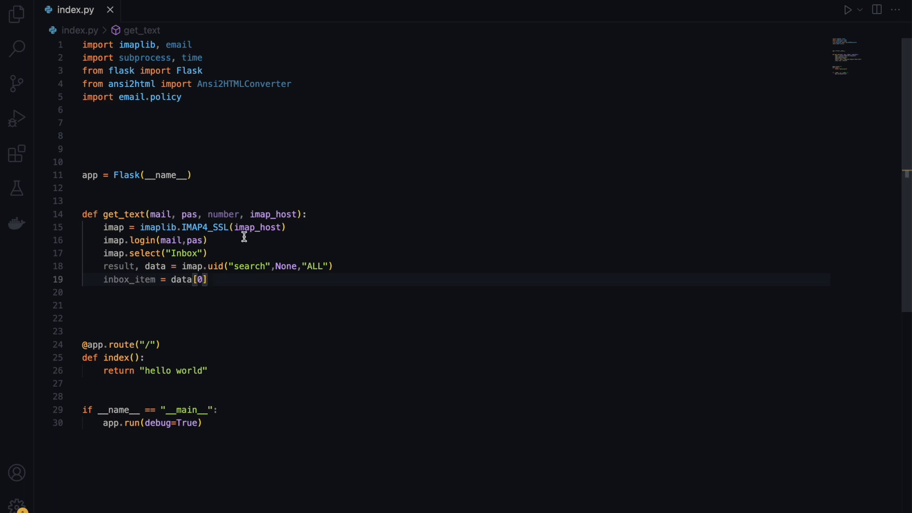
type(".splo")
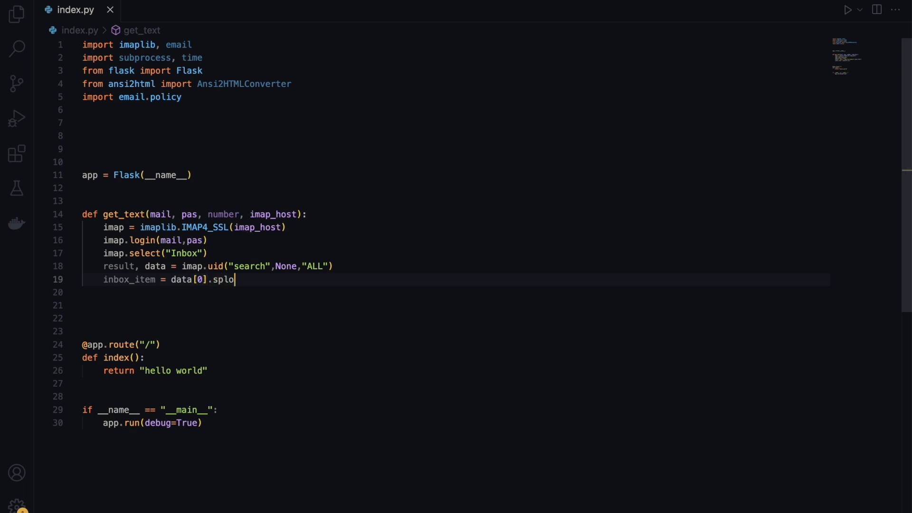
type("it()")
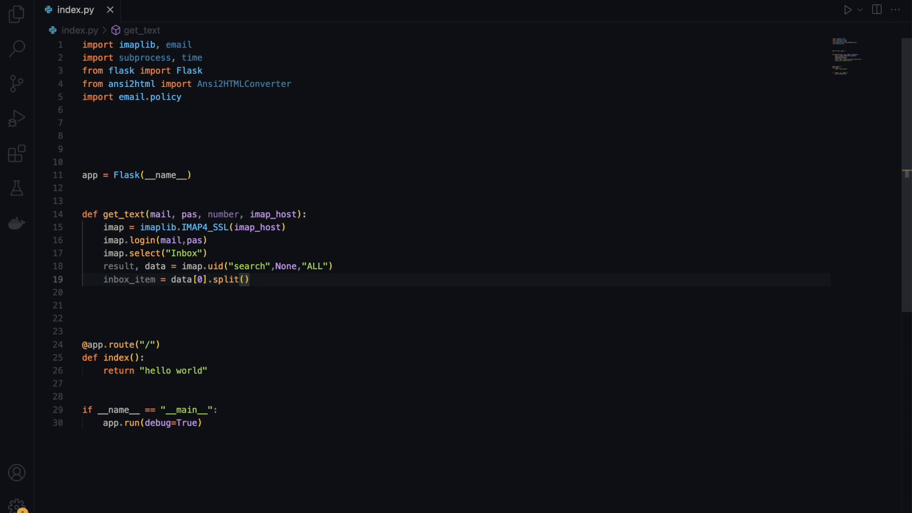
key("Enter")
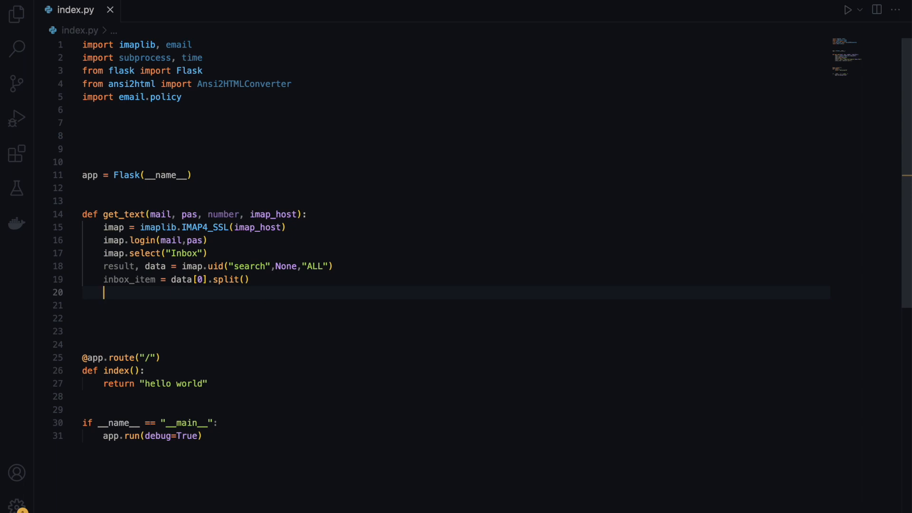
Step: Write most_recent = inbox_item[-1] on line 20
type("most_recent = i")
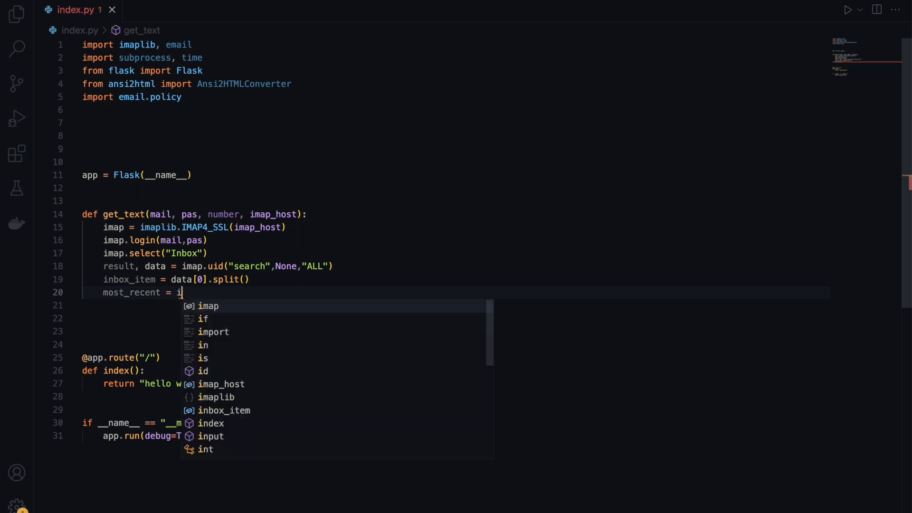
type("nbox_item[")
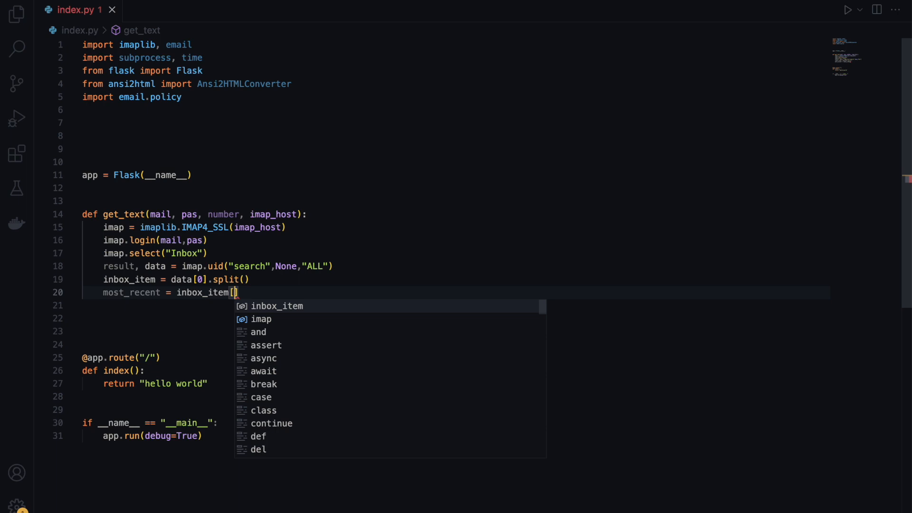
type("-")
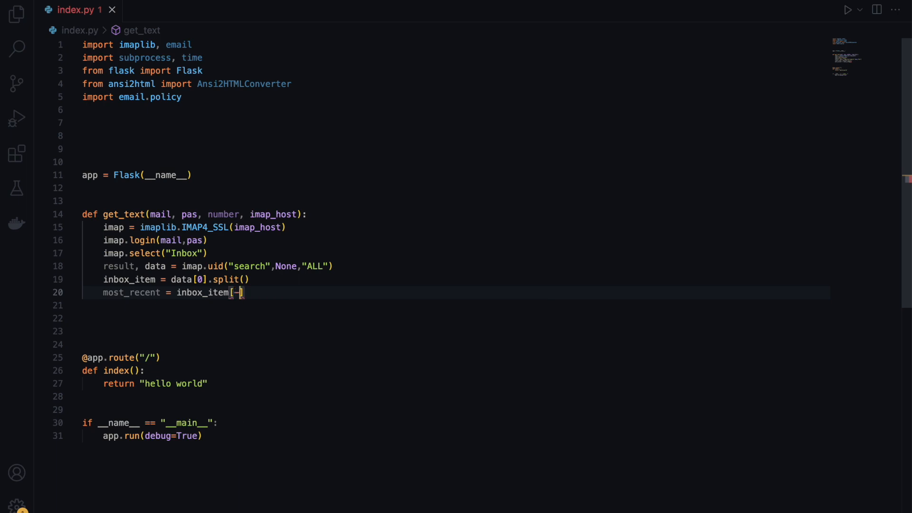
type("1]")
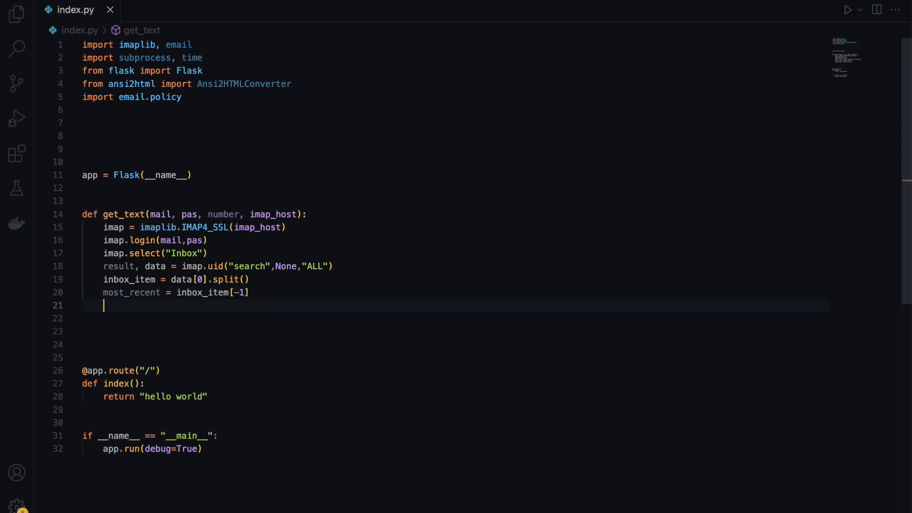
Step: Write result2, email_data = imap.uid("fetch", most_recent, "(RFC822)") to fetch the latest message
type("result2")
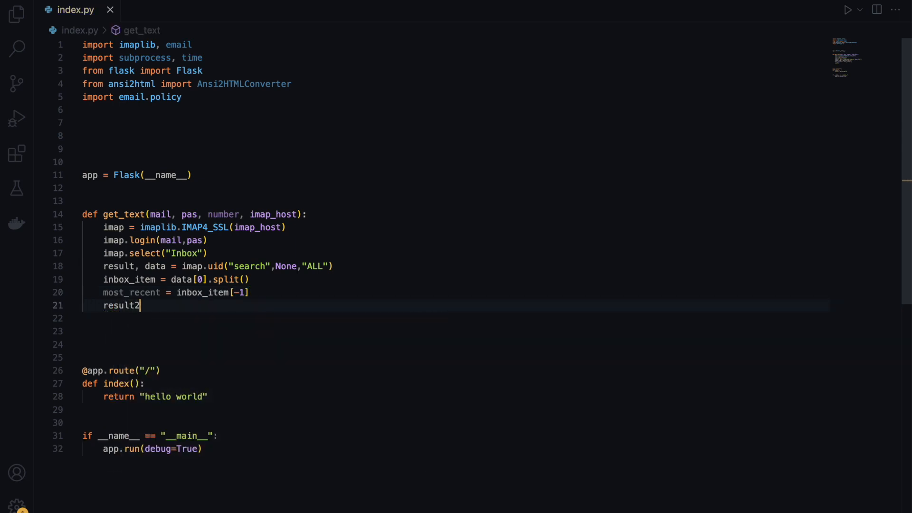
type(", data")
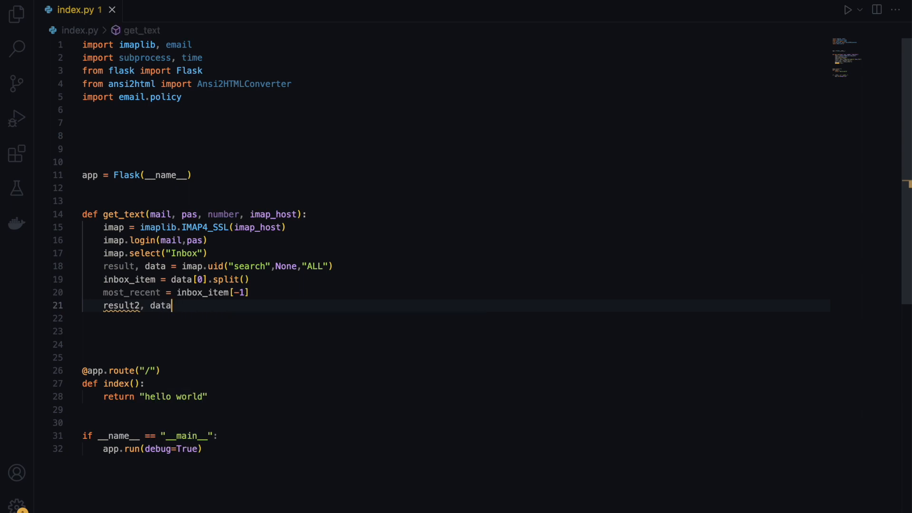
key("Backspace")
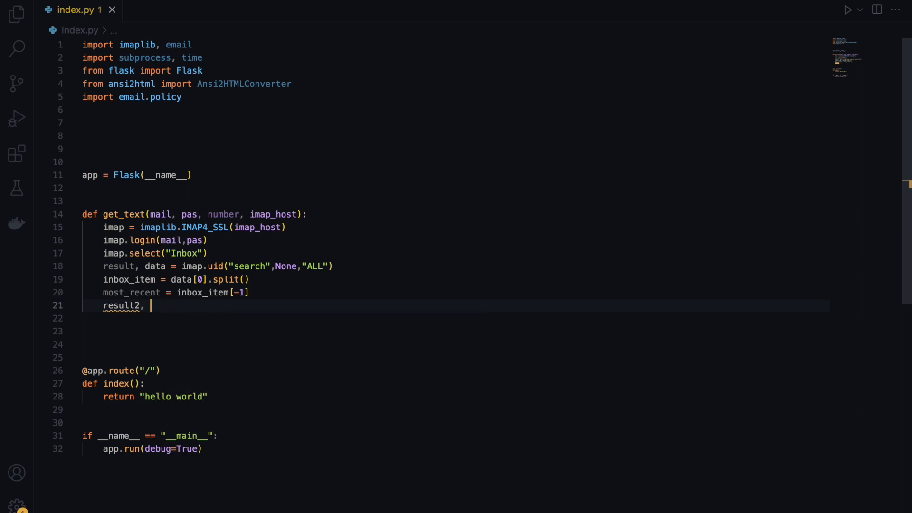
type("email_")
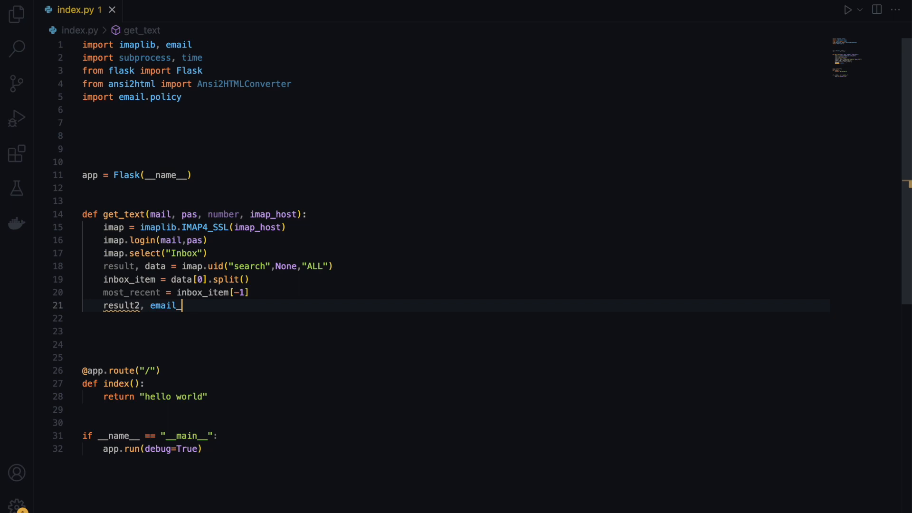
type("data =")
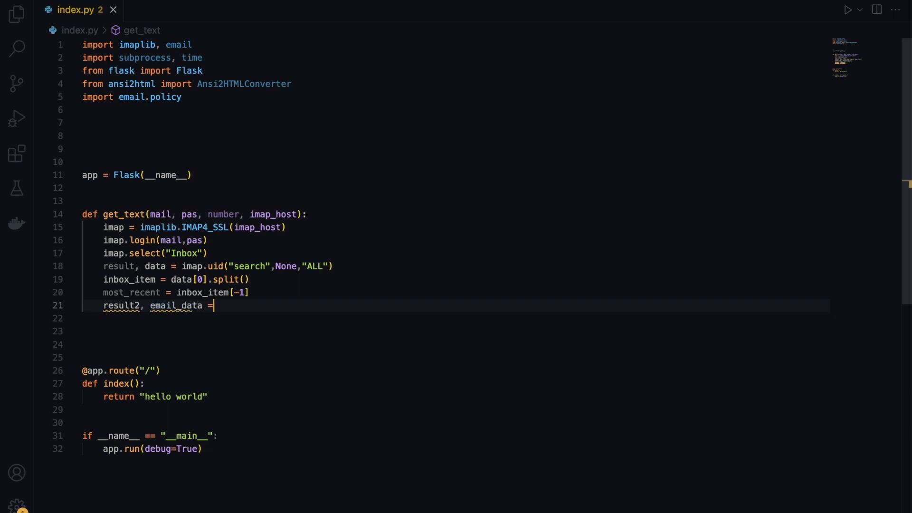
type("imap.")
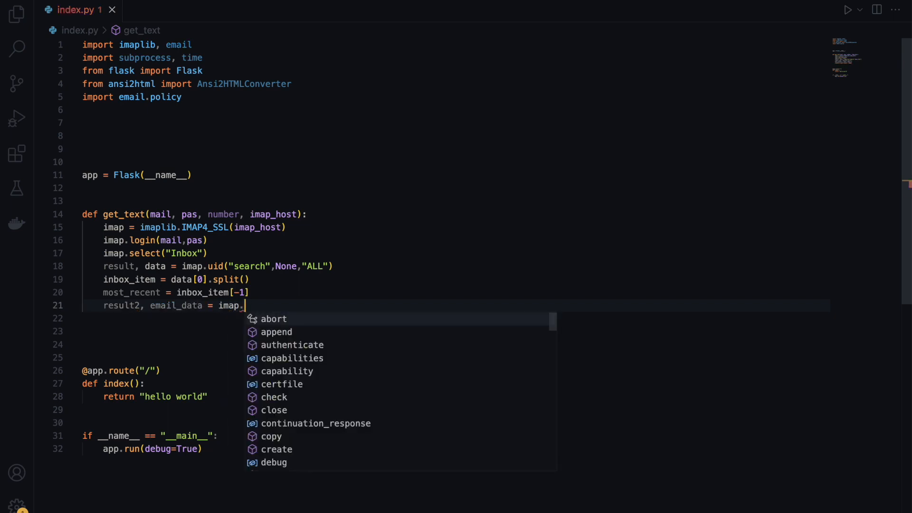
type("uid(\"fet")
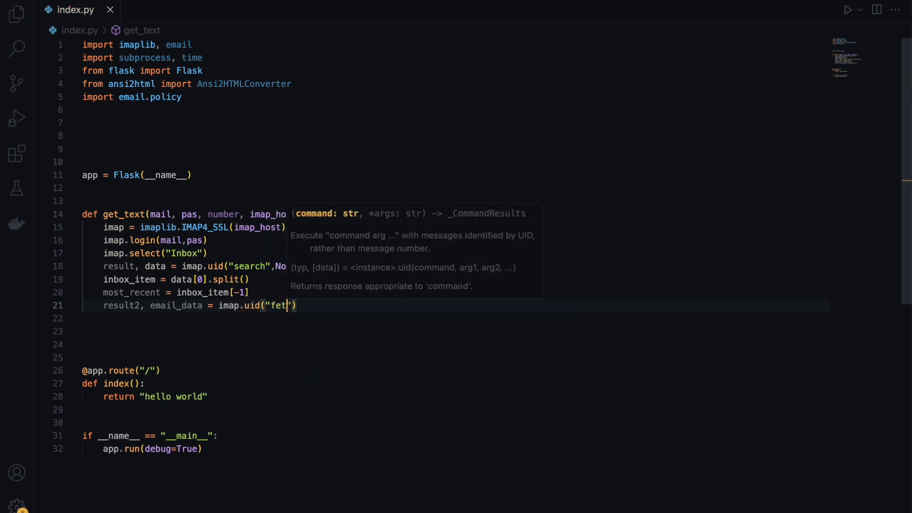
type("ch\",")
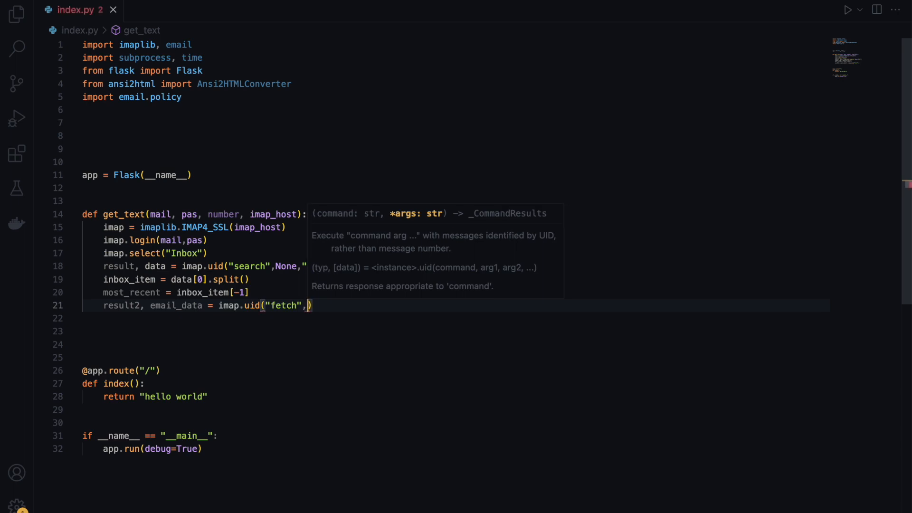
type("most_recent")
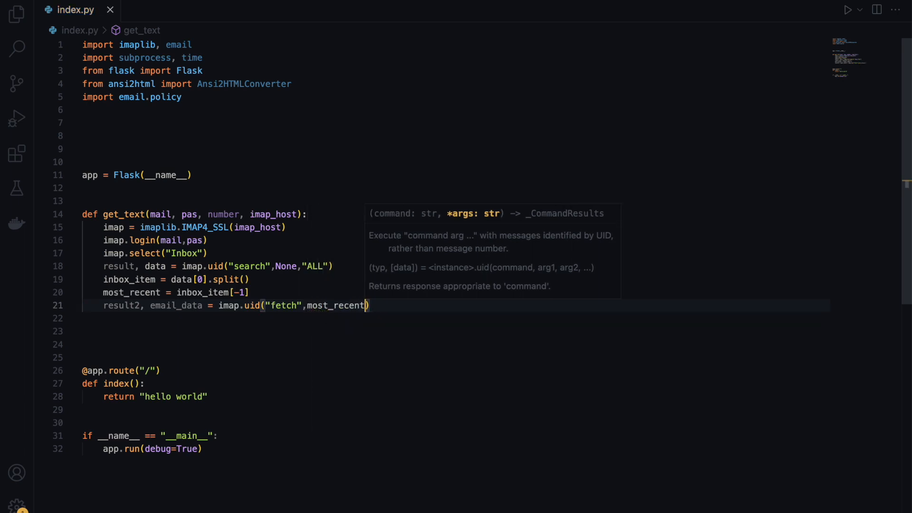
type(",")
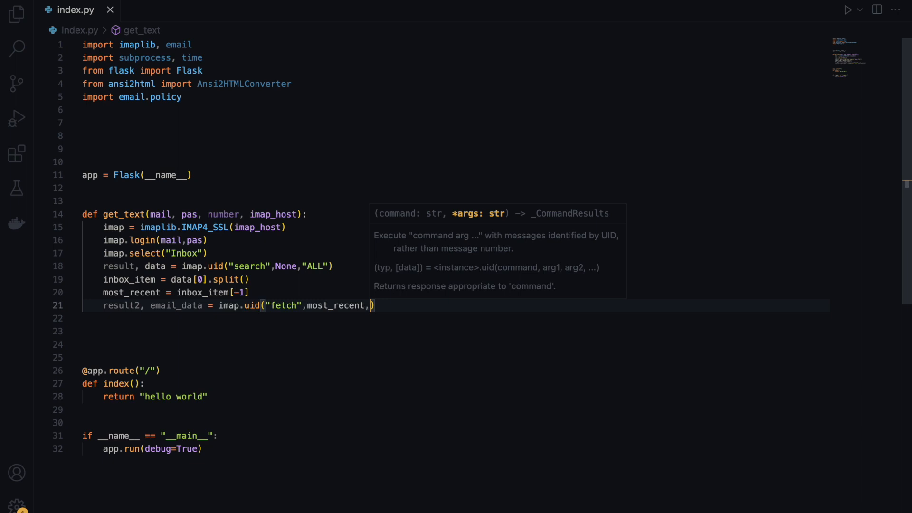
type("\"\"")
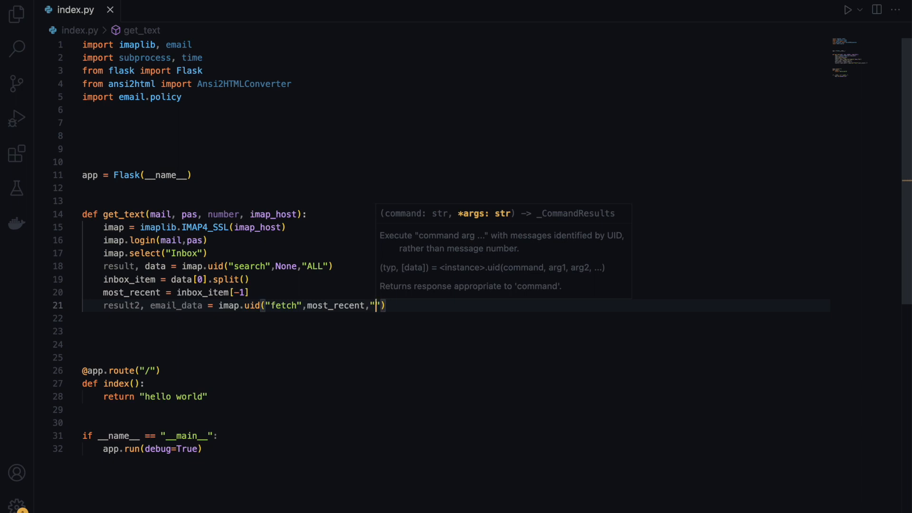
type("(RFC)")
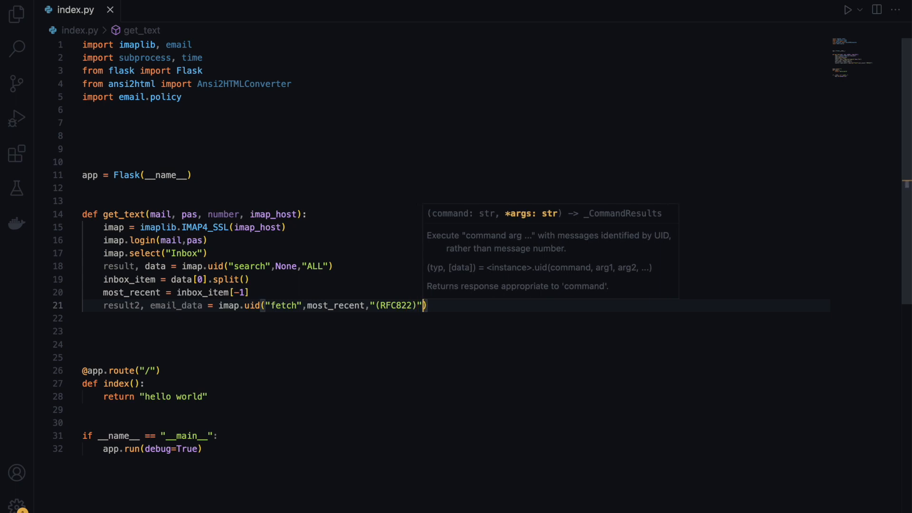
key("Enter")
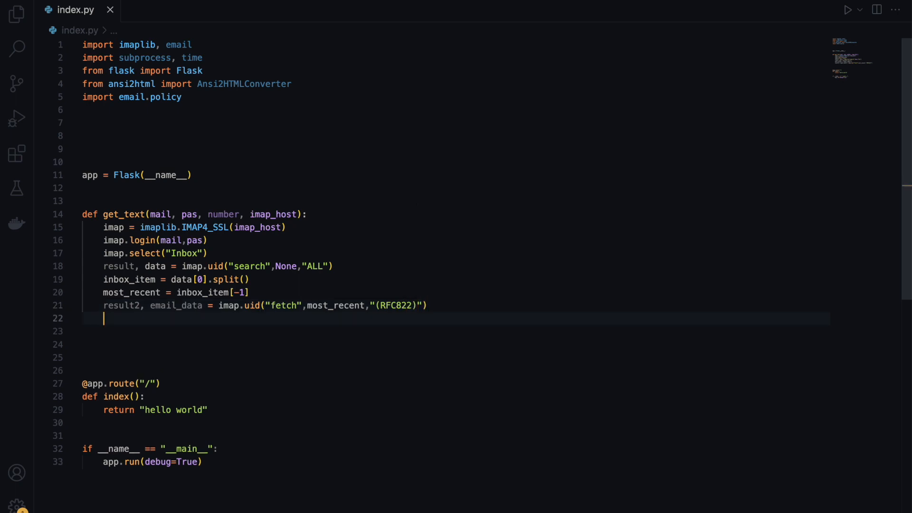
Step: Write raw_email = email_data[0][1].decode("utf-8") and begin the assignment to b
type("ra")
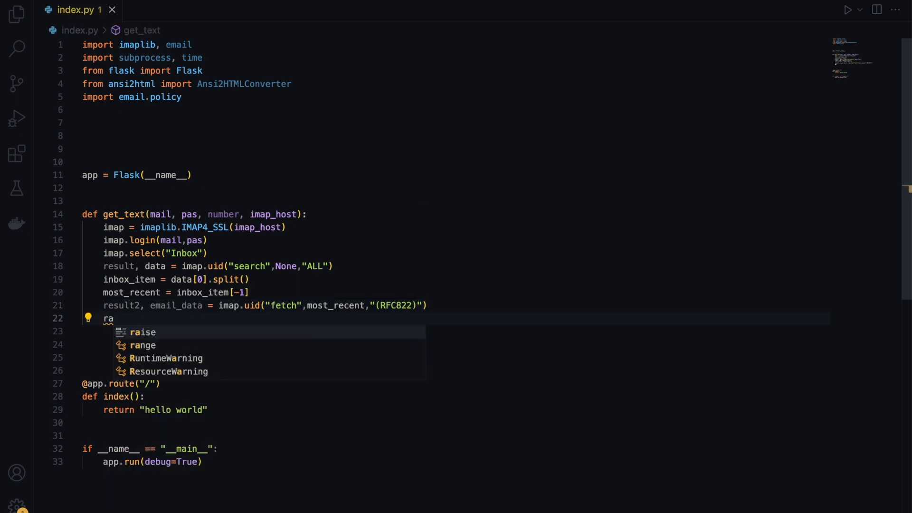
type("raw_email")
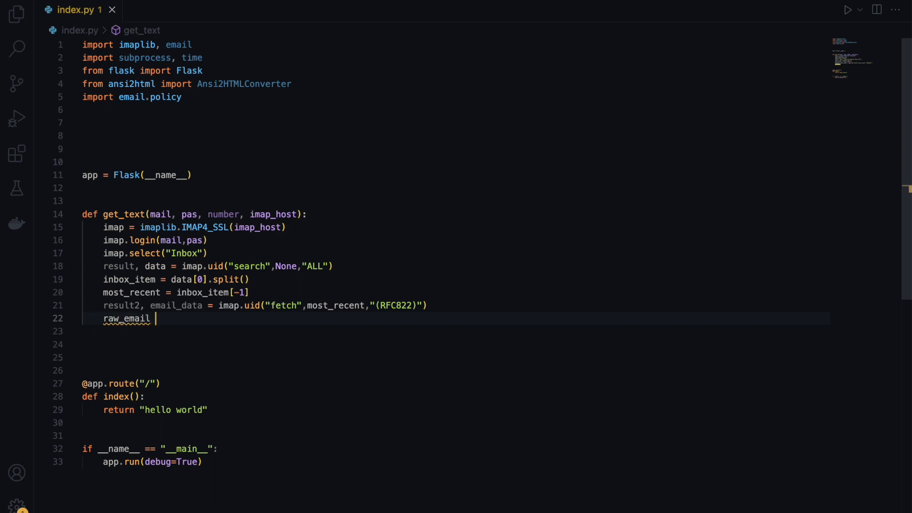
type("=")
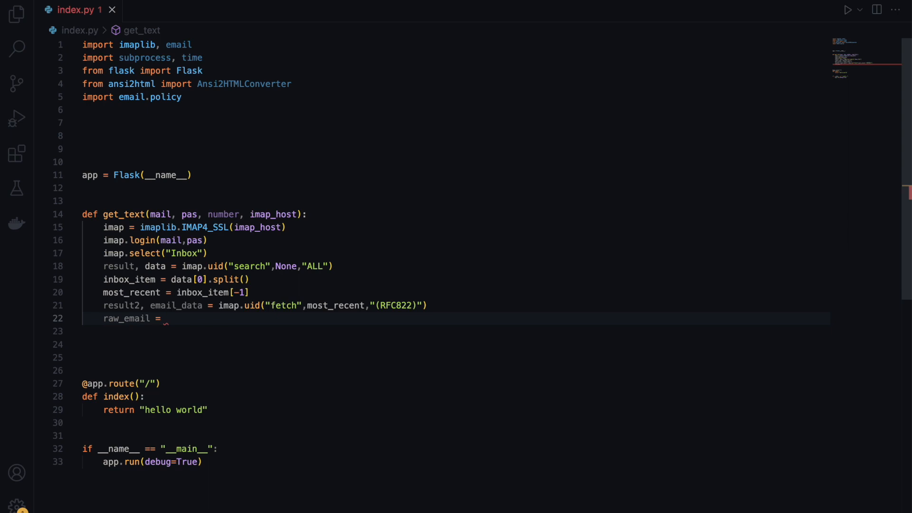
type("email_data")
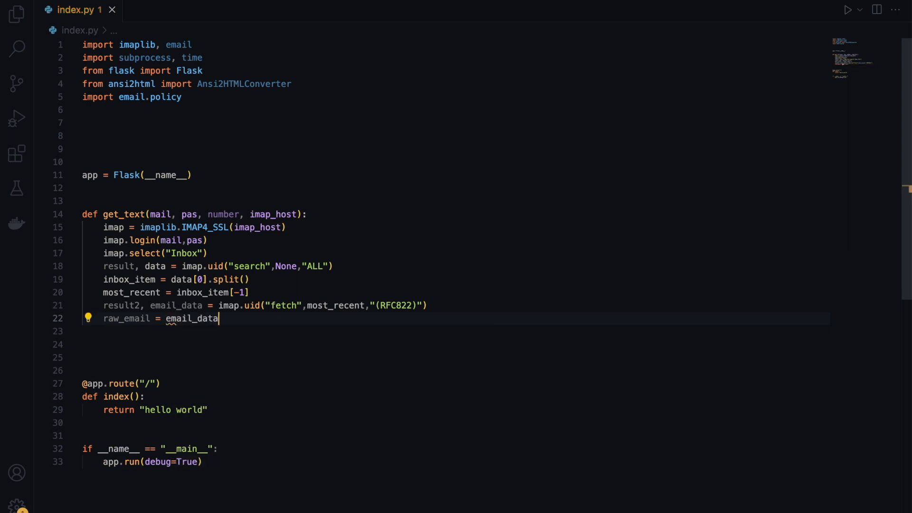
type("[0]")
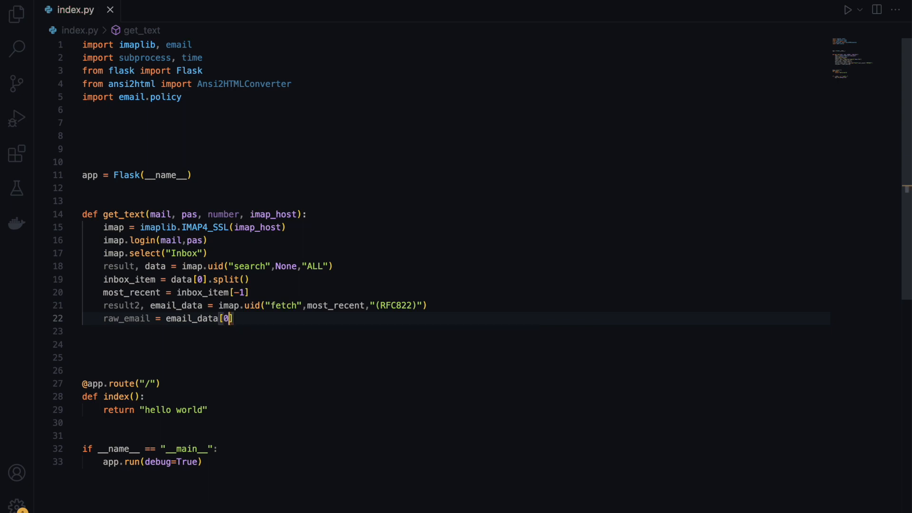
type("[]")
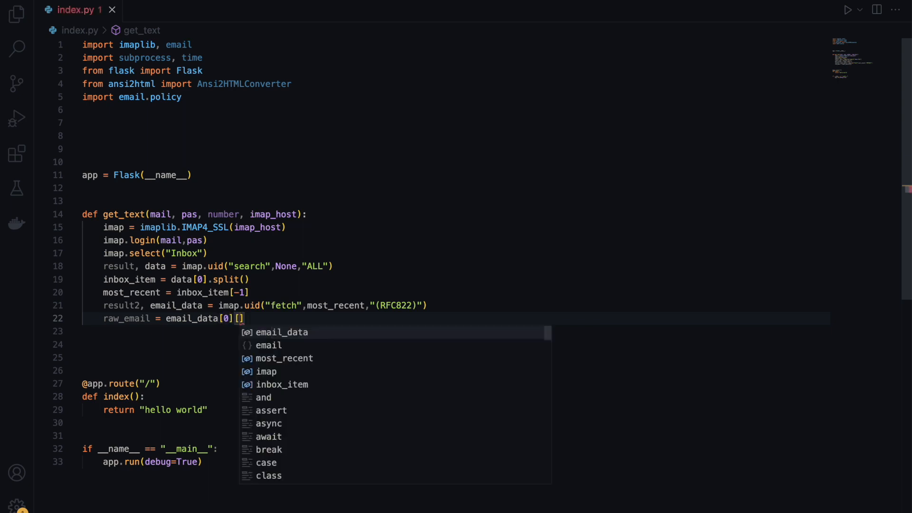
type("1")
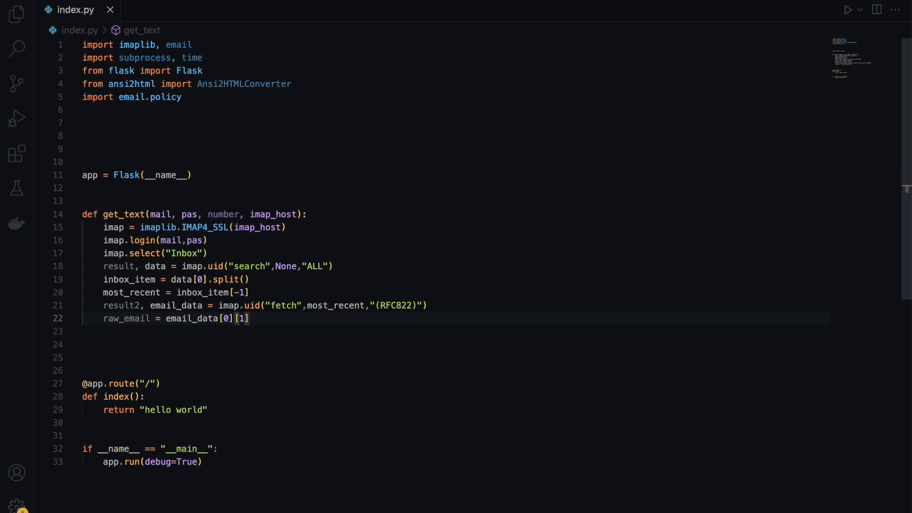
type(".")
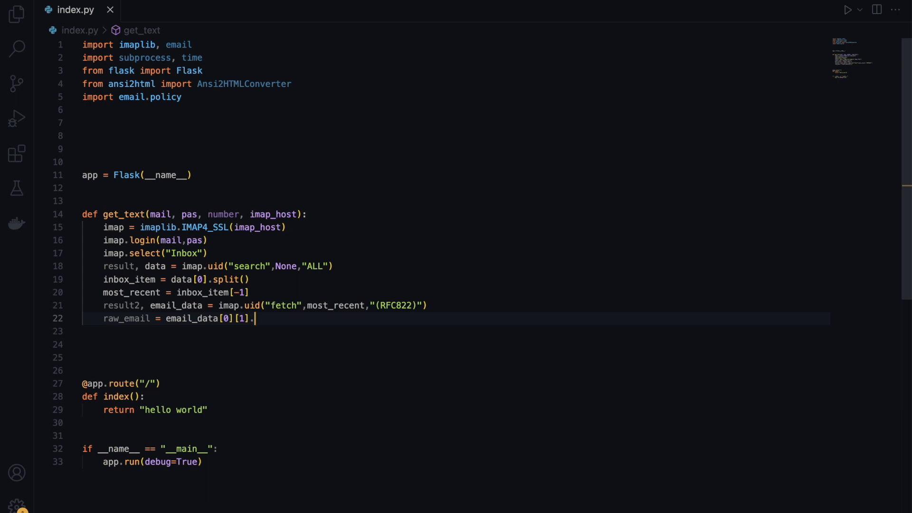
type("decode(")
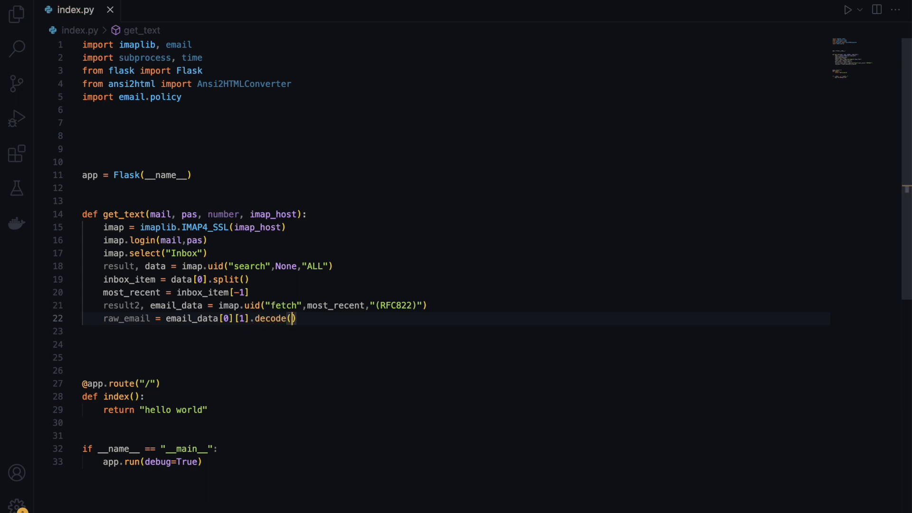
type("\"utf\"")
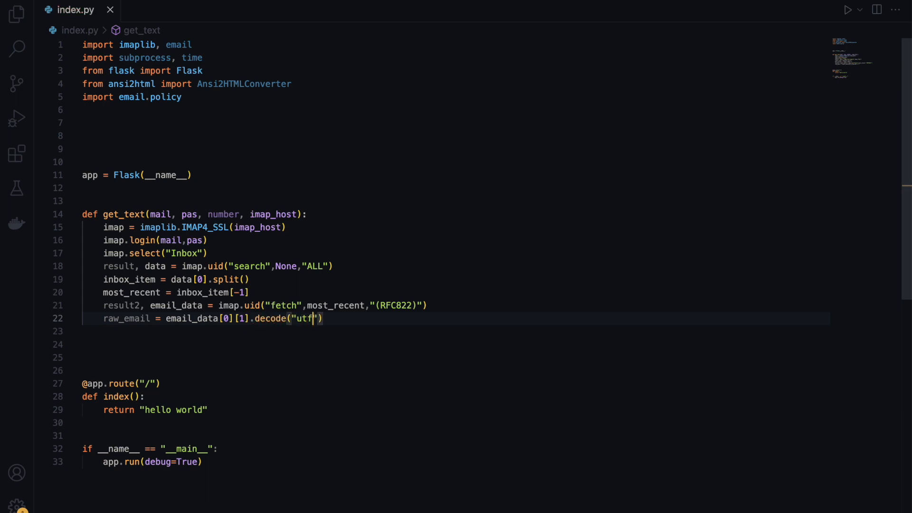
type("-8")
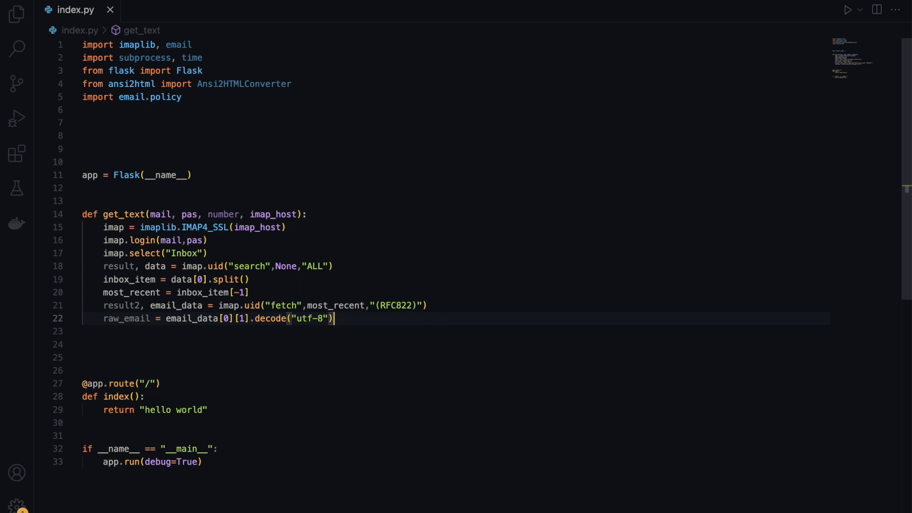
type("b =")
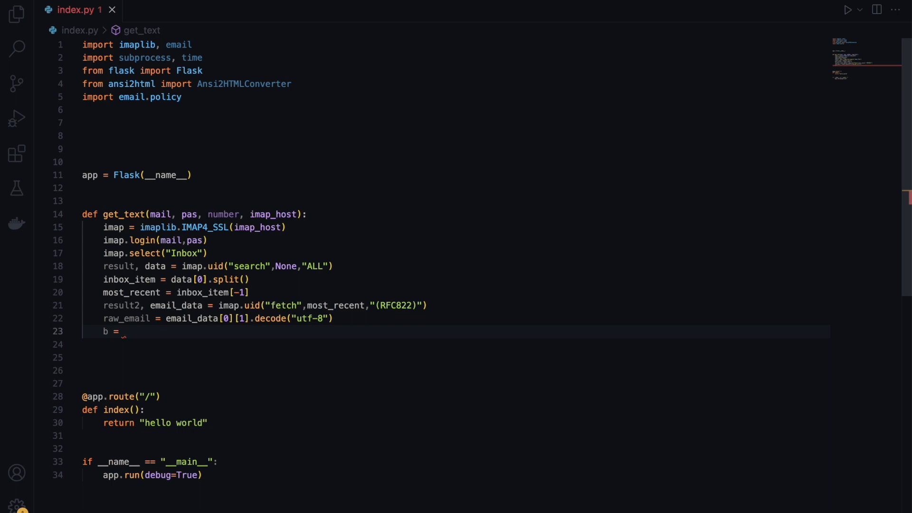
Step: Parse raw_email into b with email.message_from_string(raw_email, policy=email.policy.default)
type("email.")
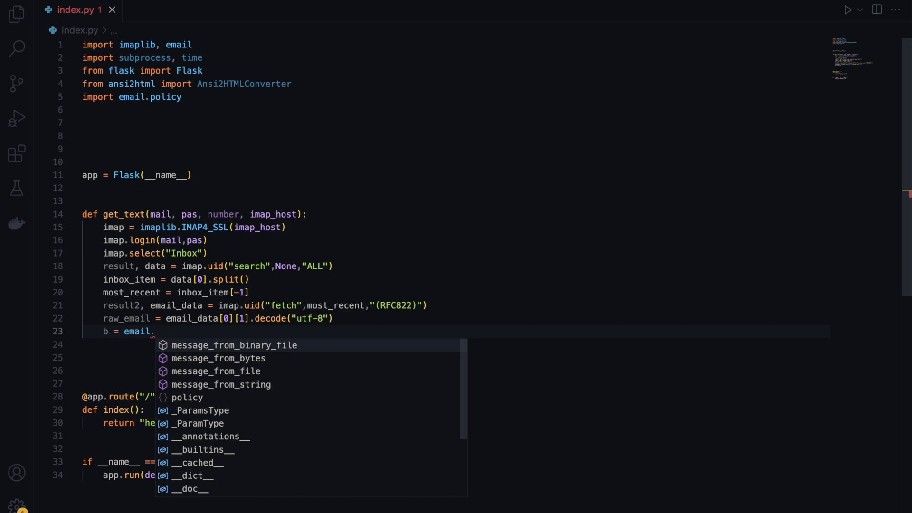
left_click(221, 384)
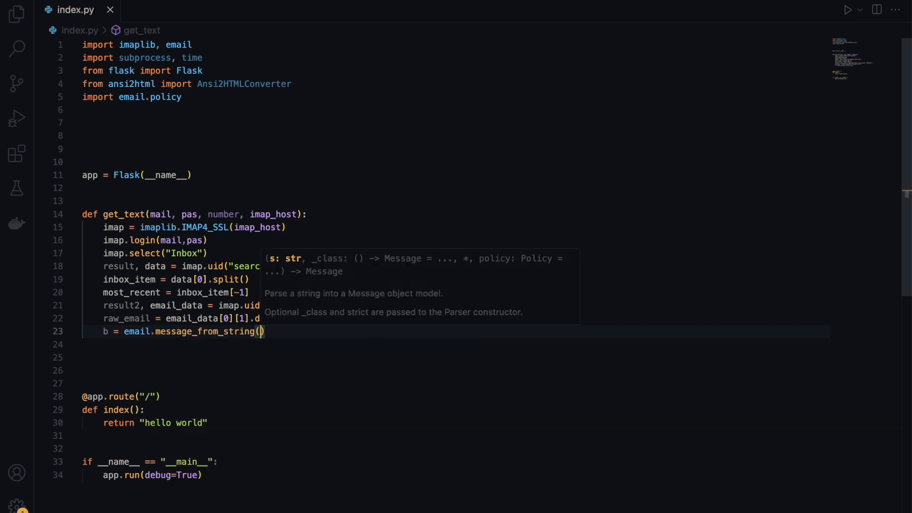
type("raw_email,")
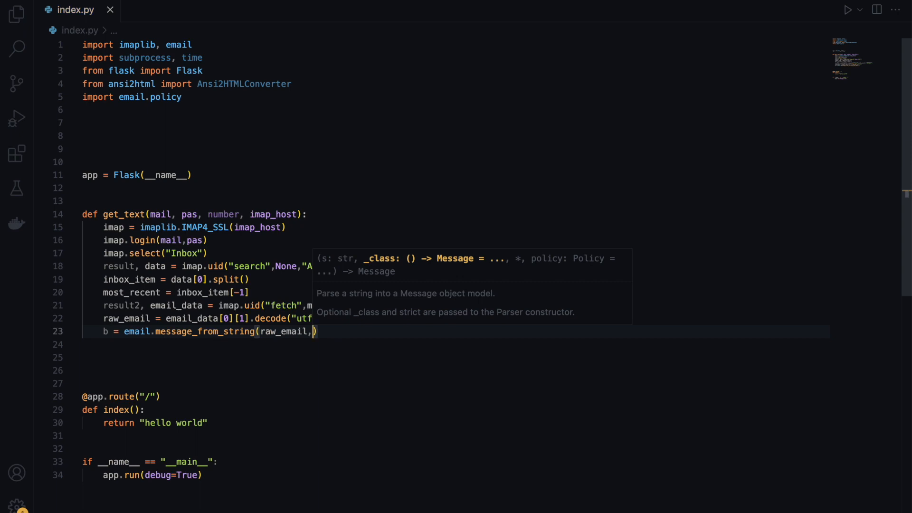
type("policy=")
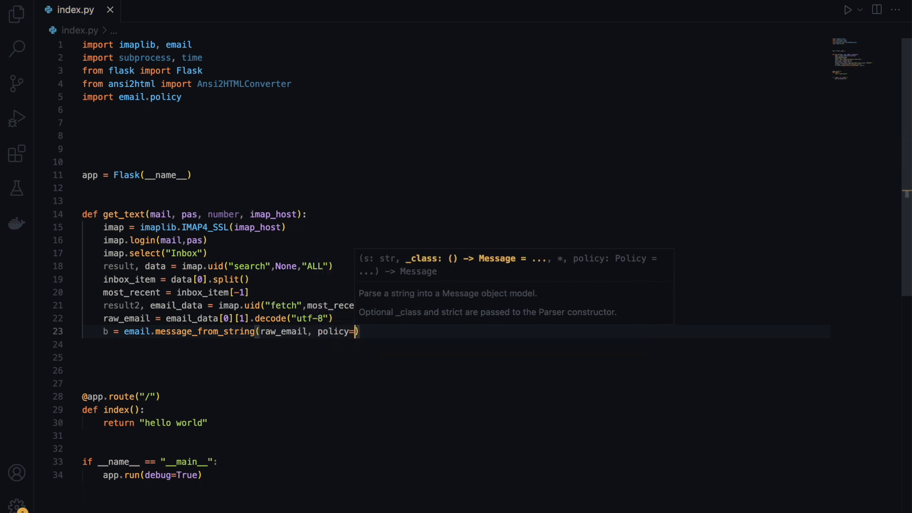
type("email.policy")
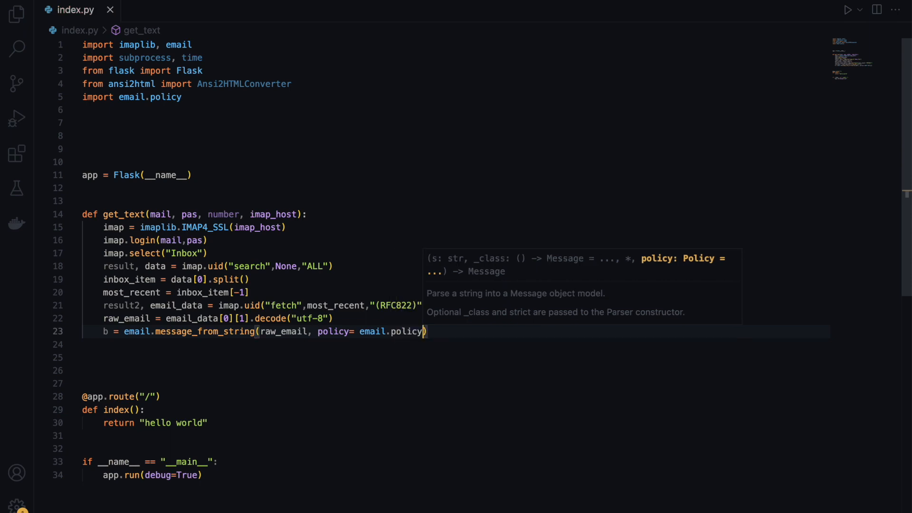
type(".default")
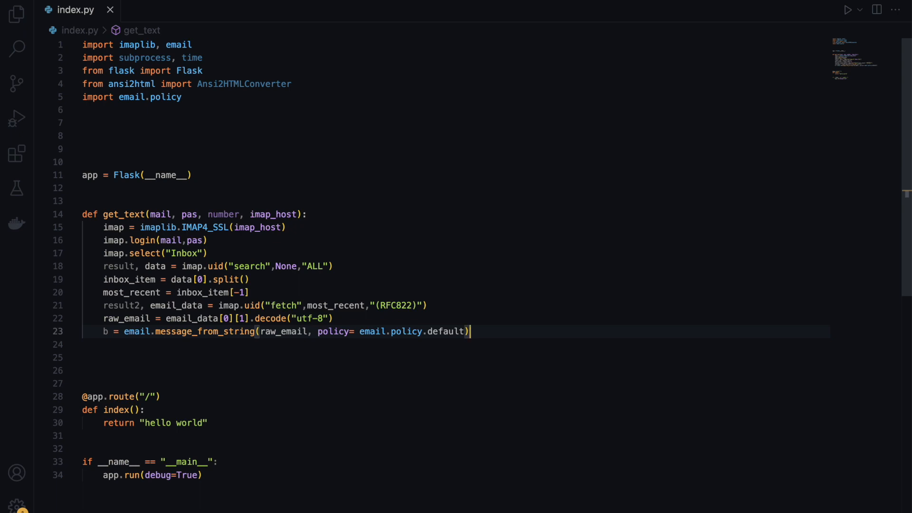
key("Enter")
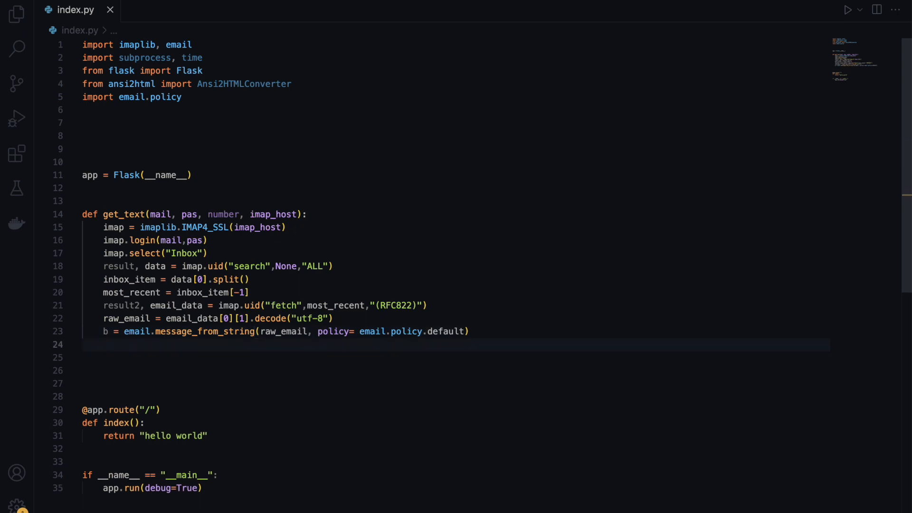
Step: Add an empty mail_bytes = [] list and begin an if statement
type("mail")
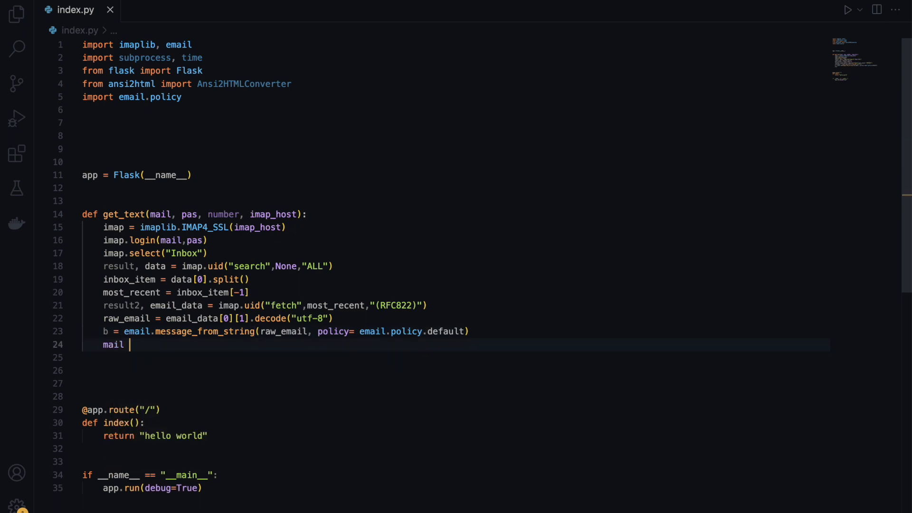
type("_byte")
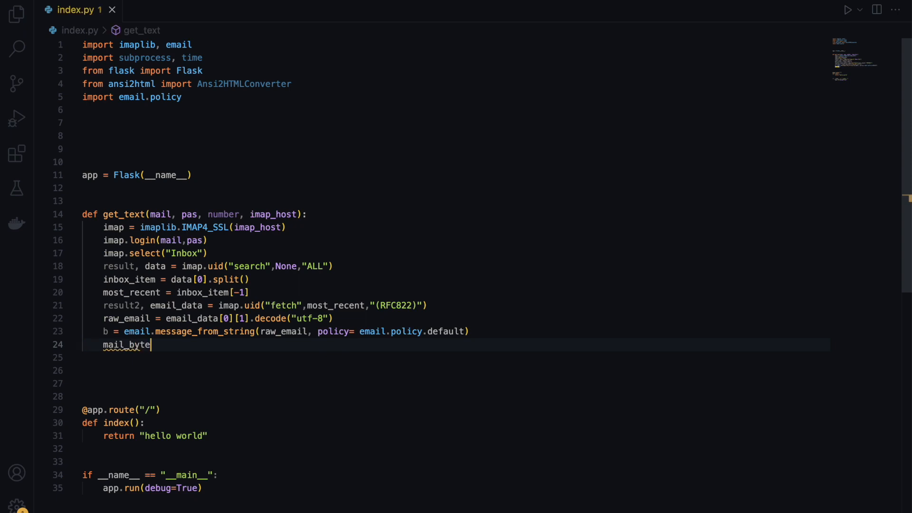
type("s = []")
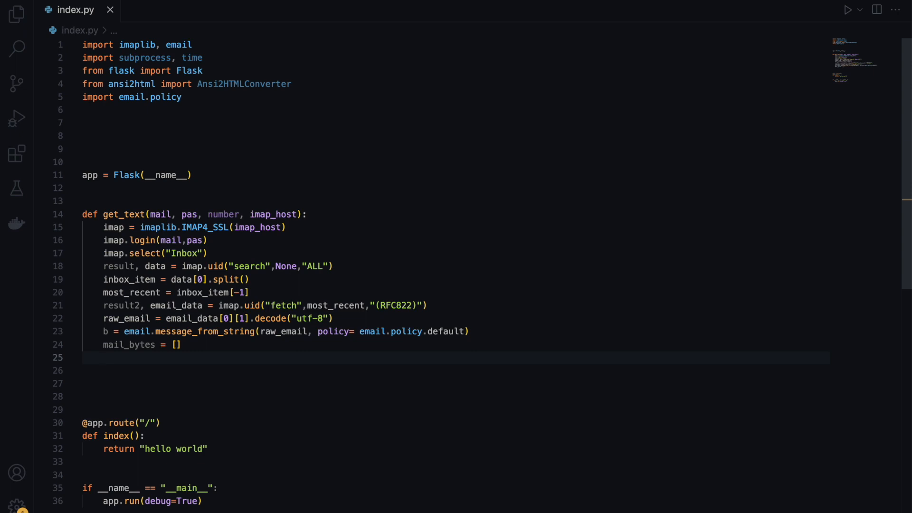
type("if")
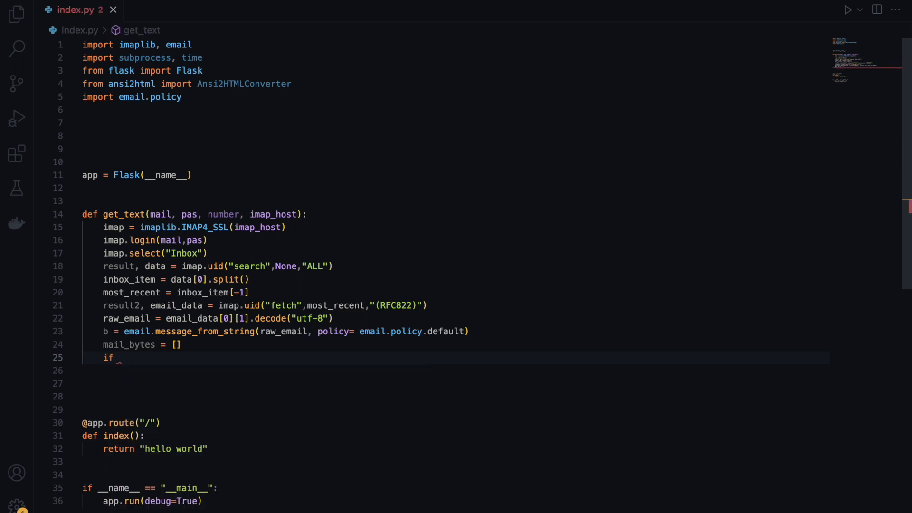
Step: Write if b["From"] == number and b.is_multipart() == True: and begin a for loop
type("b[")
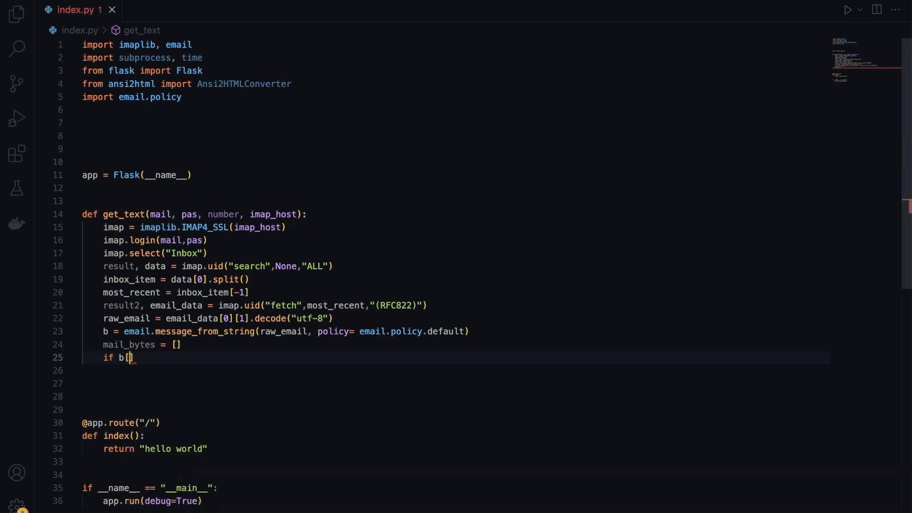
type("\"From\"")
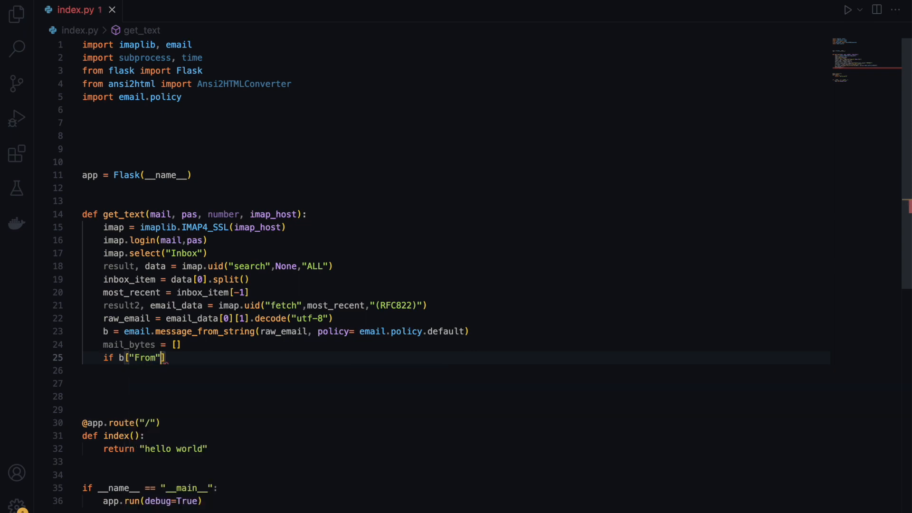
type("==")
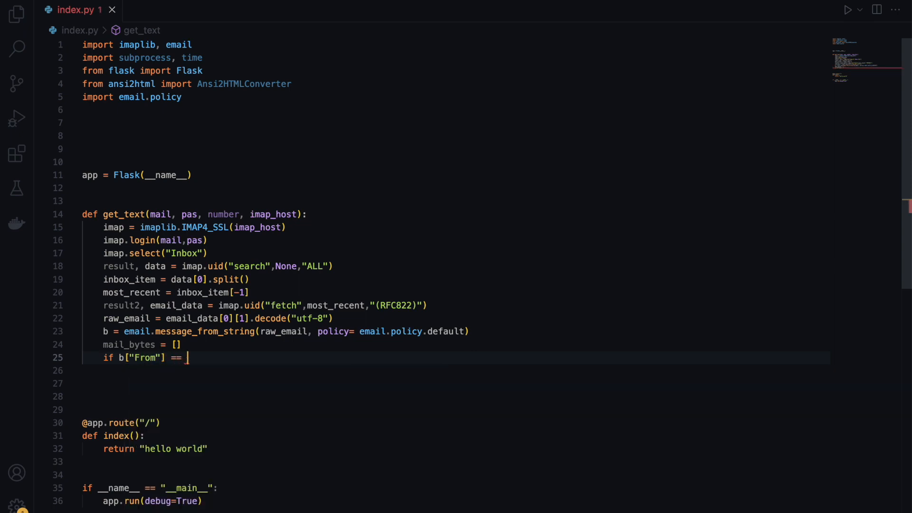
type("number")
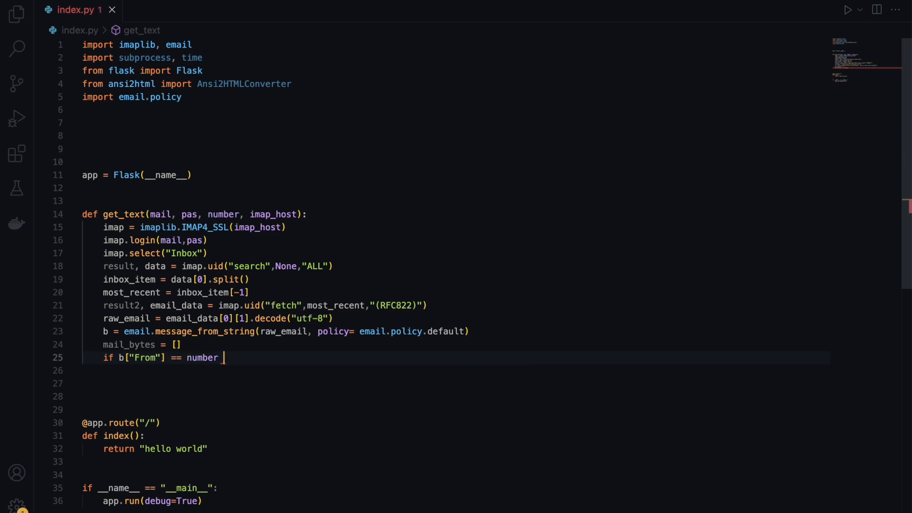
type("and b.")
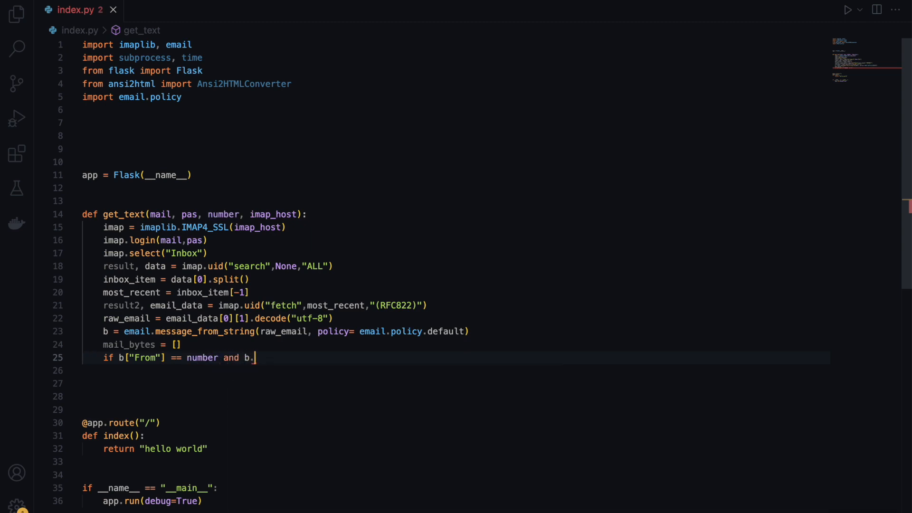
type("is_multipart()")
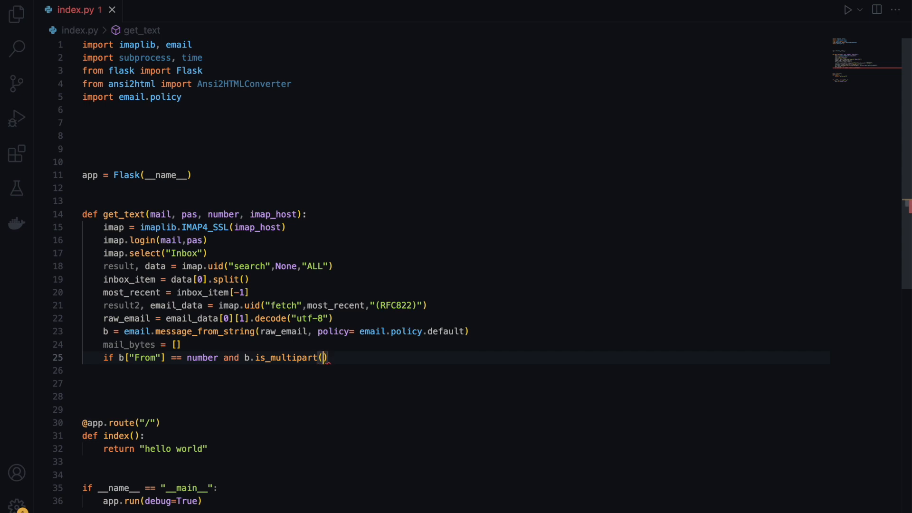
type("==")
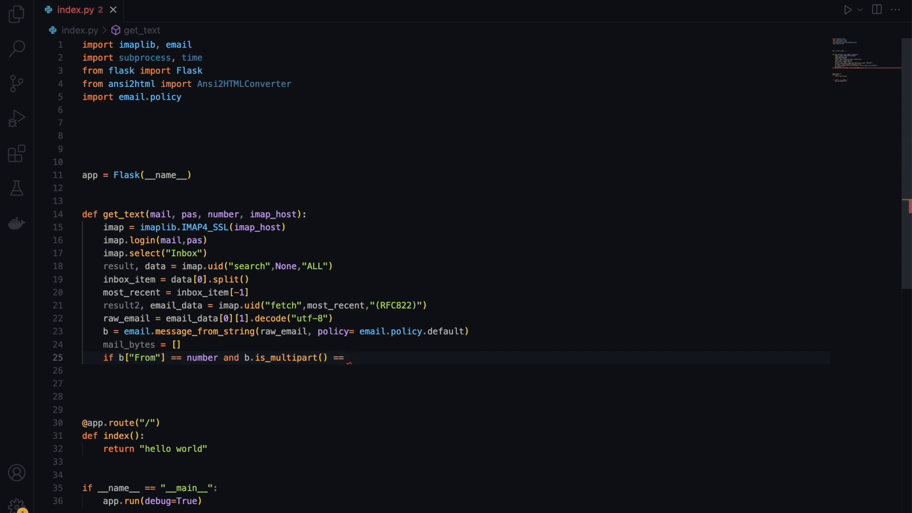
type("True")
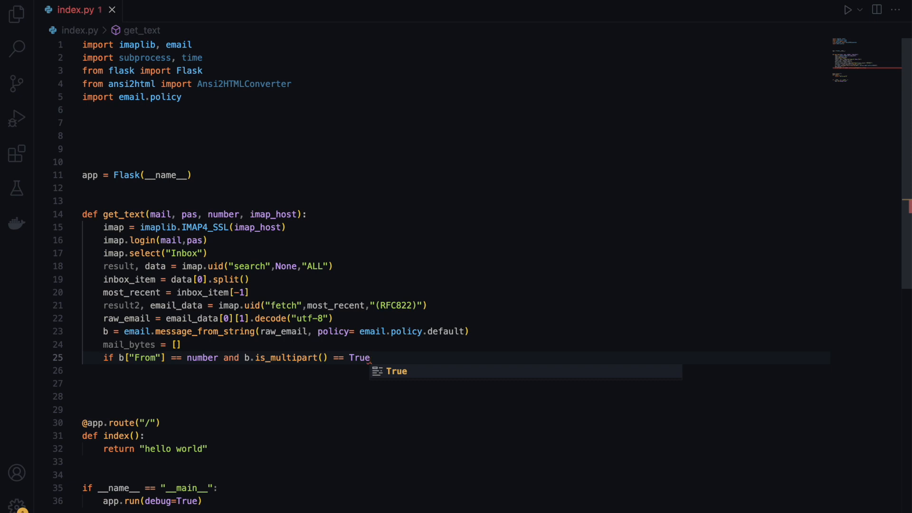
type(":")
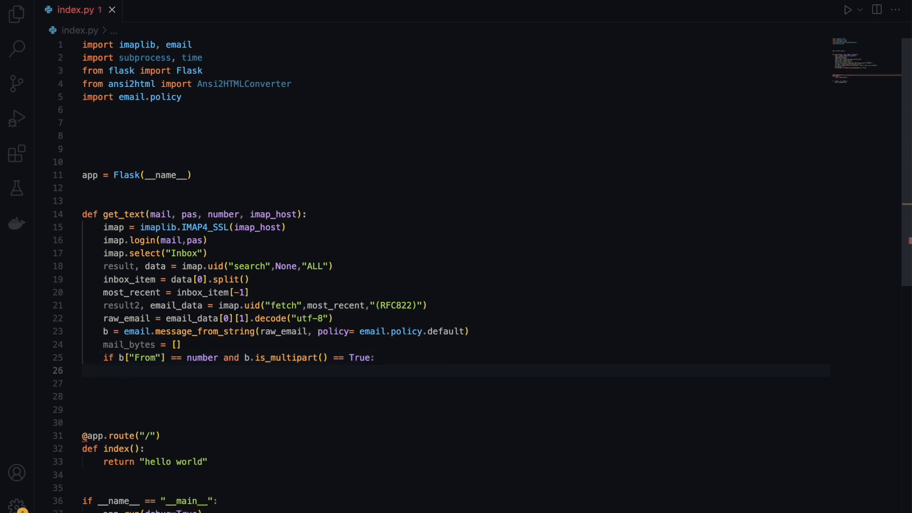
type("for")
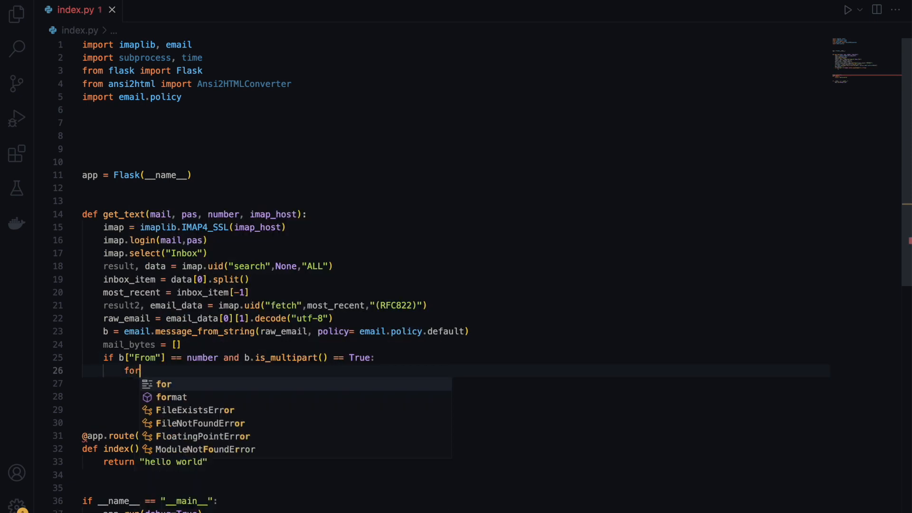
Step: Write for message in b: with mail_bytes.append(message.get_payload(decode=True)) inside it
key("Escape")
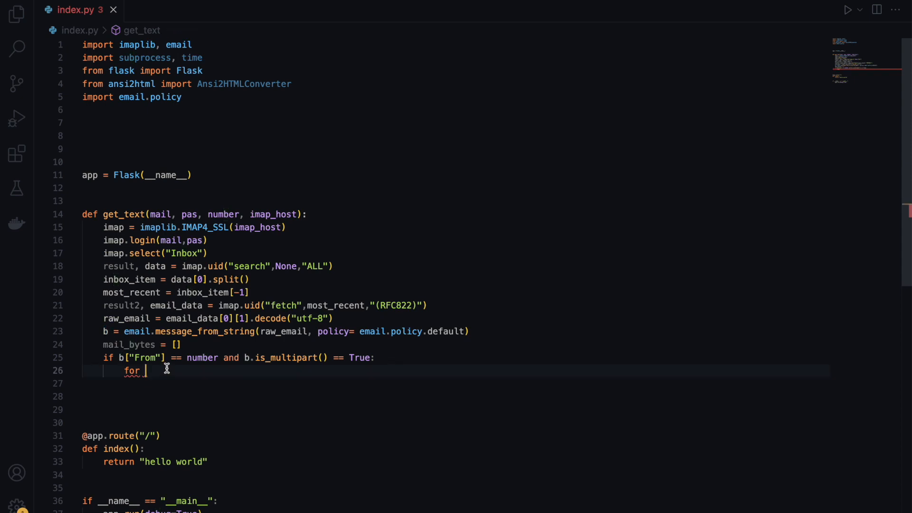
type("message in b:")
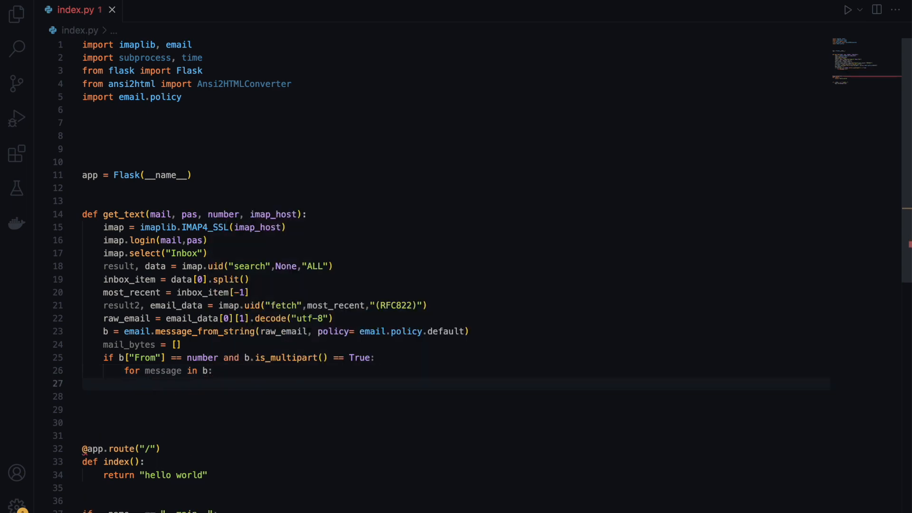
type("mail")
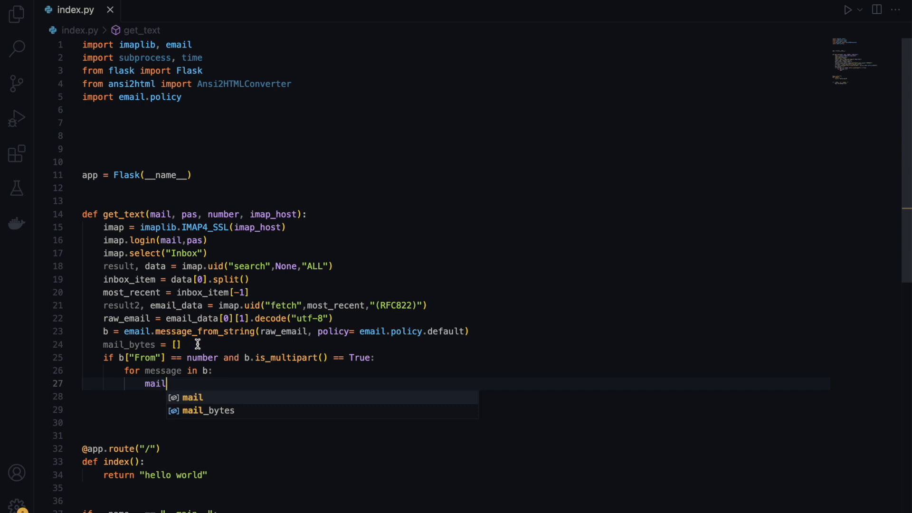
type("_bytes.append(")
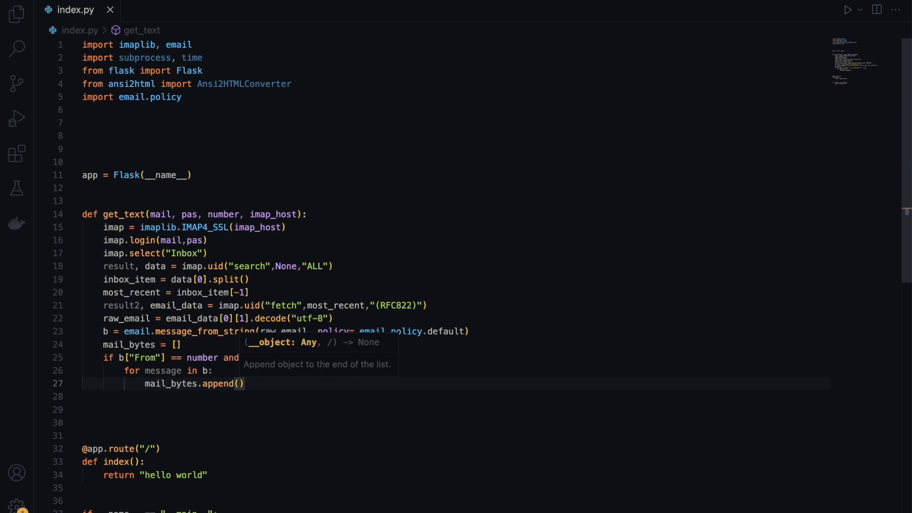
type("message.get")
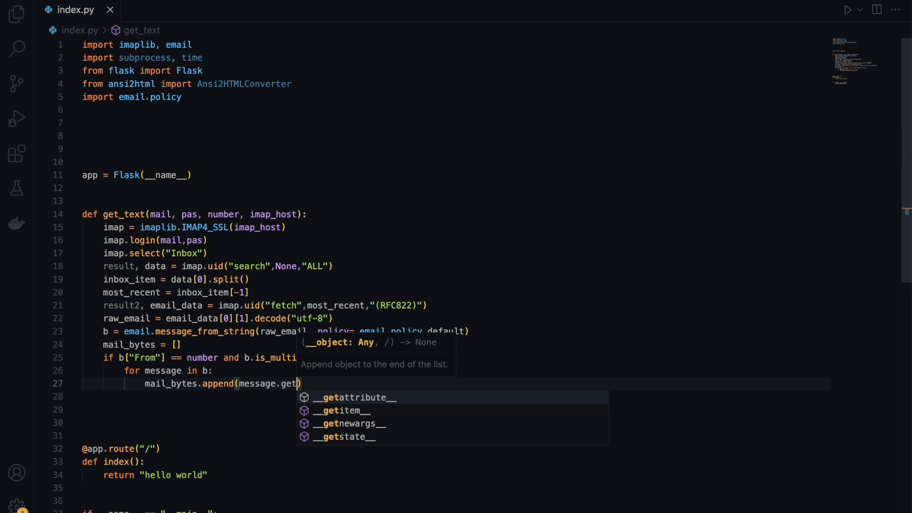
type("_pay")
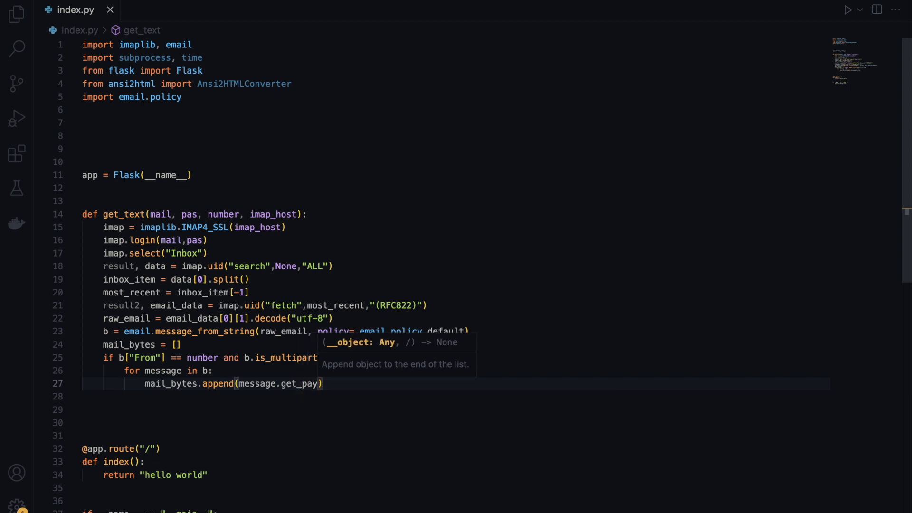
type("load(d")
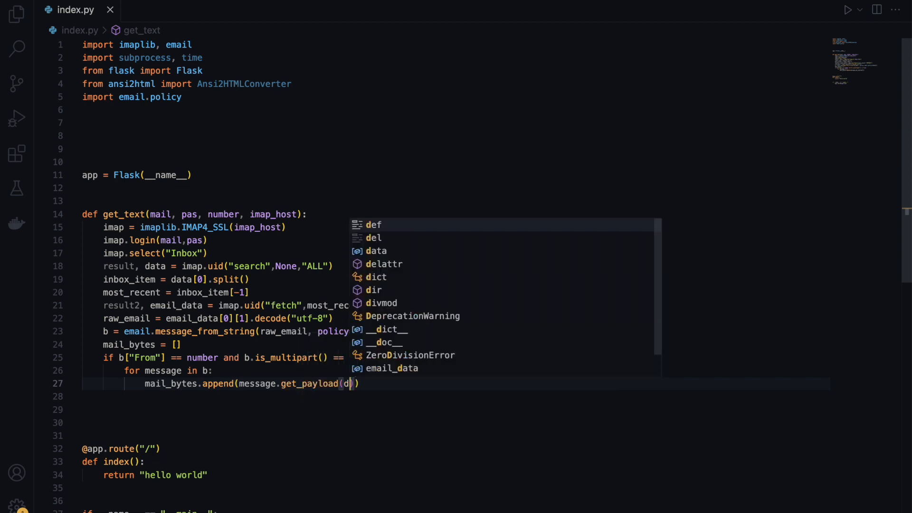
type("ecode=")
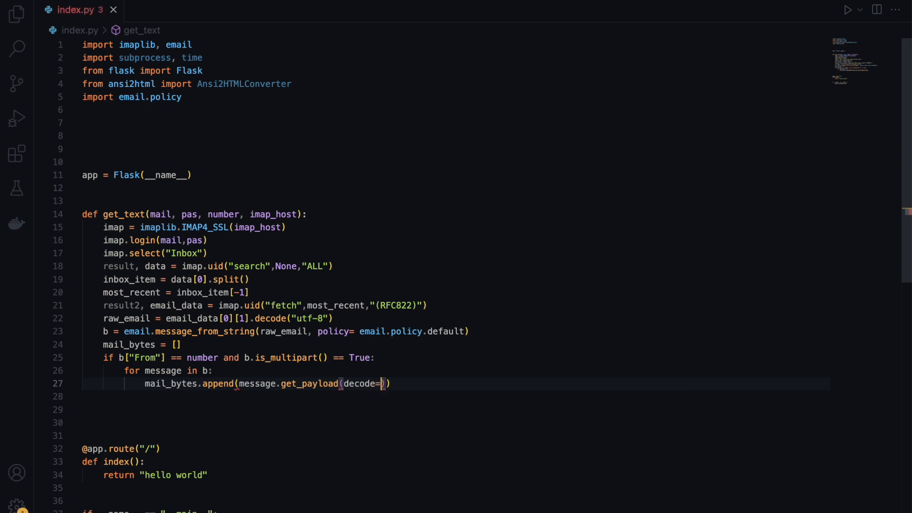
type("True")
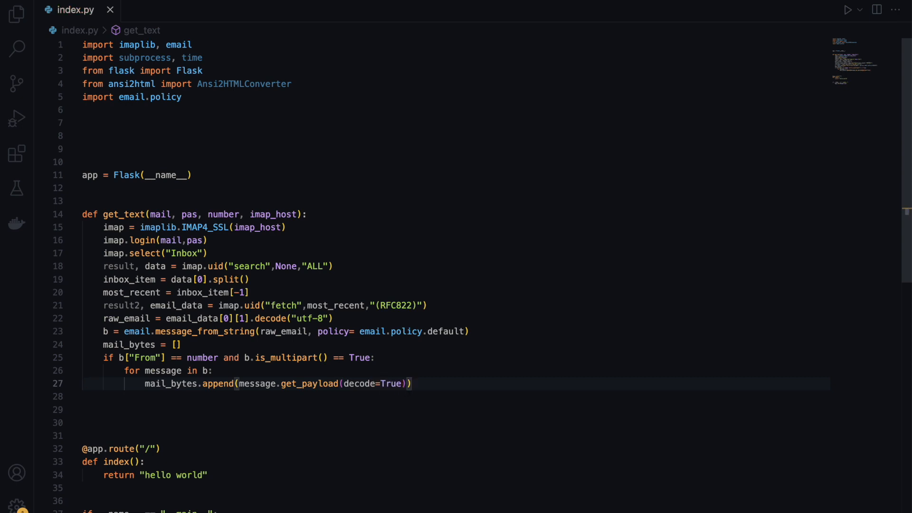
key("Enter")
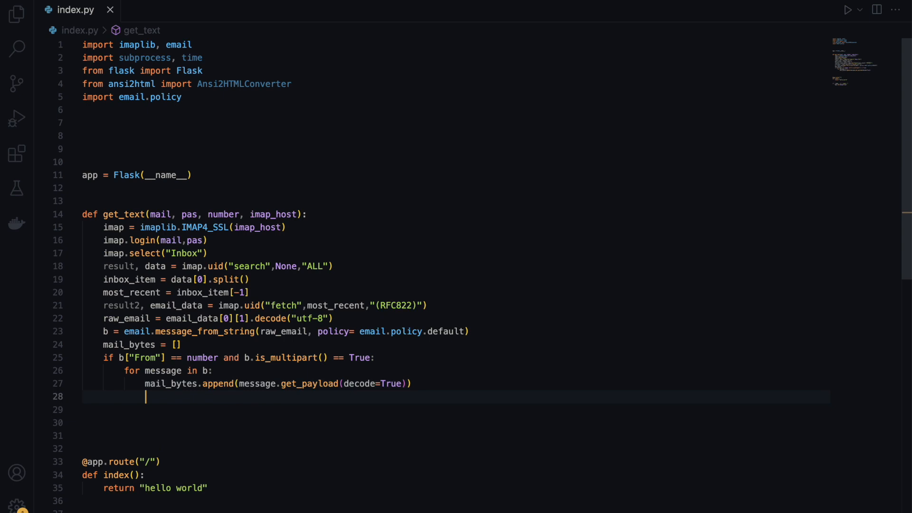
Step: Return mail_bytes[1].decode("utf-8") after the loop and begin the else branch
key("Backspace")
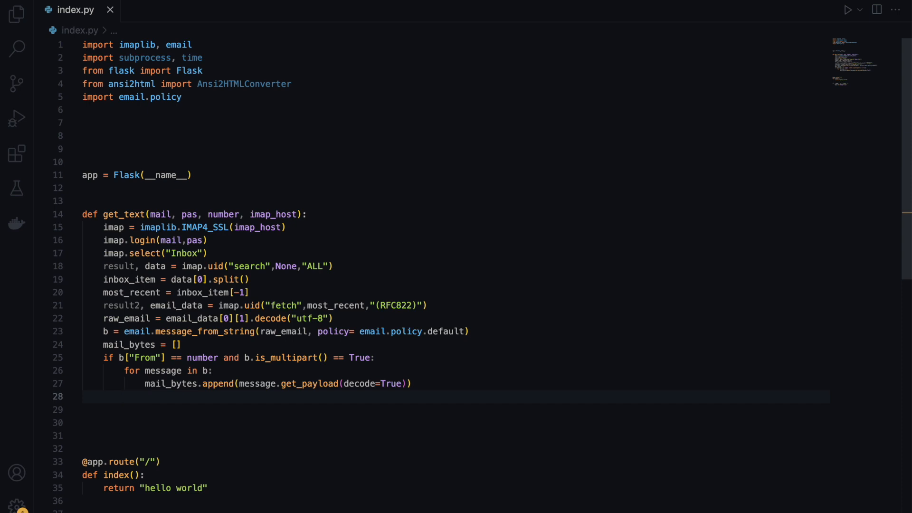
type("return")
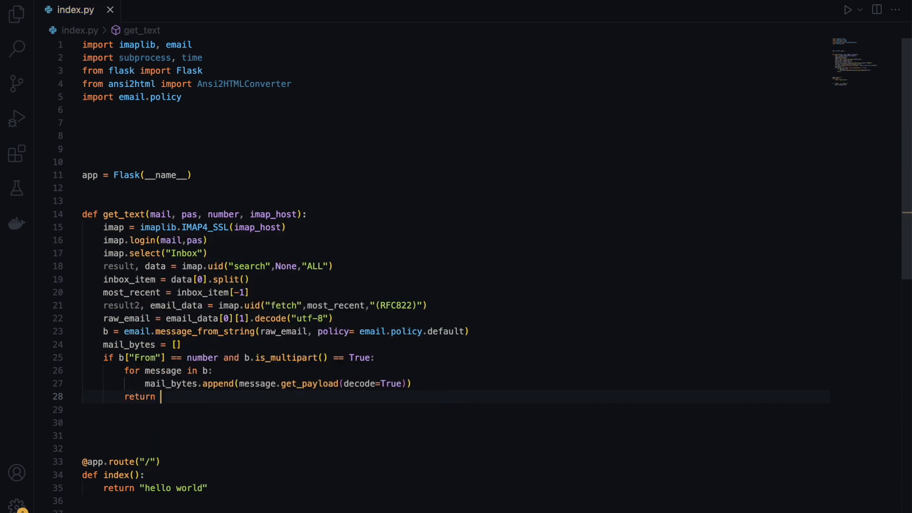
type("mail_bytes")
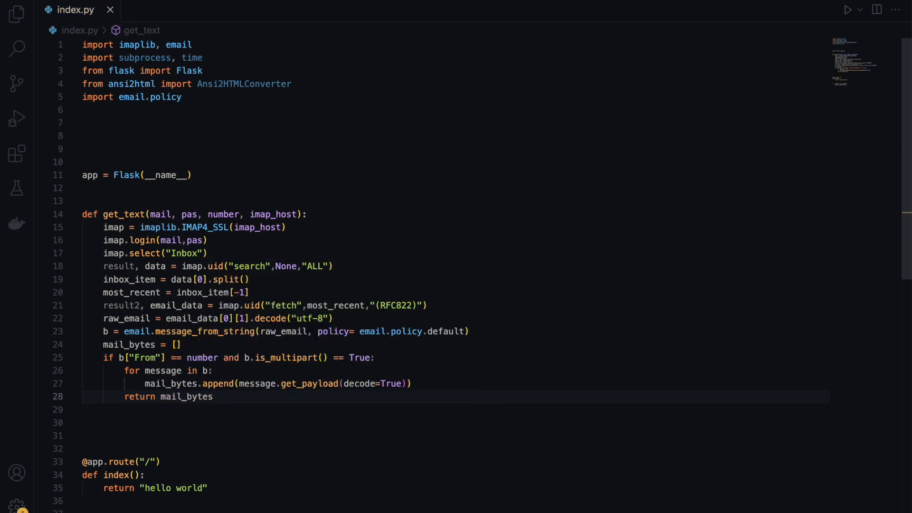
type("[]")
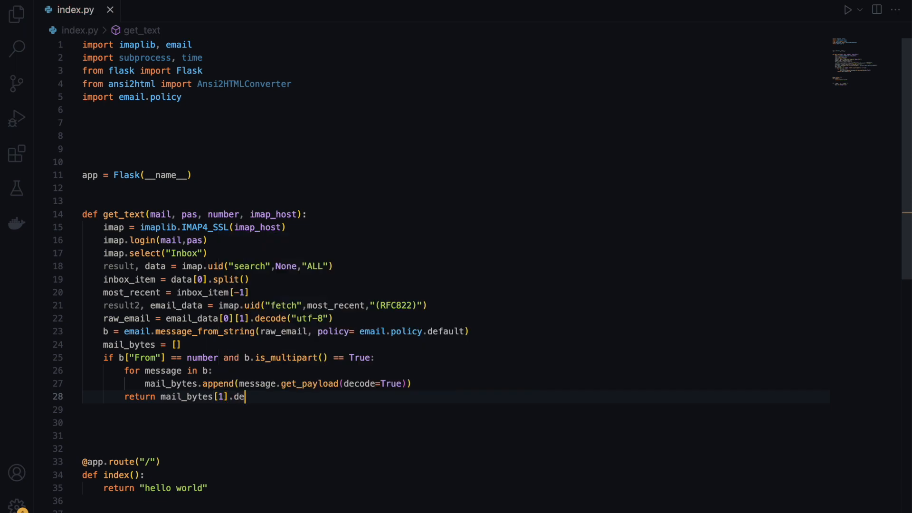
type("co")
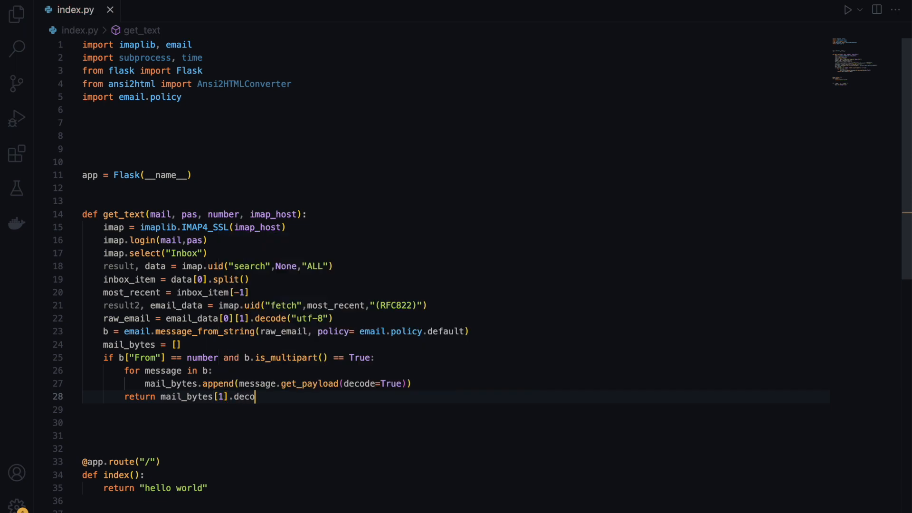
type("de")
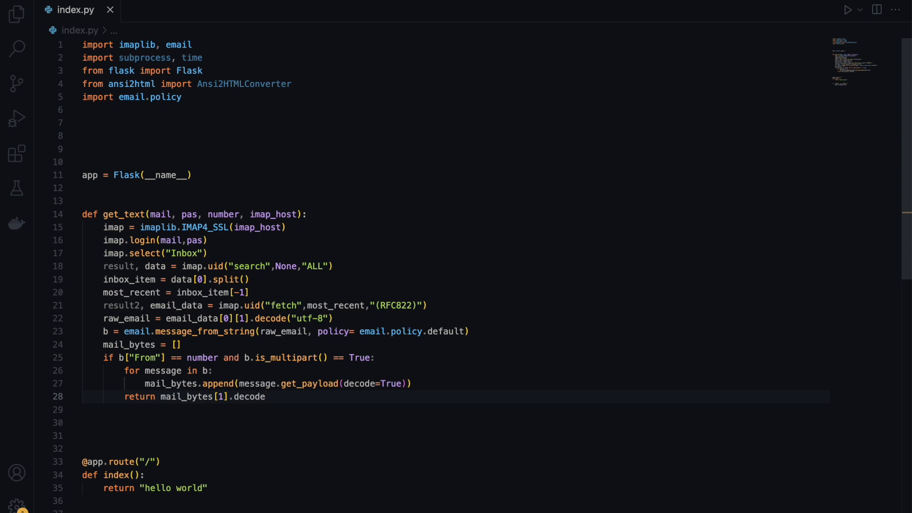
type("()")
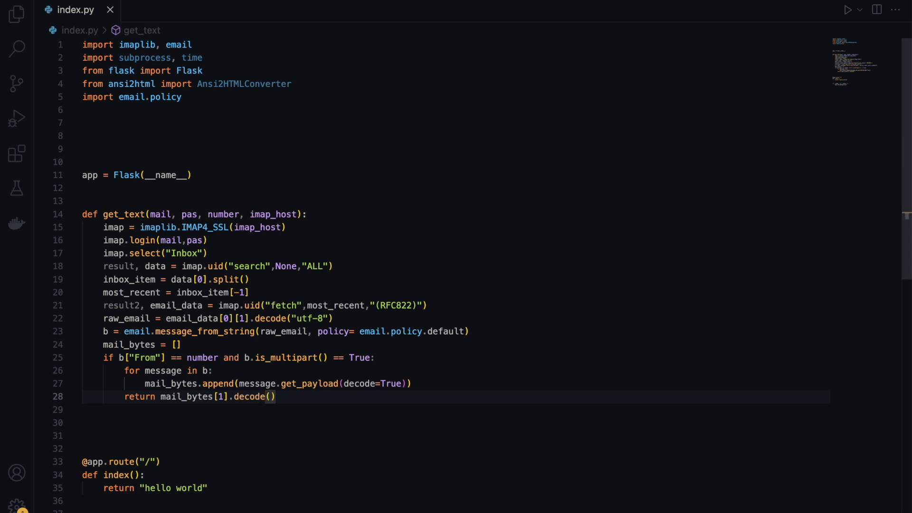
type("\"utf\"")
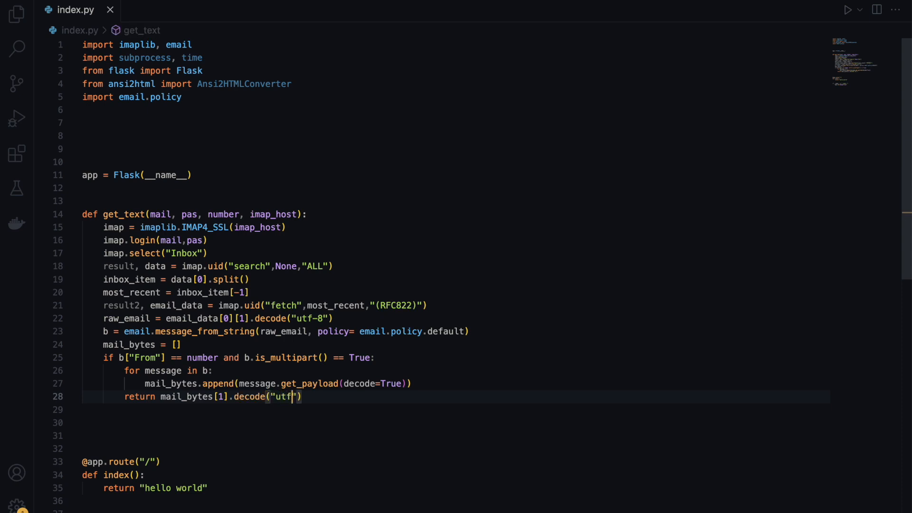
type("-8")
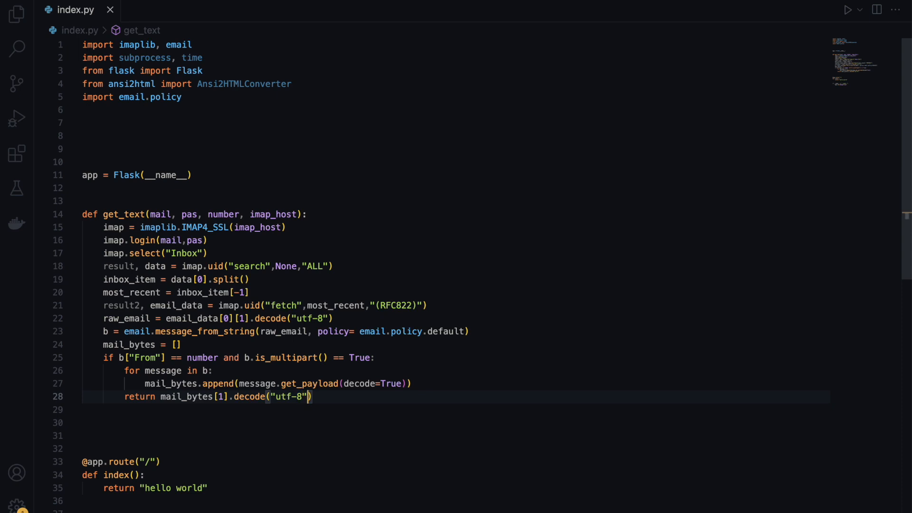
type("eturn")
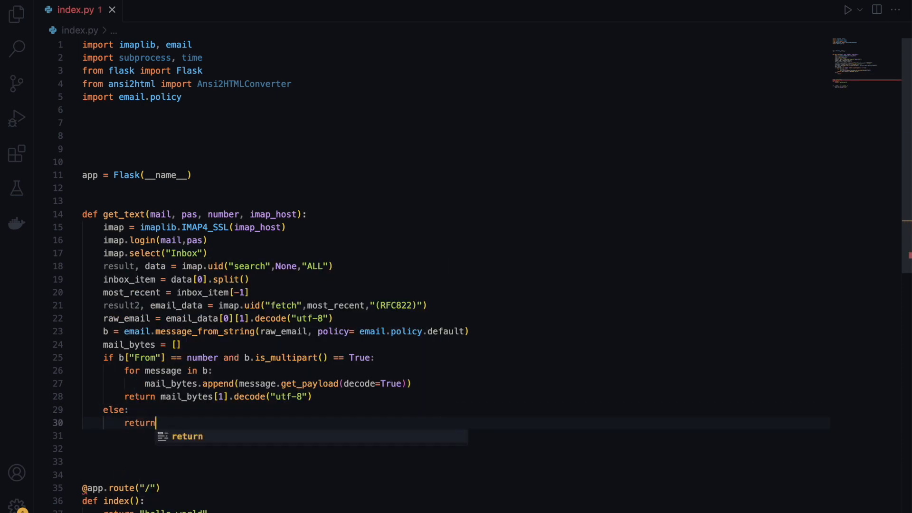
Step: Return "No Messaged received" in the else branch and comment out the route and main block
type("\"N")
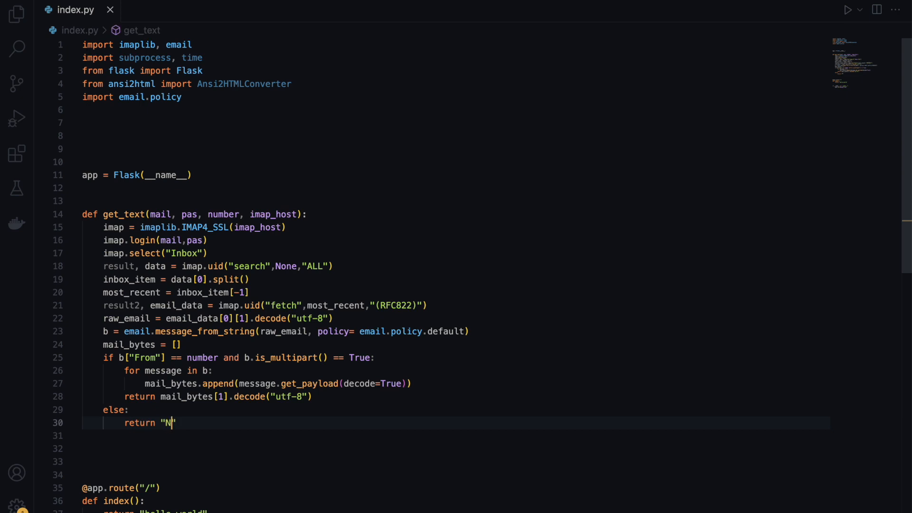
type("o Messaged")
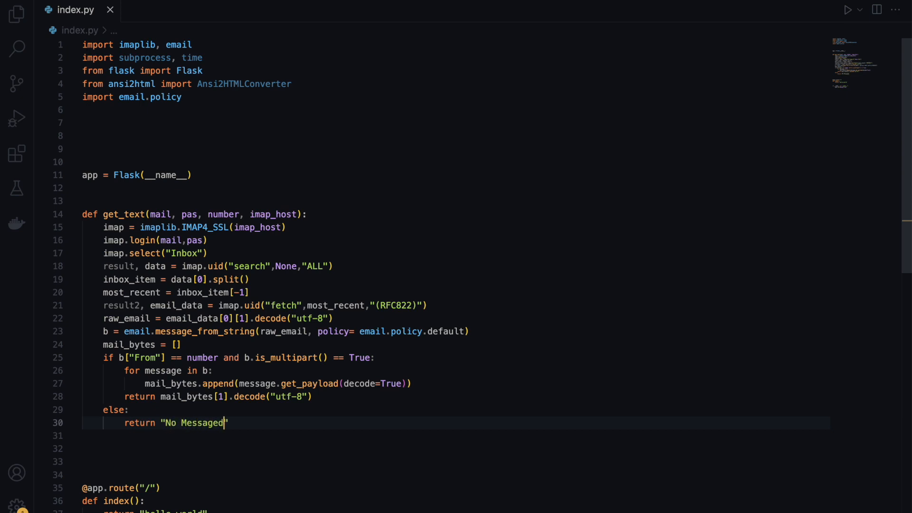
type("receive")
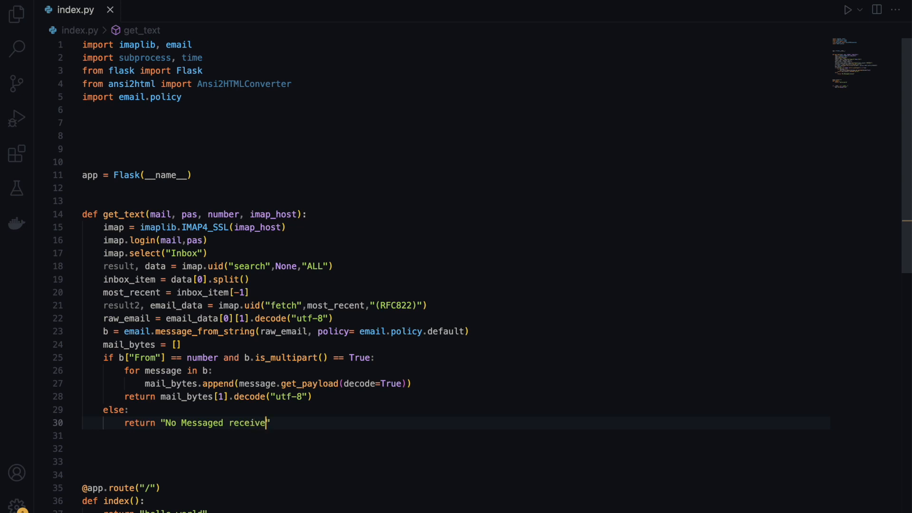
type("d")
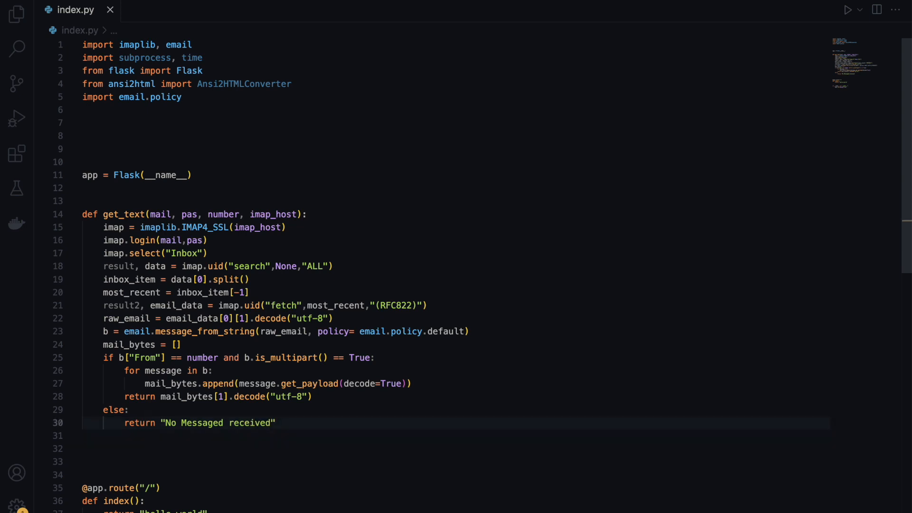
mouse_move(289, 365)
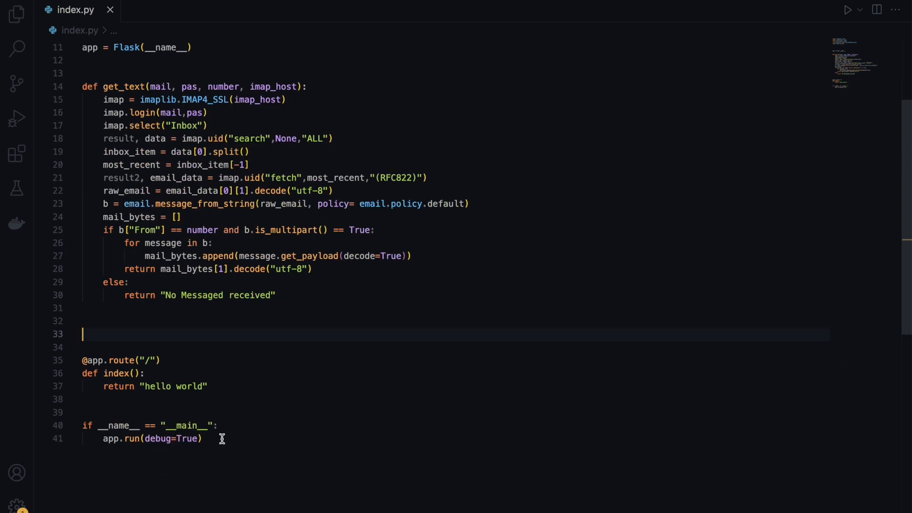
key("Ctrl+/")
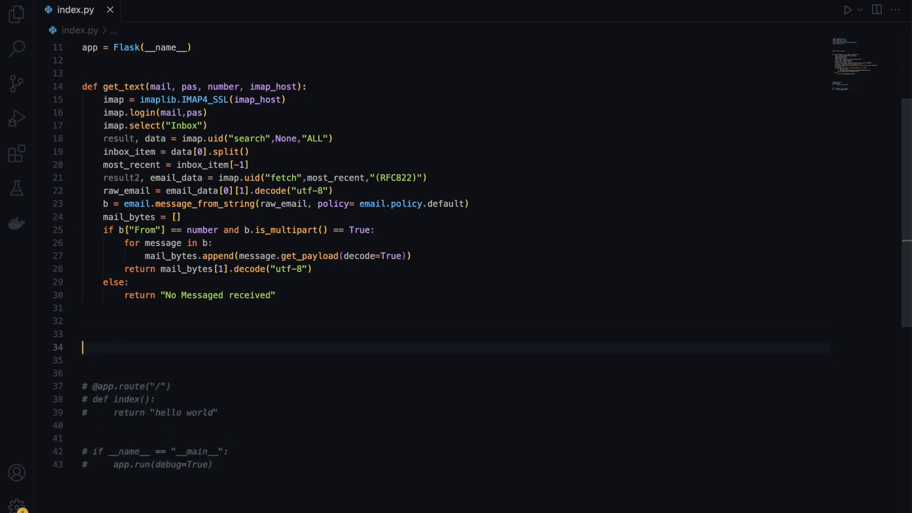
Step: Add a test print(get_text()) call below the function
type("print()")
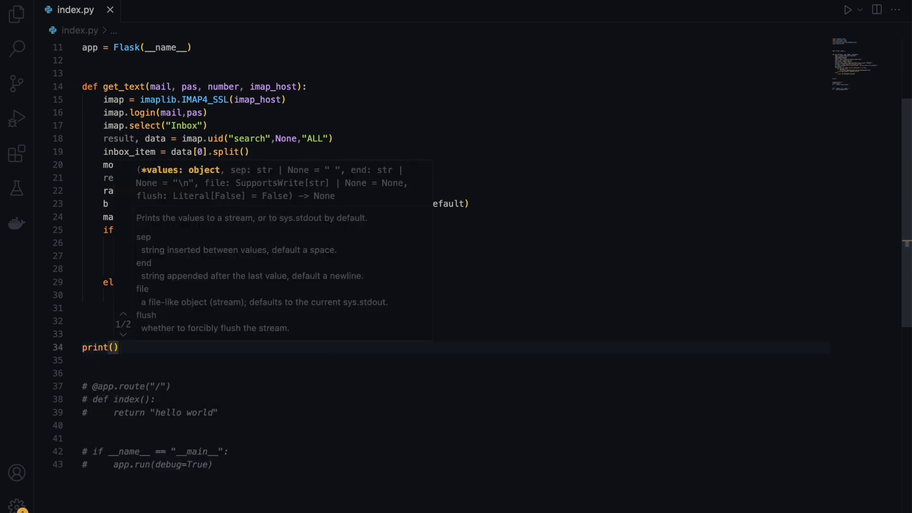
type("ge")
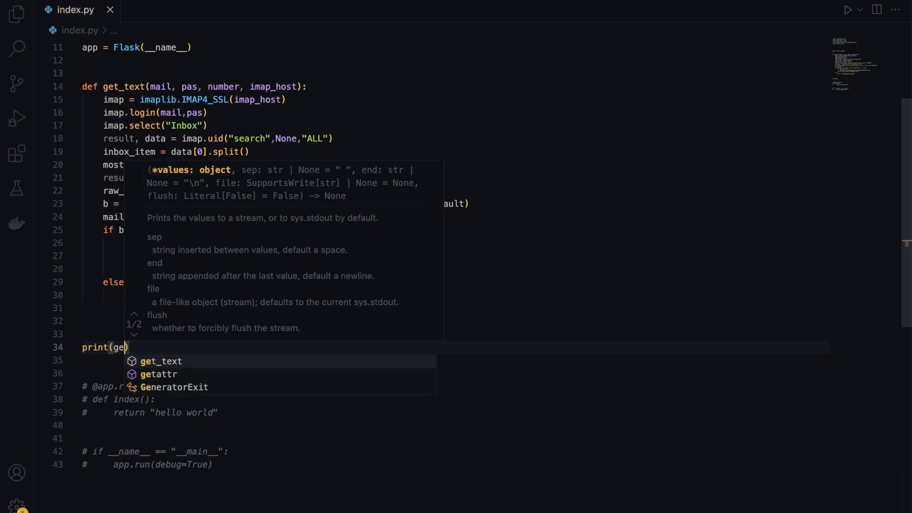
left_click(161, 361)
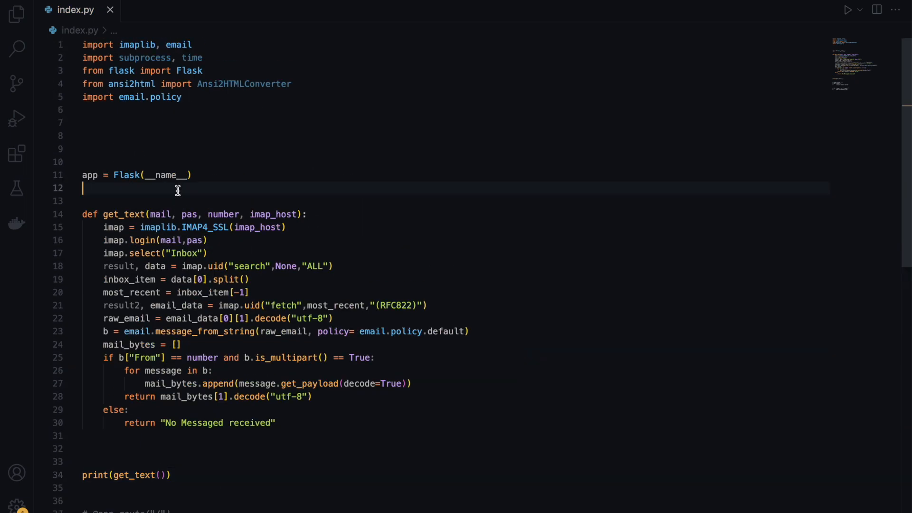
Step: Define module-level mail, pas, number as empty strings and imap_server = "imap.gmail.com"
type("mail;")
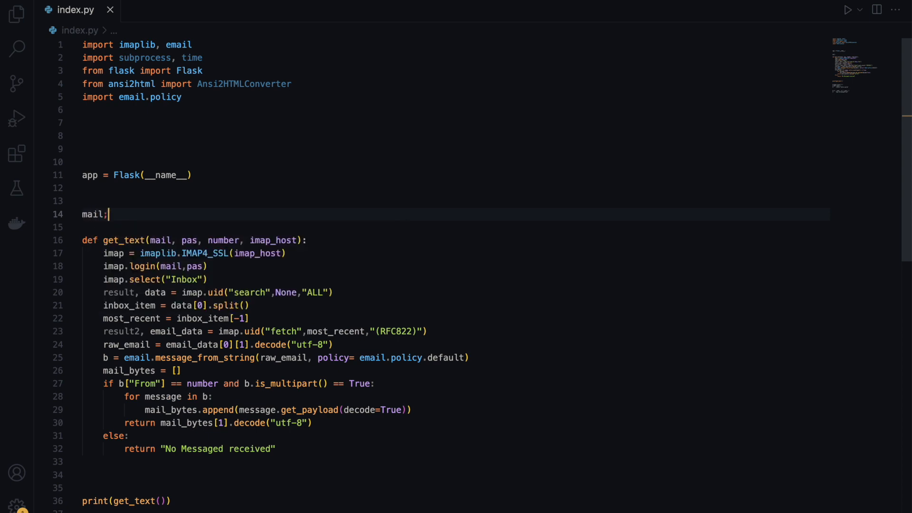
type("=")
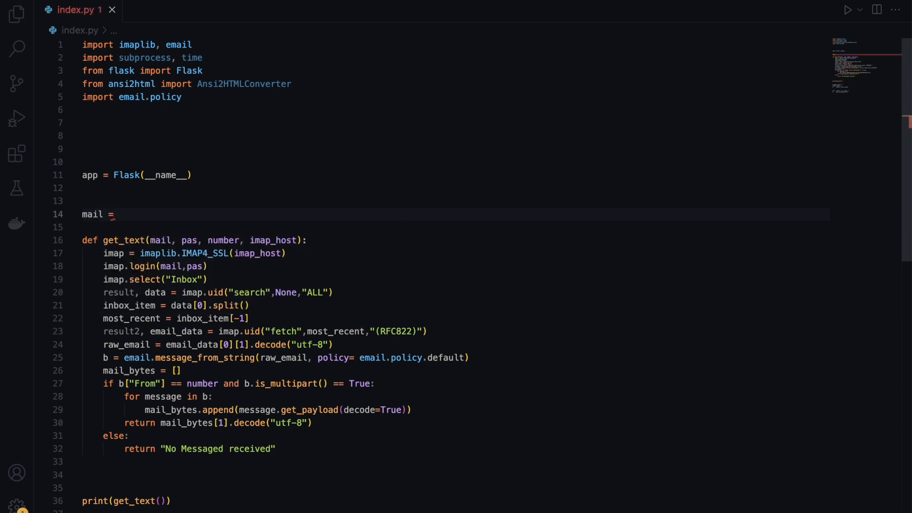
type("\"")
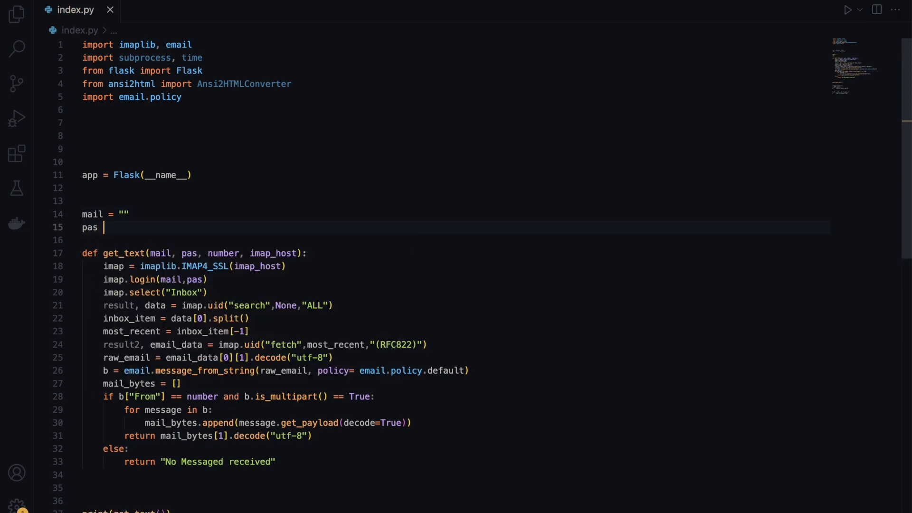
type("= \"\"")
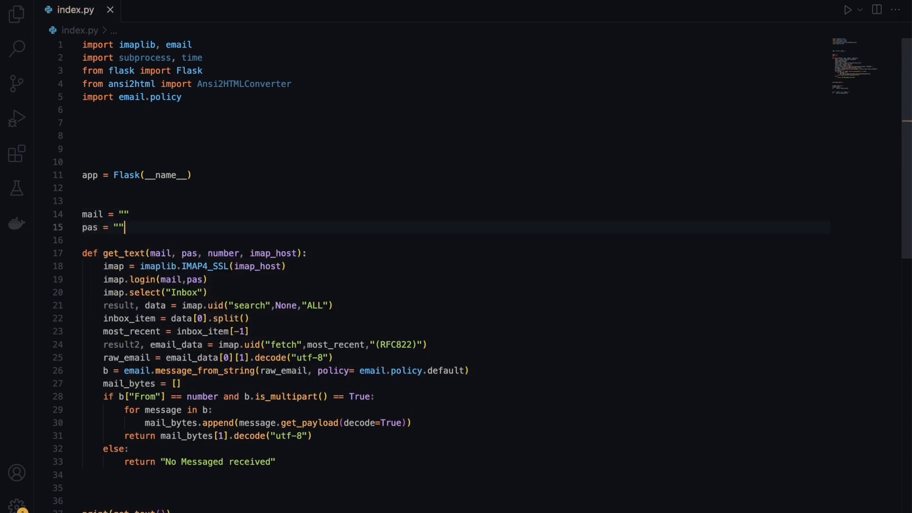
type("number =")
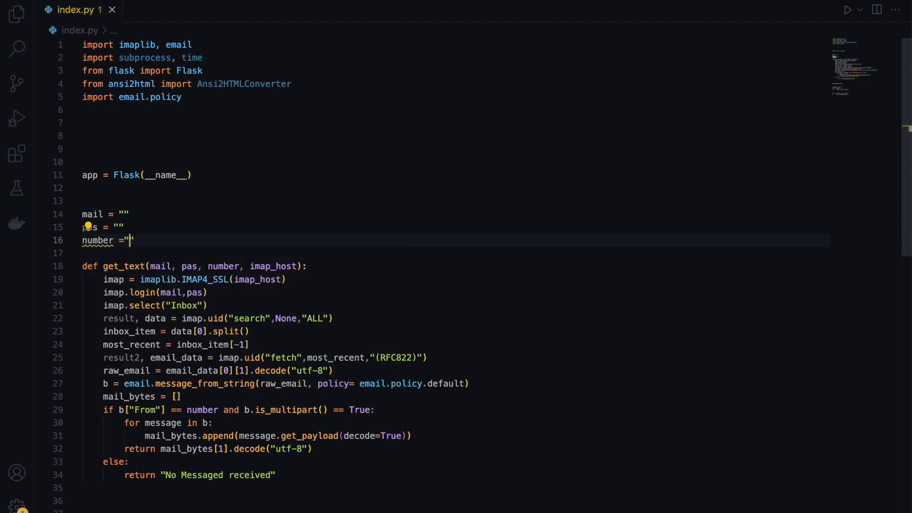
key("Ctrl+s")
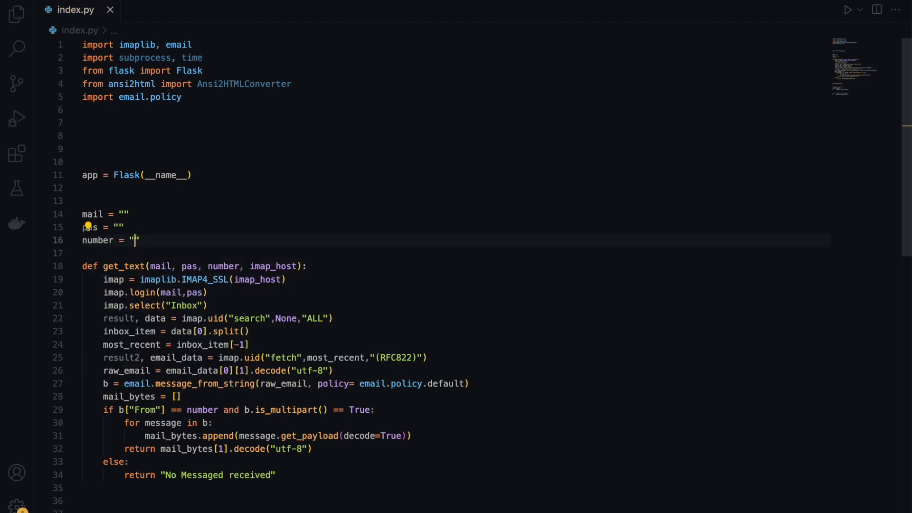
key("Enter")
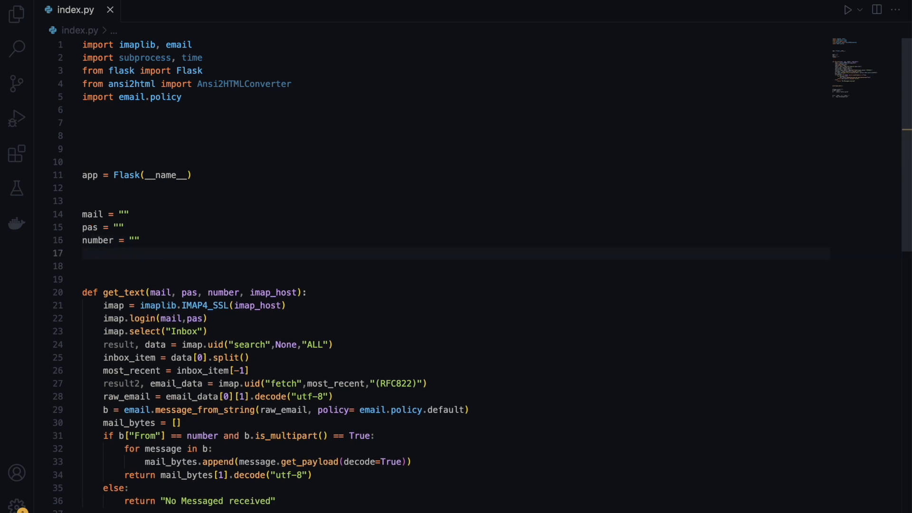
type("imap_server =")
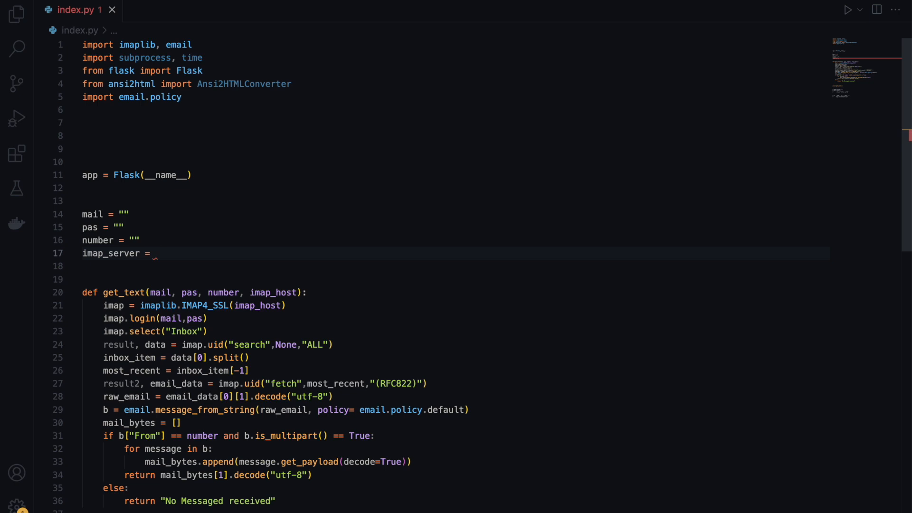
type("\"imap.gm")
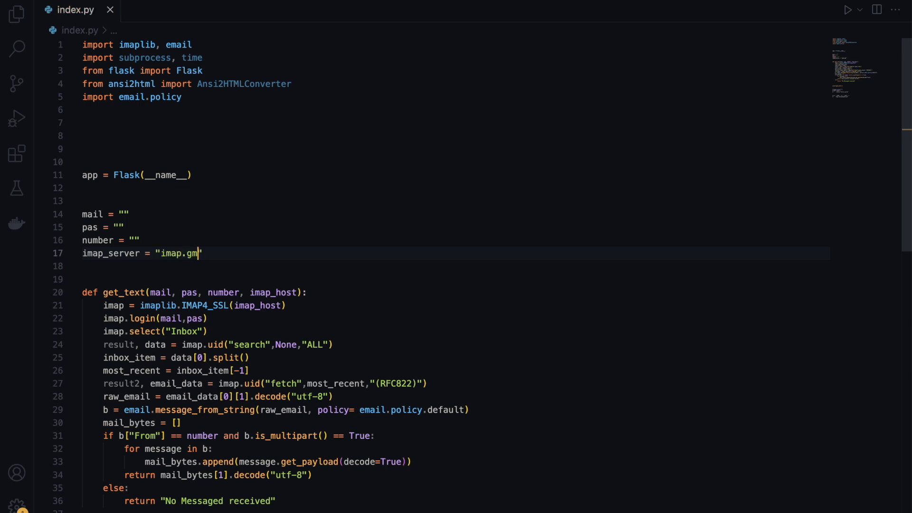
type("ail.com")
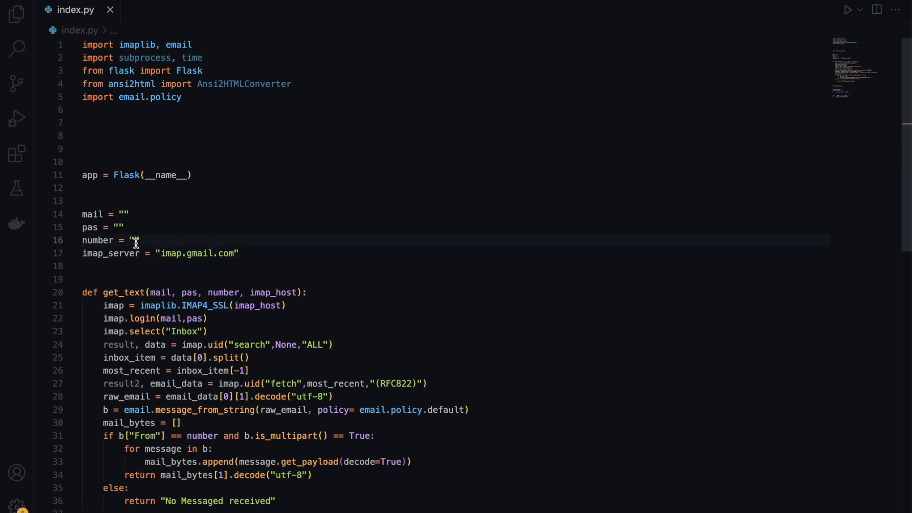
mouse_move(147, 240)
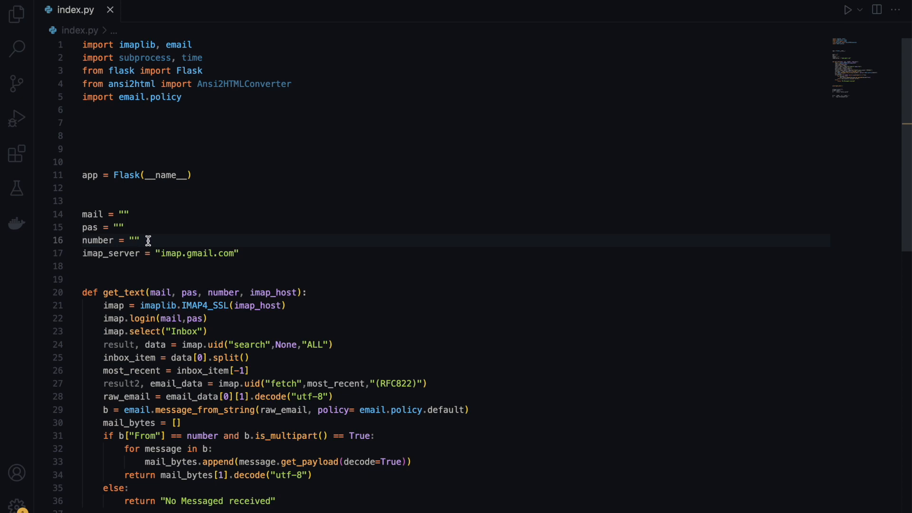
mouse_move(154, 253)
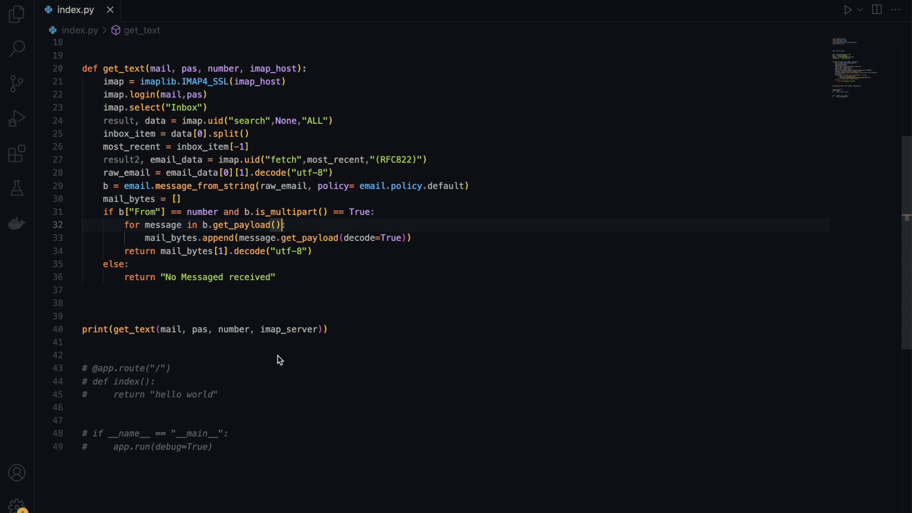
mouse_move(291, 334)
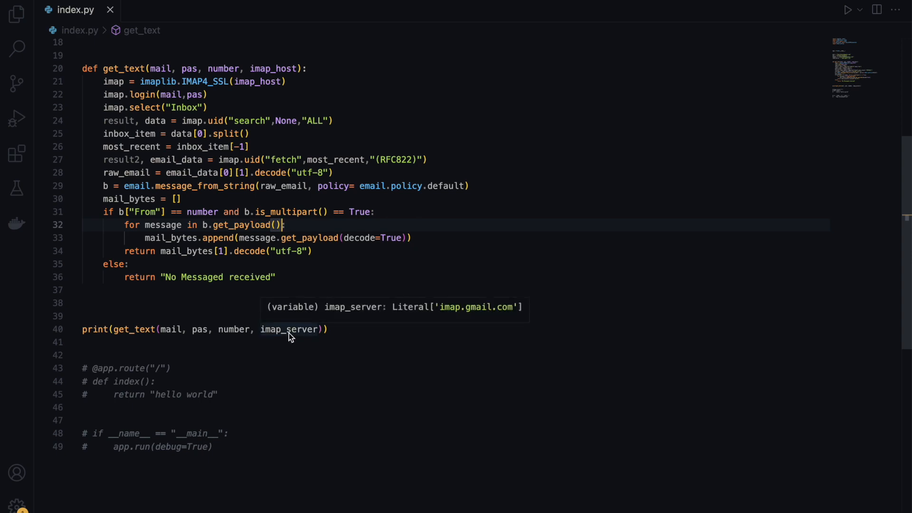
mouse_move(480, 414)
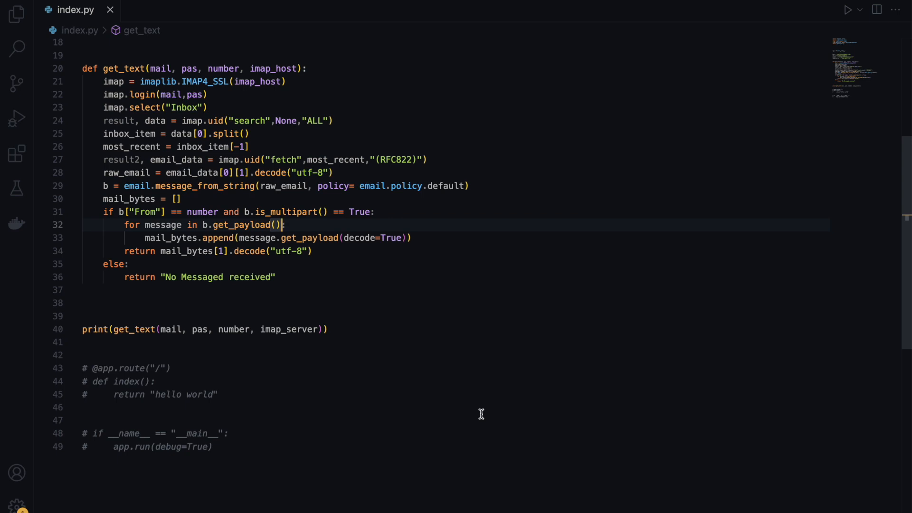
mouse_move(285, 237)
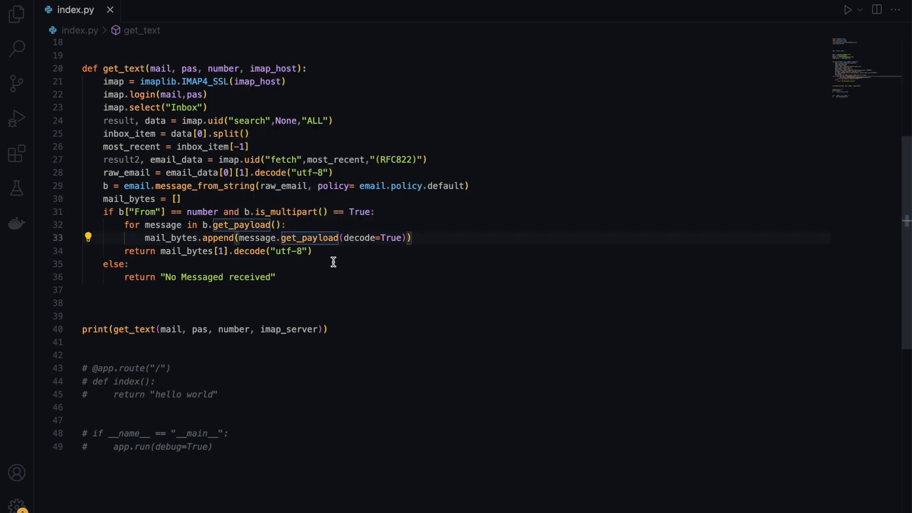
mouse_move(382, 291)
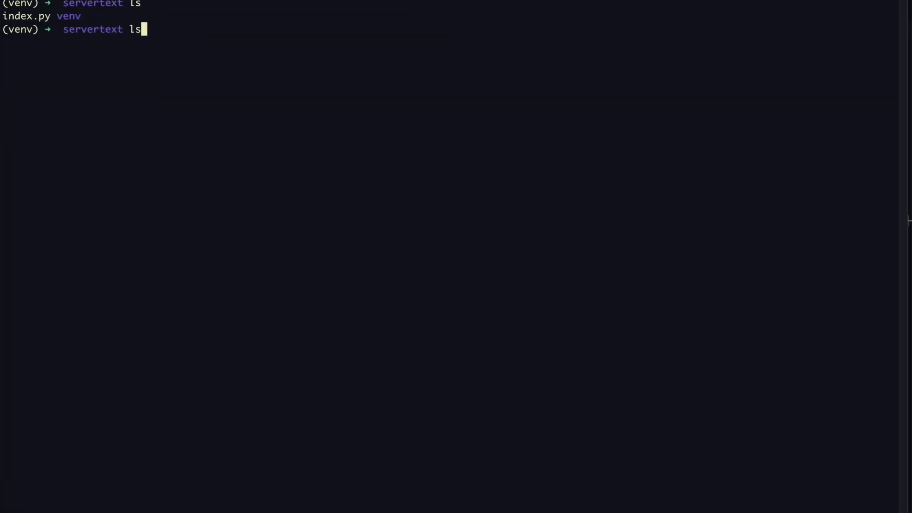
Step: Run python index.py in the servertext virtual environment terminal
type("python index.py")
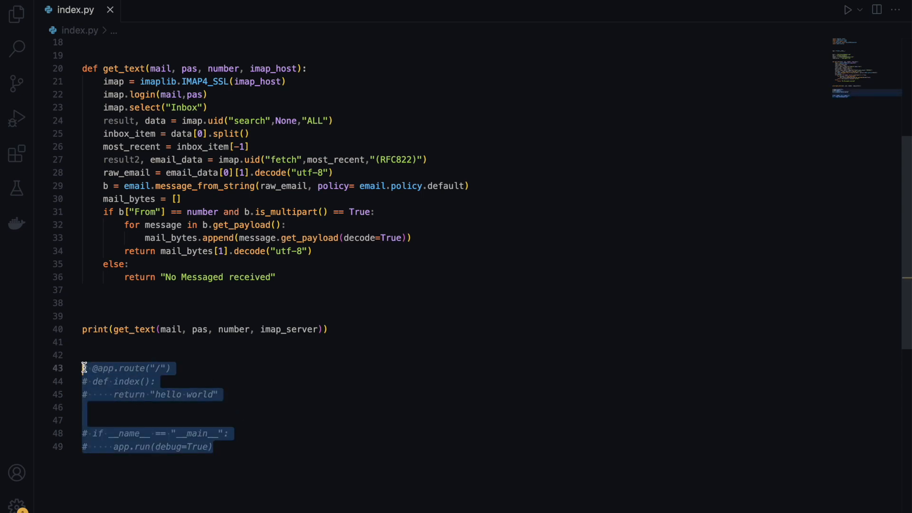
Step: Uncomment the hello world route and main guard and delete the test print of get_text
key("ctrl+/")
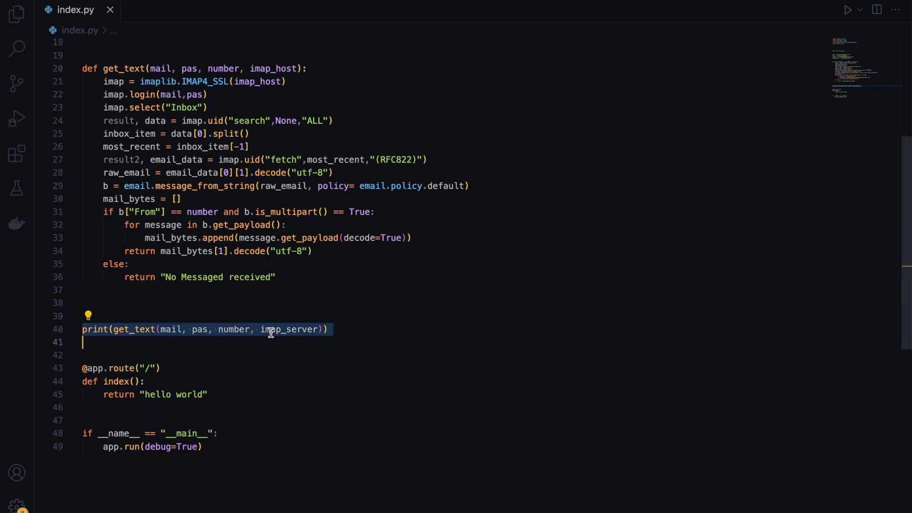
key("Backspace")
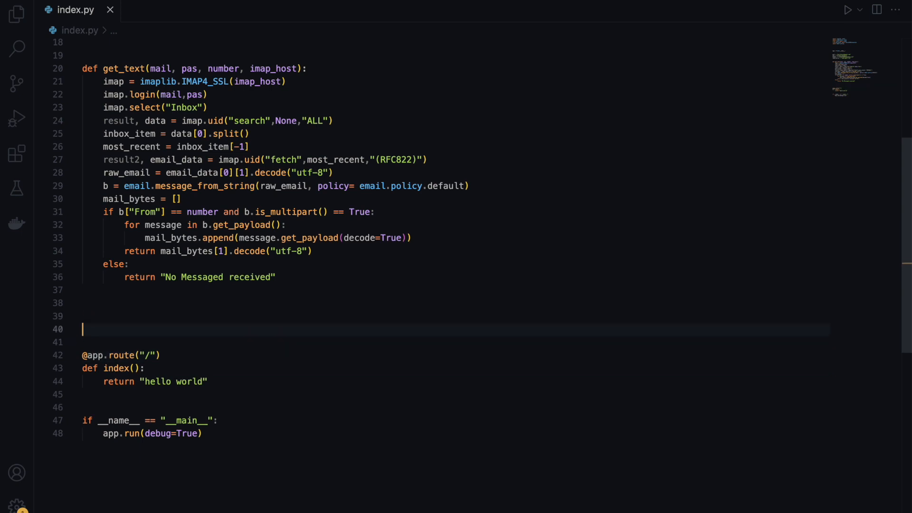
key("Enter")
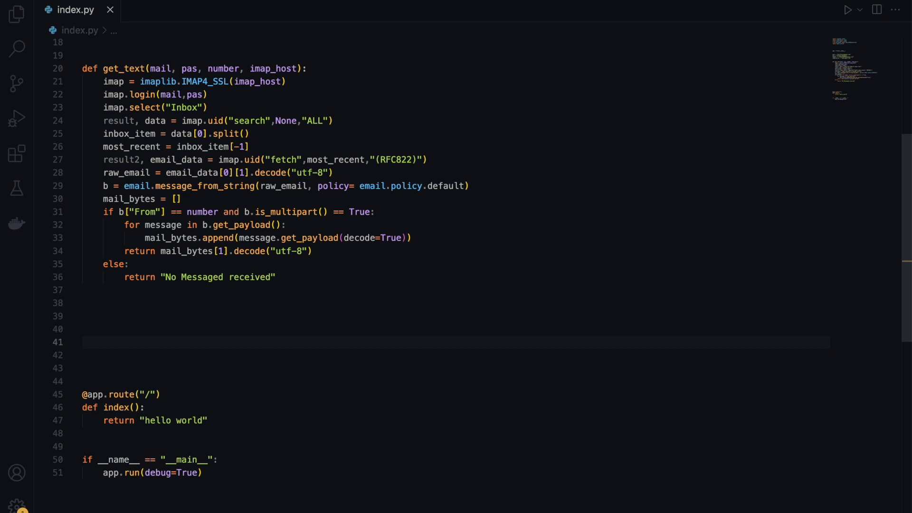
Step: Define command_to_html(cmd) running subprocess.run(cmd, shell=True, capture_output=True, text=True)
left_click(165, 328)
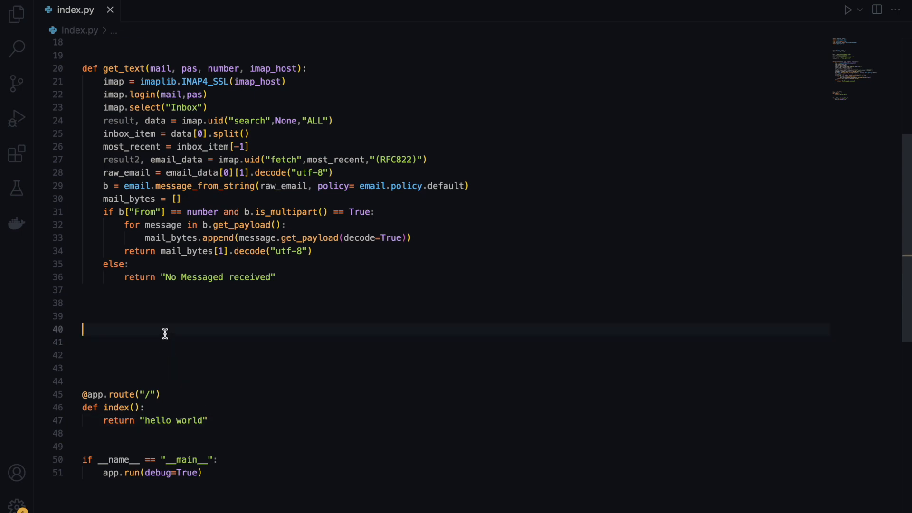
type("def command_")
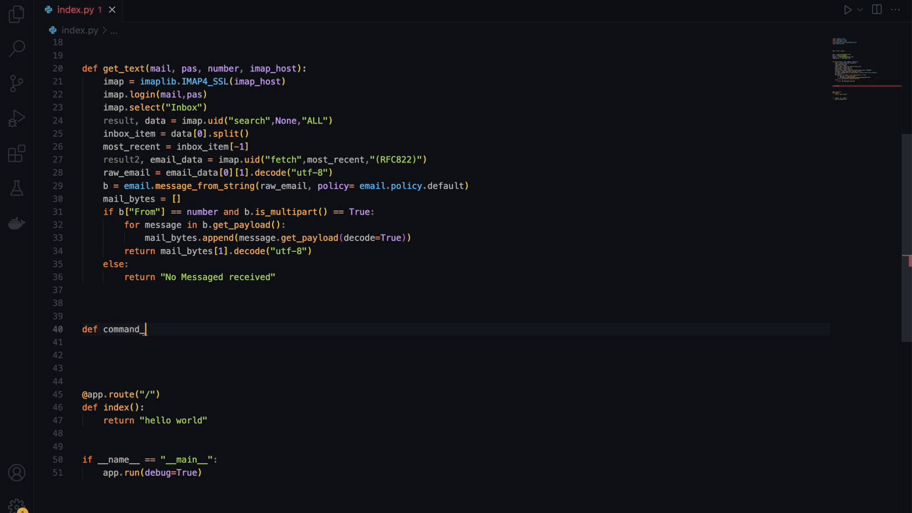
type("to_")
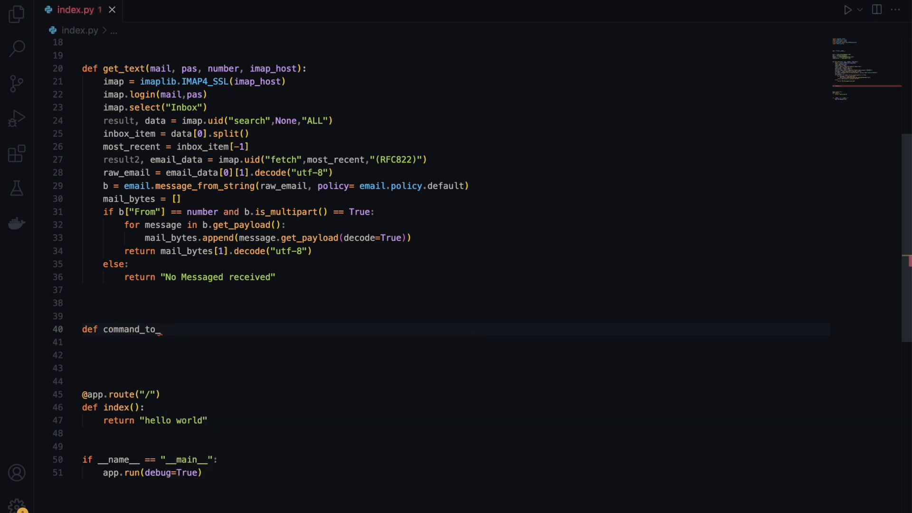
type("html(cmd):")
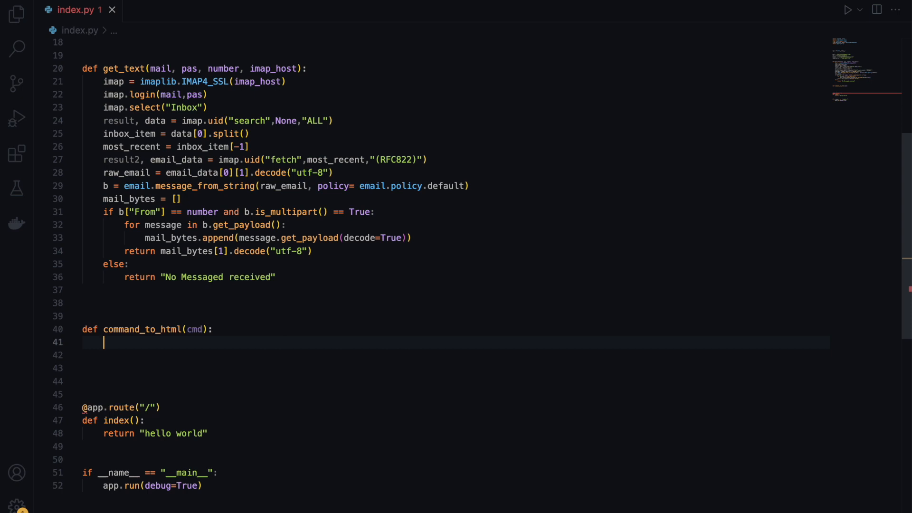
type("co")
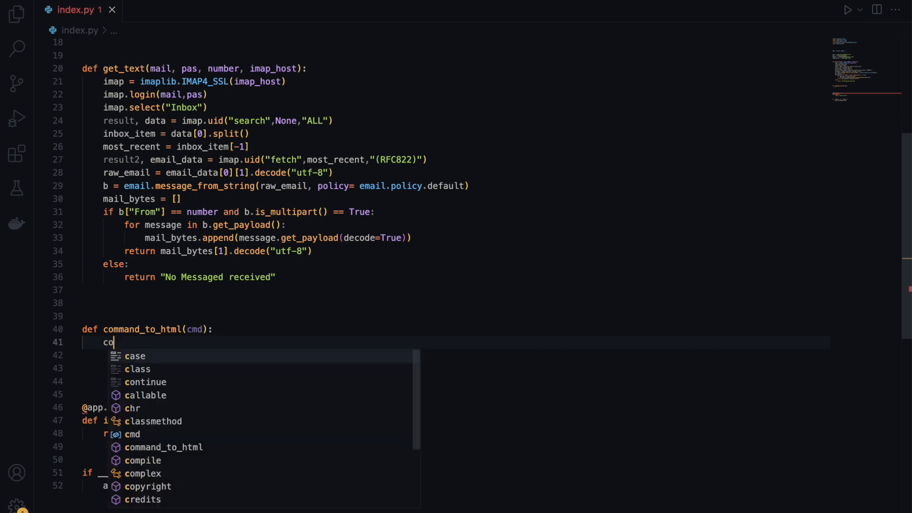
type("m")
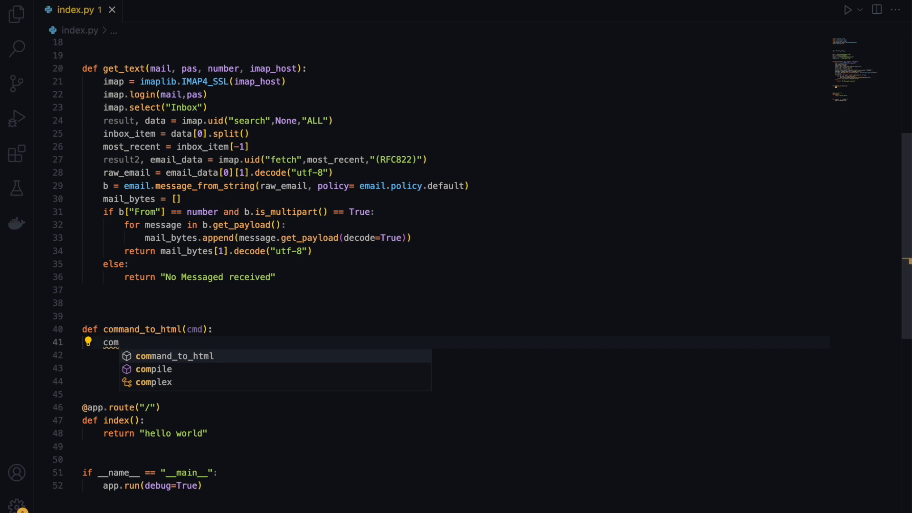
type("o")
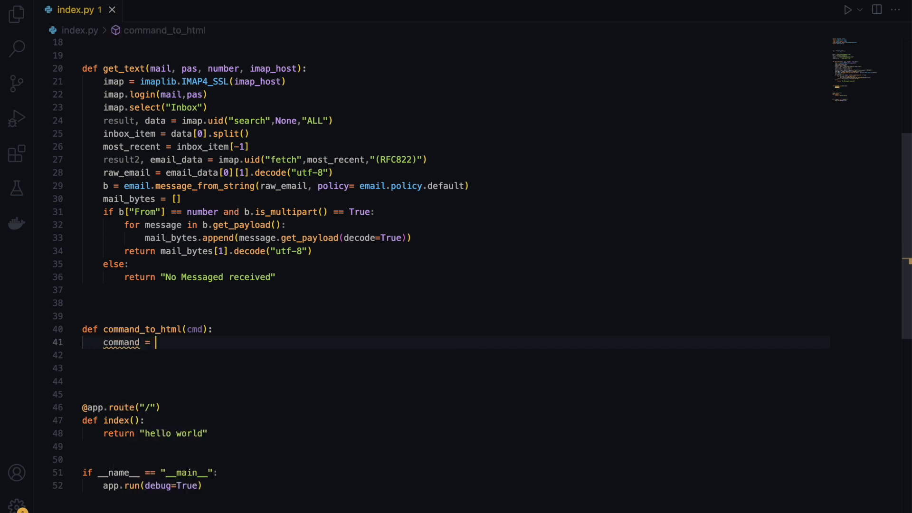
type("subprocess")
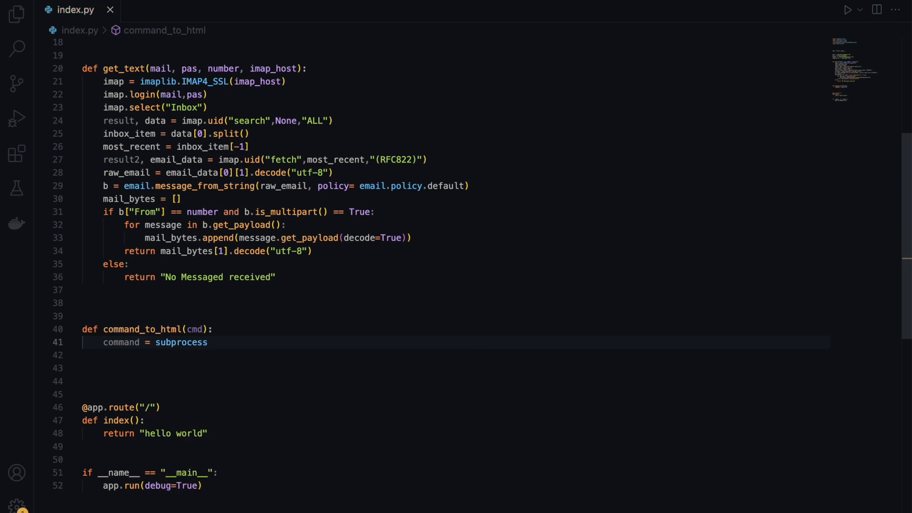
type(".ru")
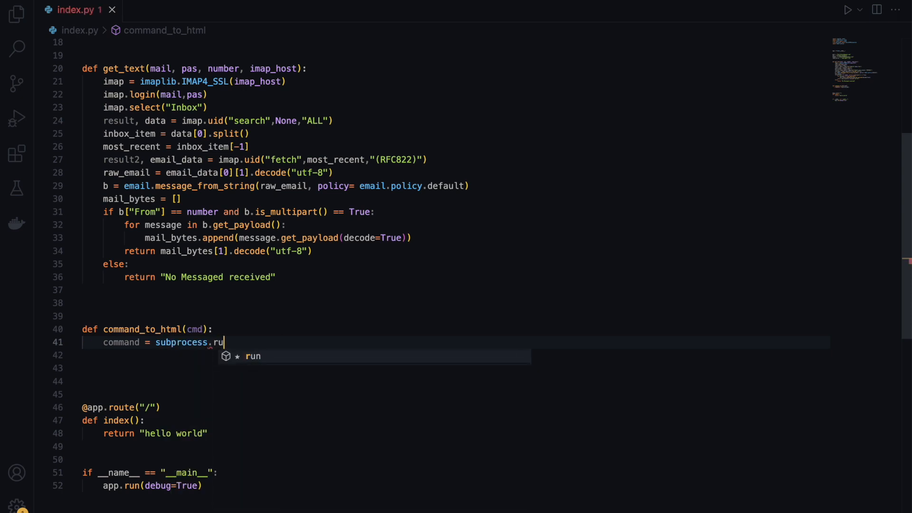
type("n(")
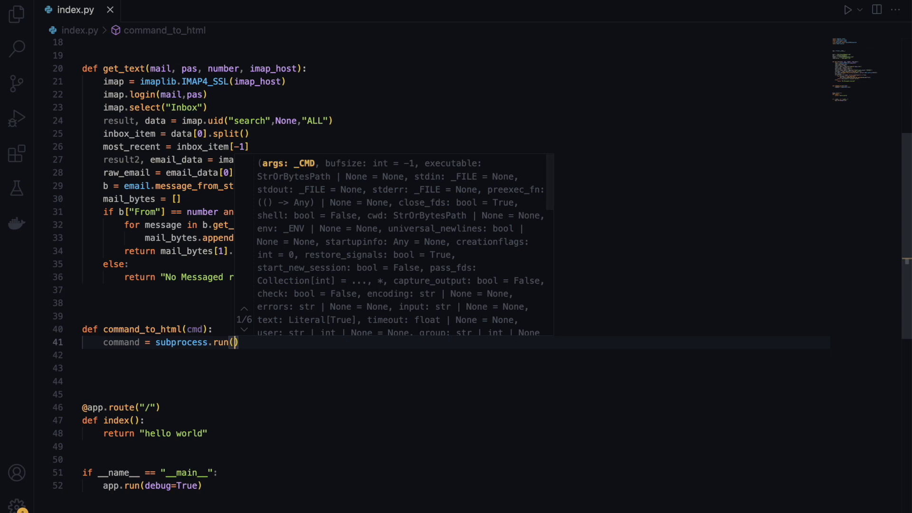
type("cmd,")
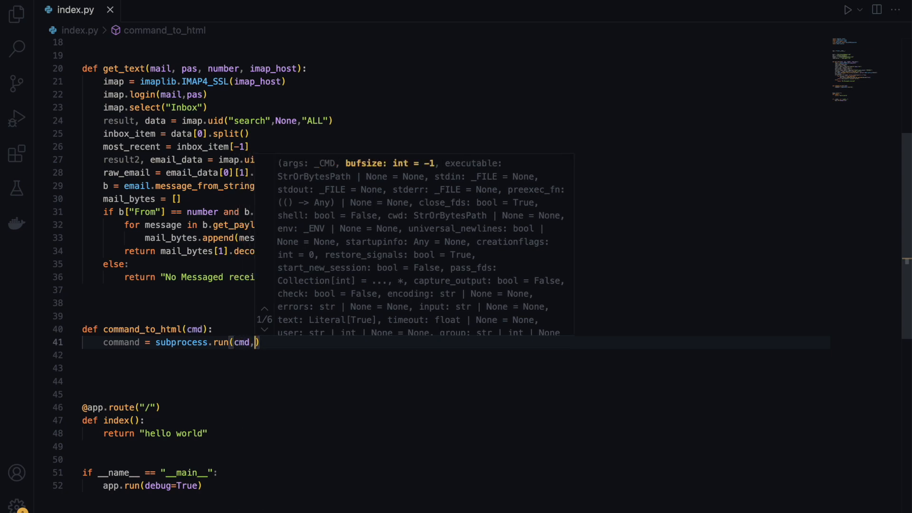
type("shell=True,")
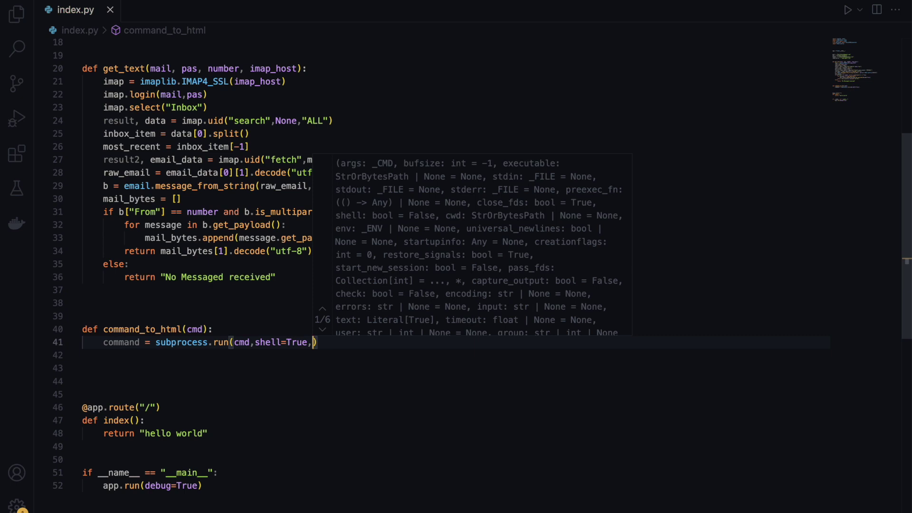
type("capture_output=")
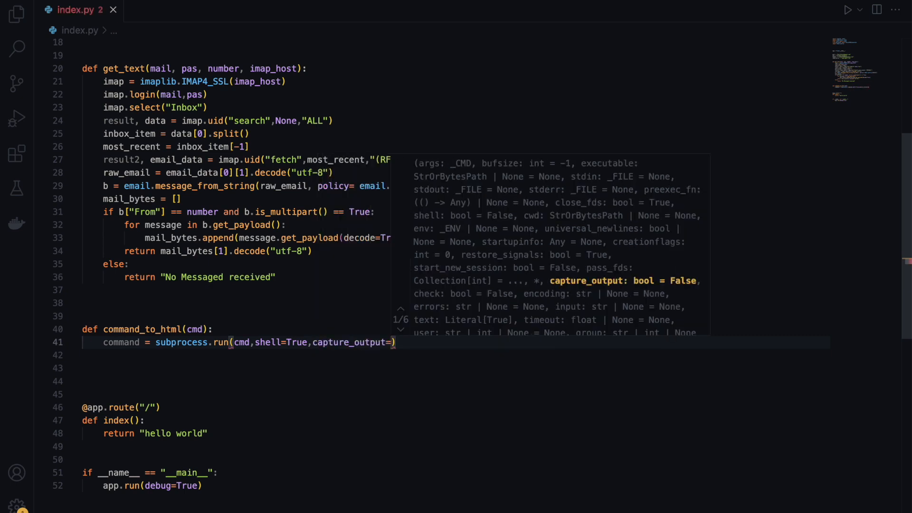
type("Tr")
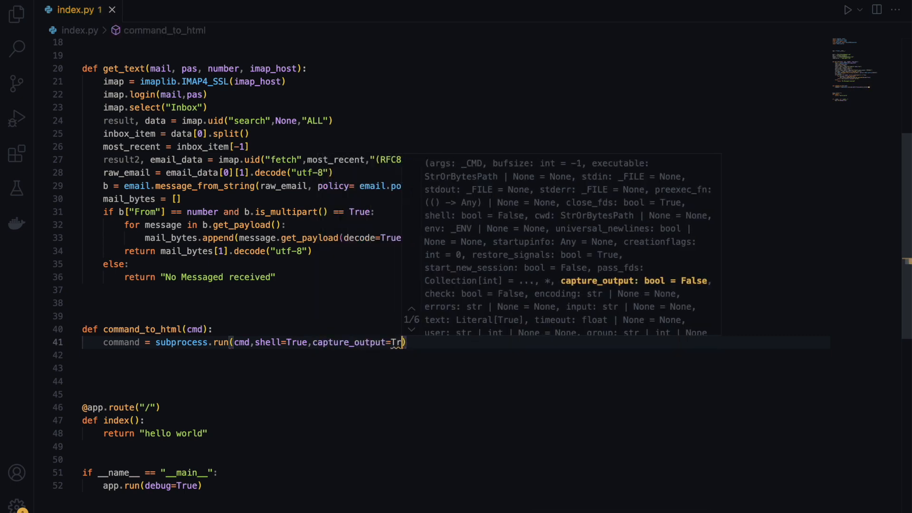
type("ue,")
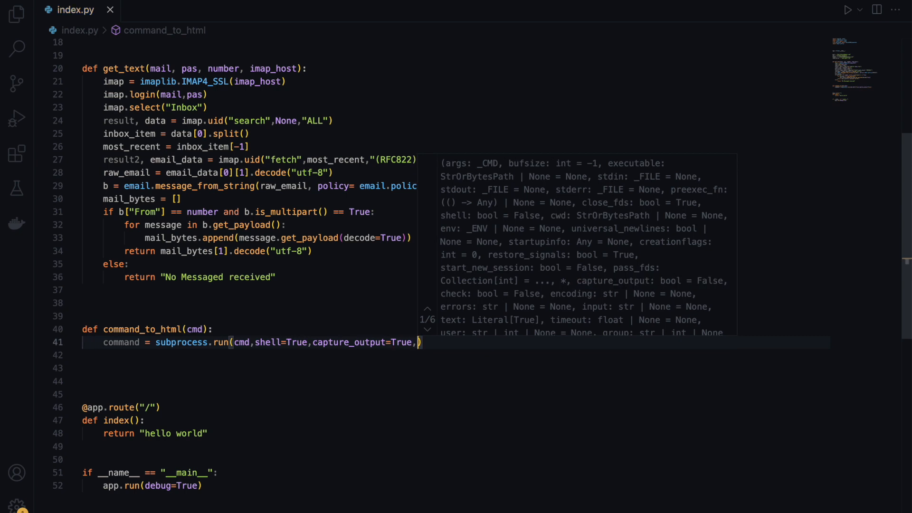
type("text=")
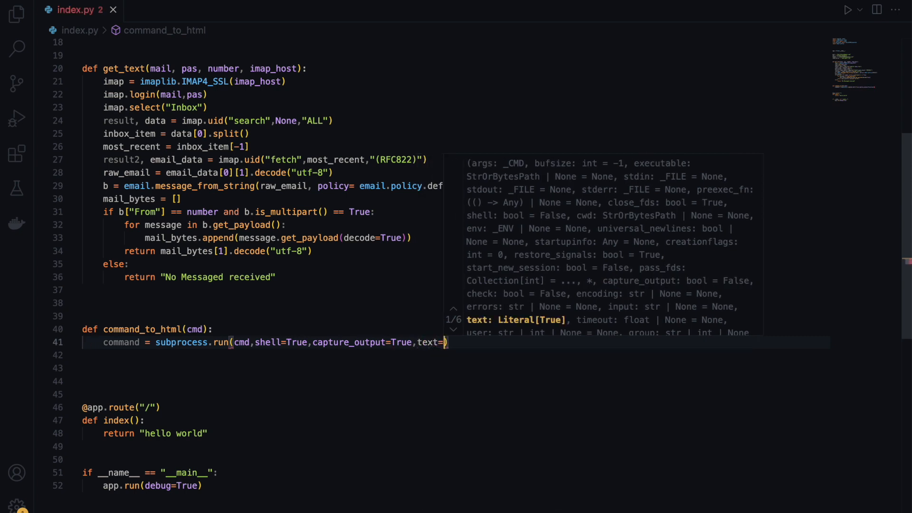
type("True")
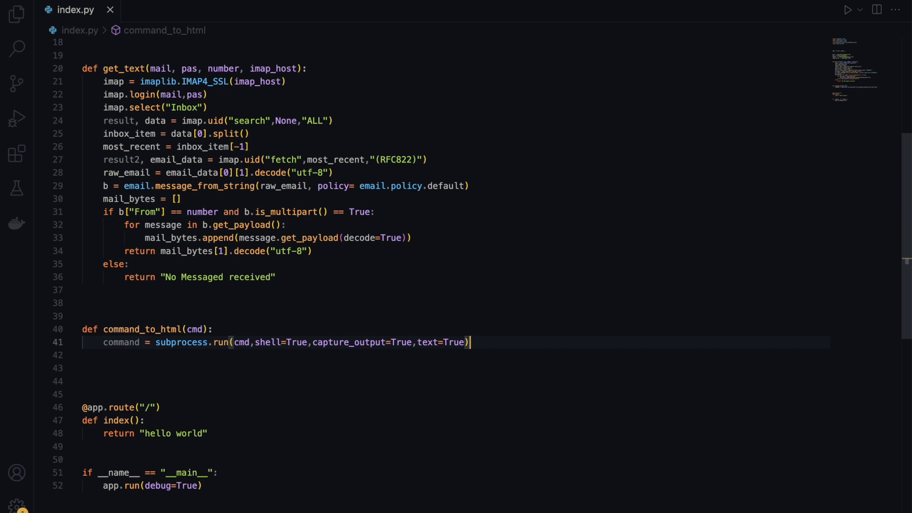
Step: Convert the command's stdout with Ansi2HTMLConverter via conv.convert(ansi) and return html
key("Enter")
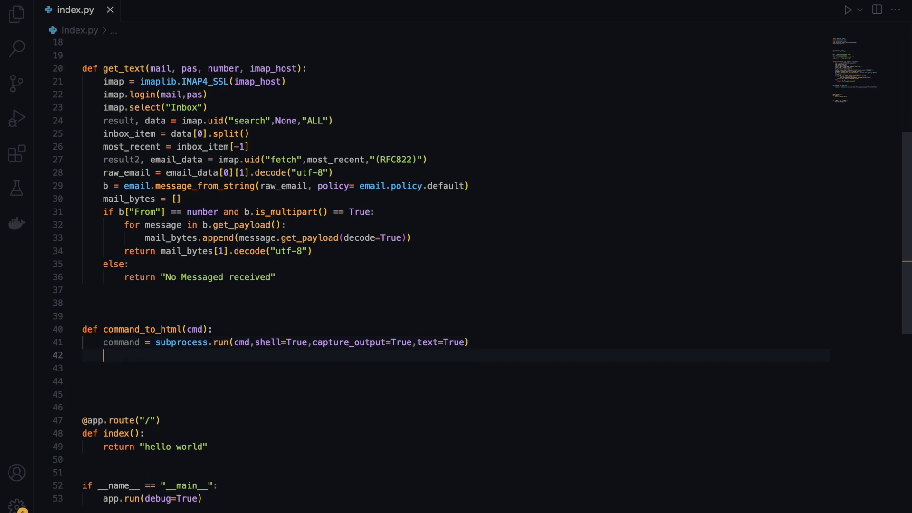
type("conv =")
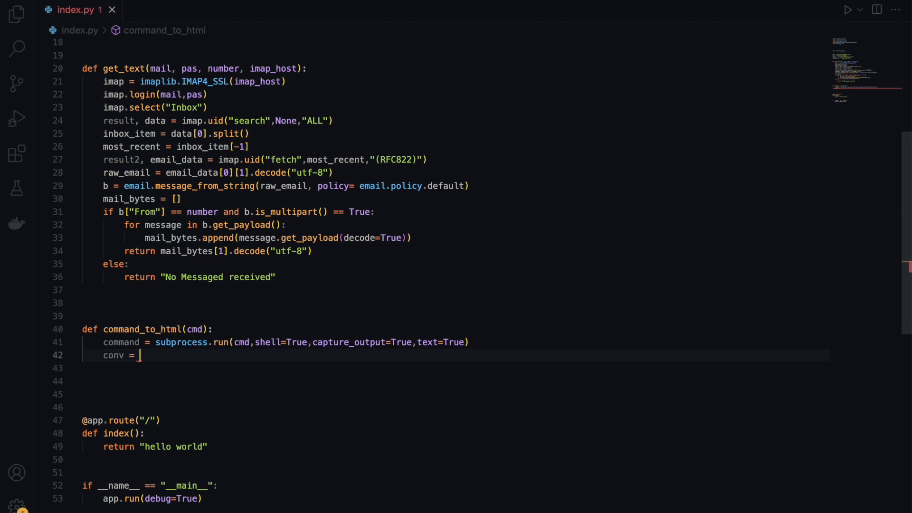
type("Ansi2HTMLConverter(")
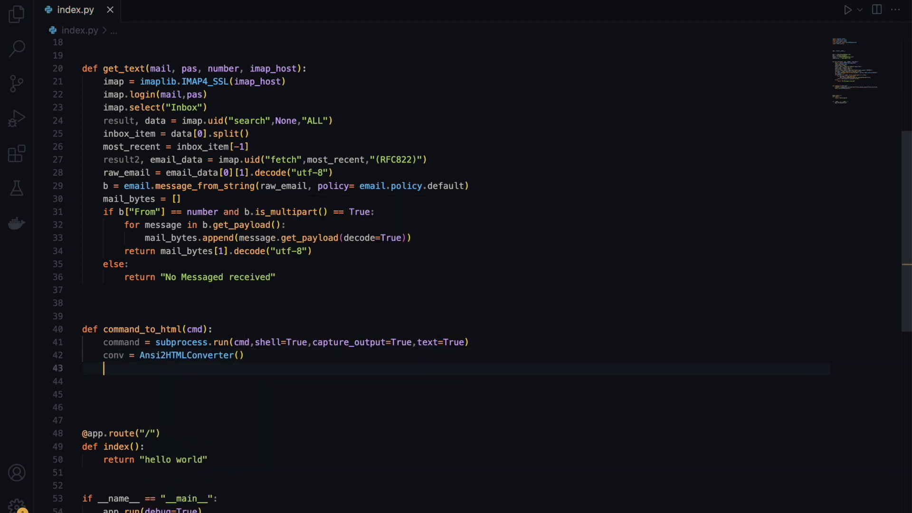
type("ansi =")
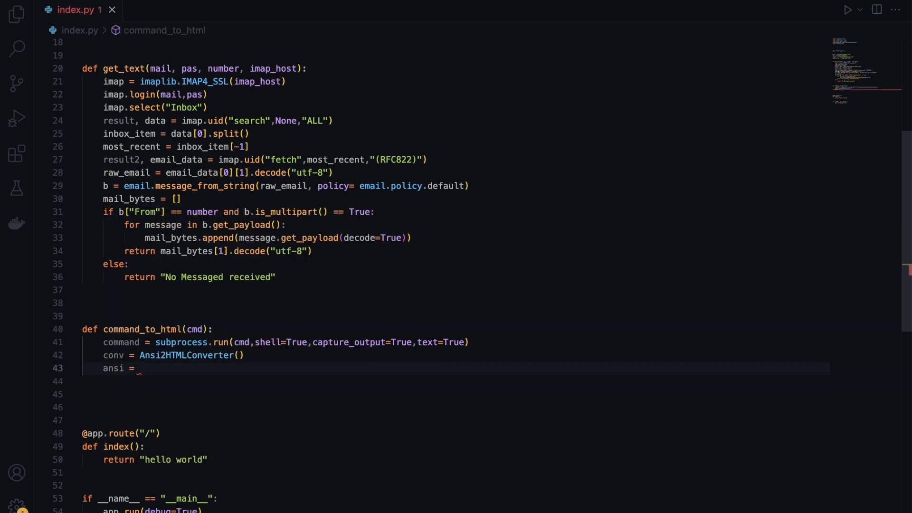
type("\"\"")
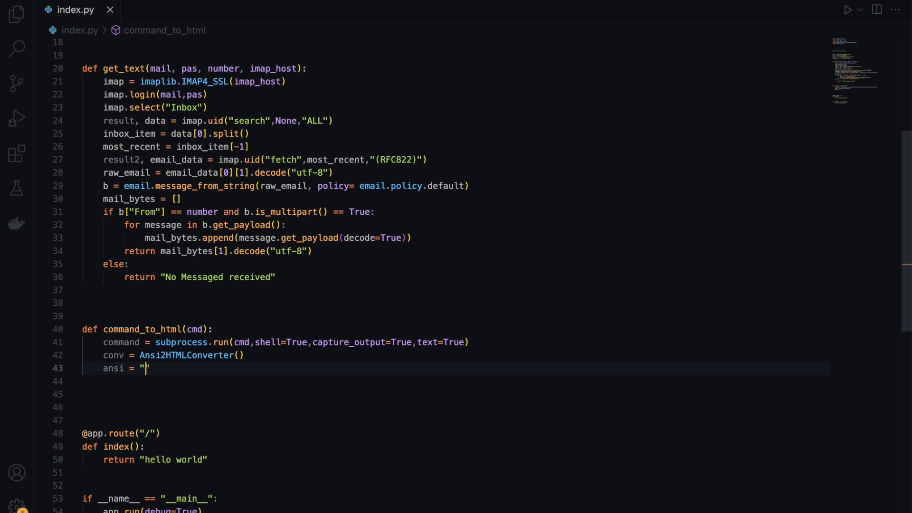
type("\".join(")
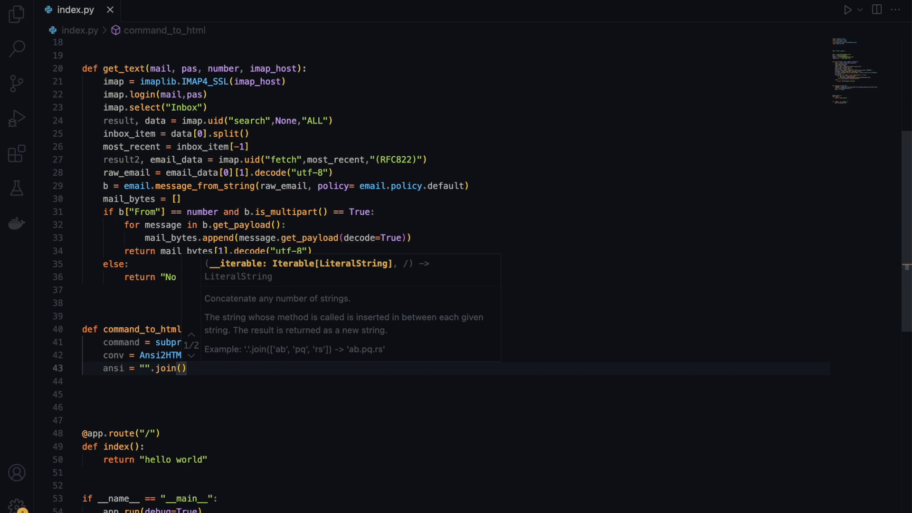
type("command.stdout")
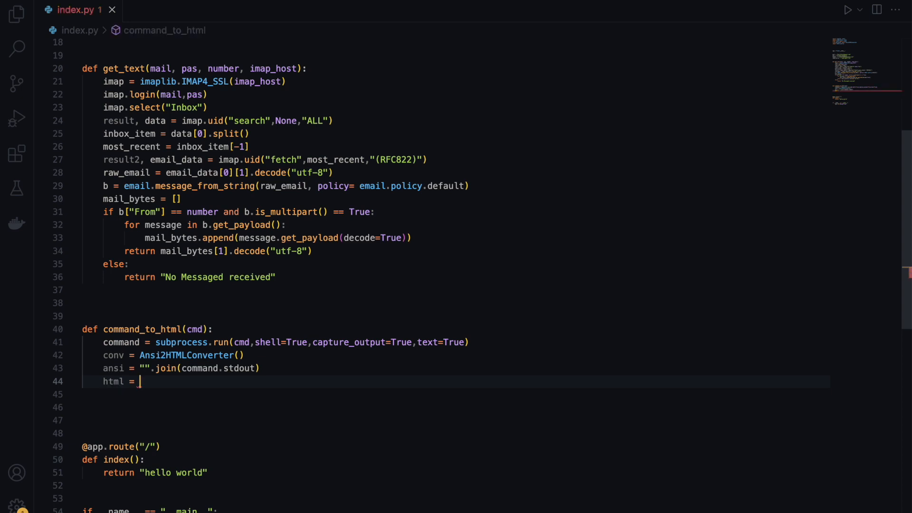
type("conv.convert(ansi")
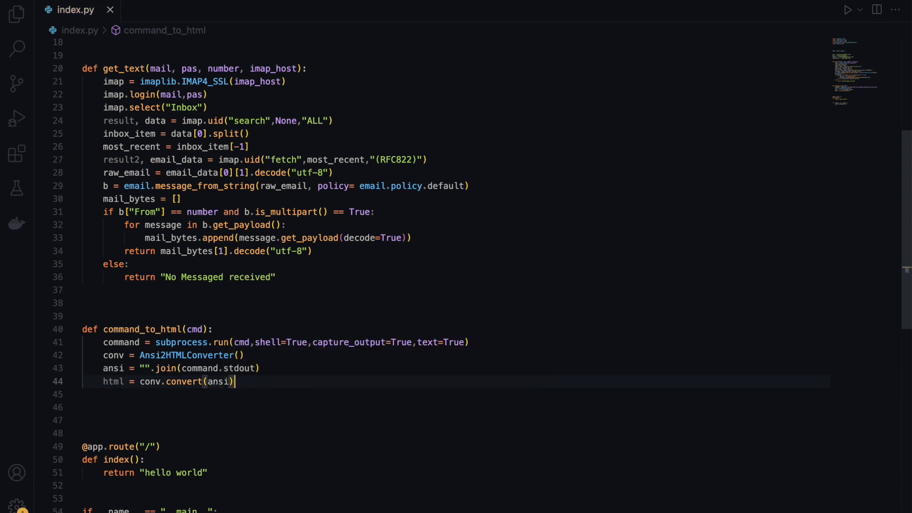
type("return")
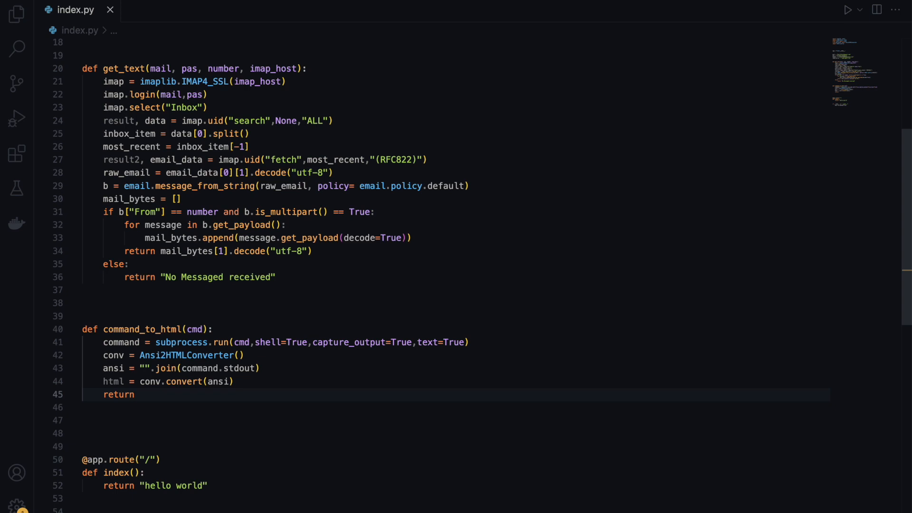
type("html")
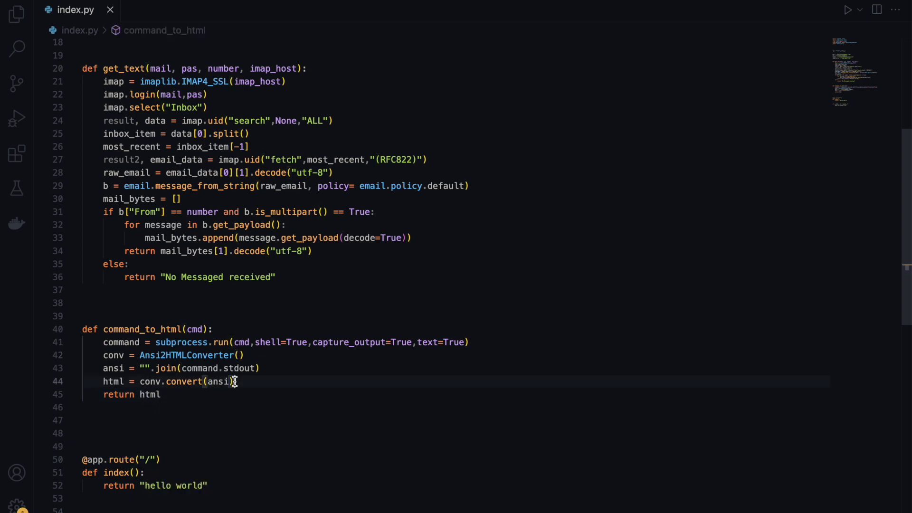
scroll("down", 3)
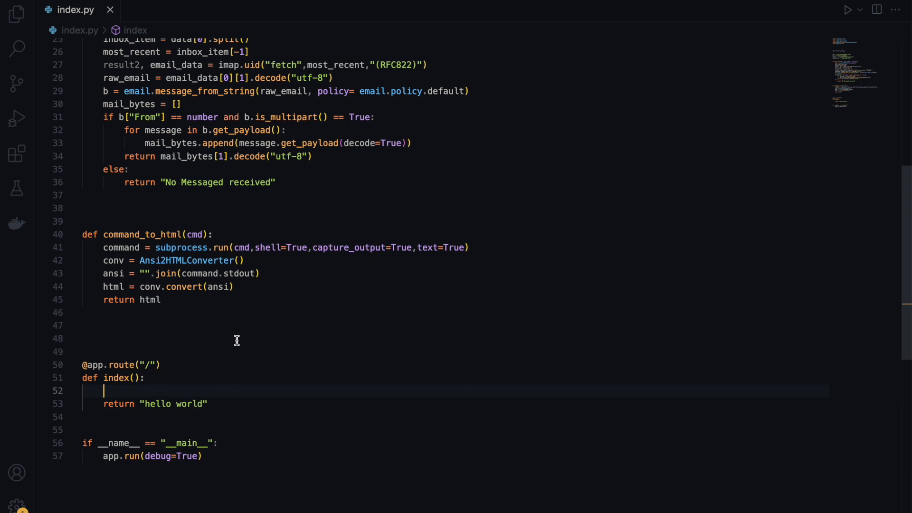
Step: In index(), assign command = get_text(mail, pas, number, imap_server)
type("ge")
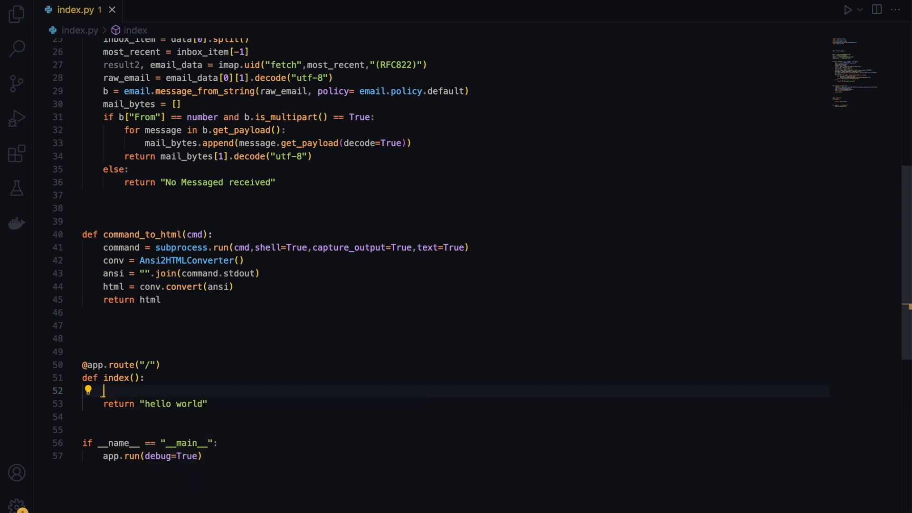
type("command =")
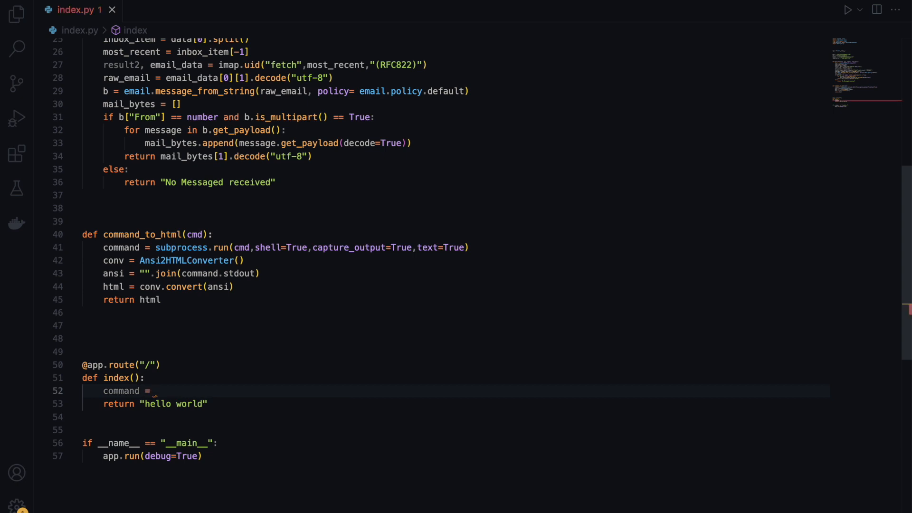
type("get_text")
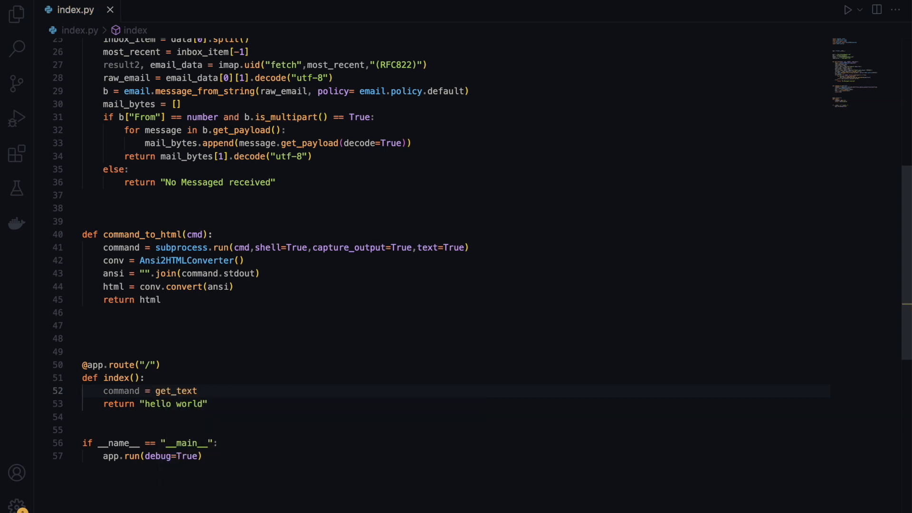
type("(mail,")
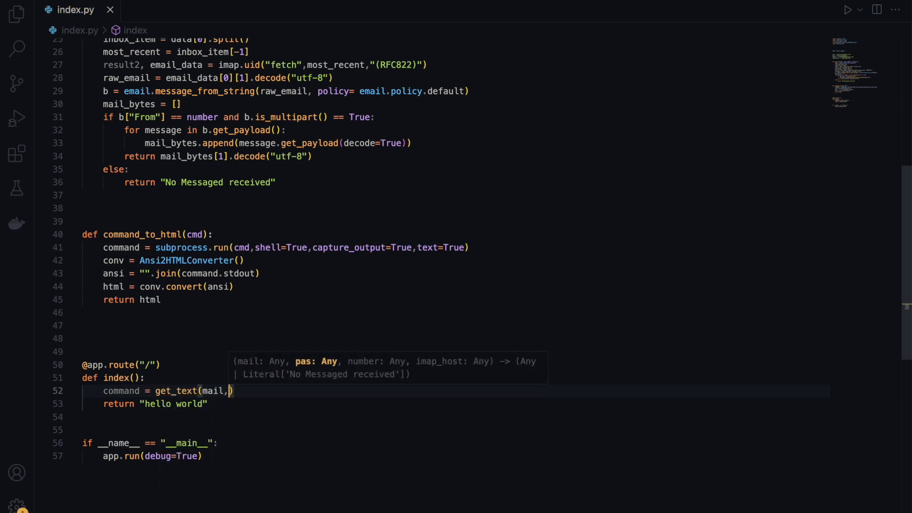
type("pass,")
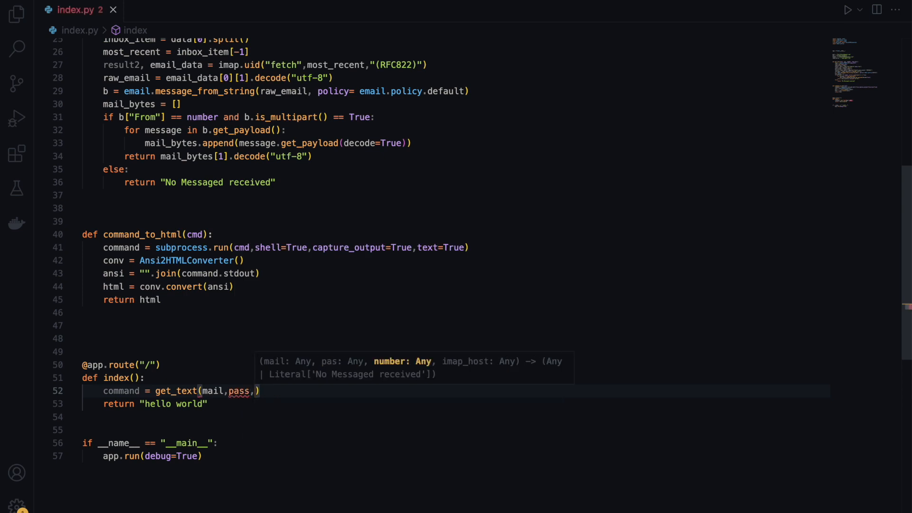
key("Backspace")
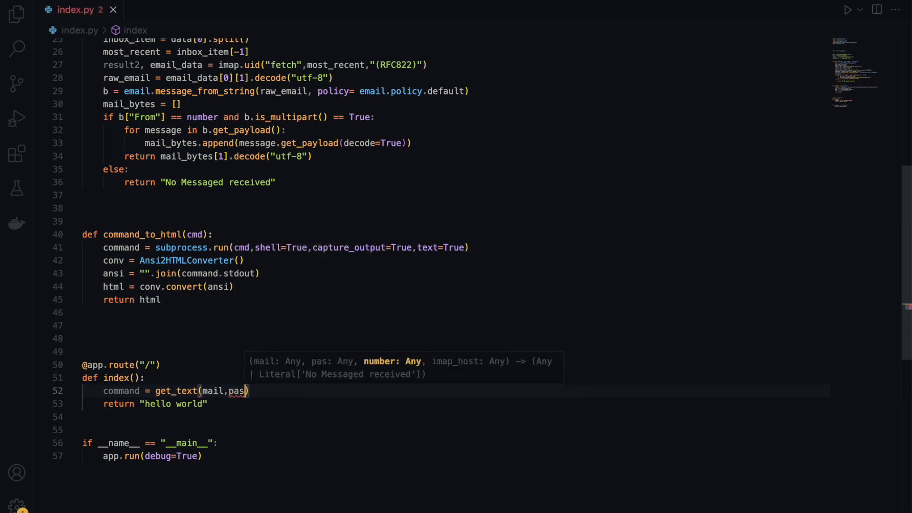
type("number,")
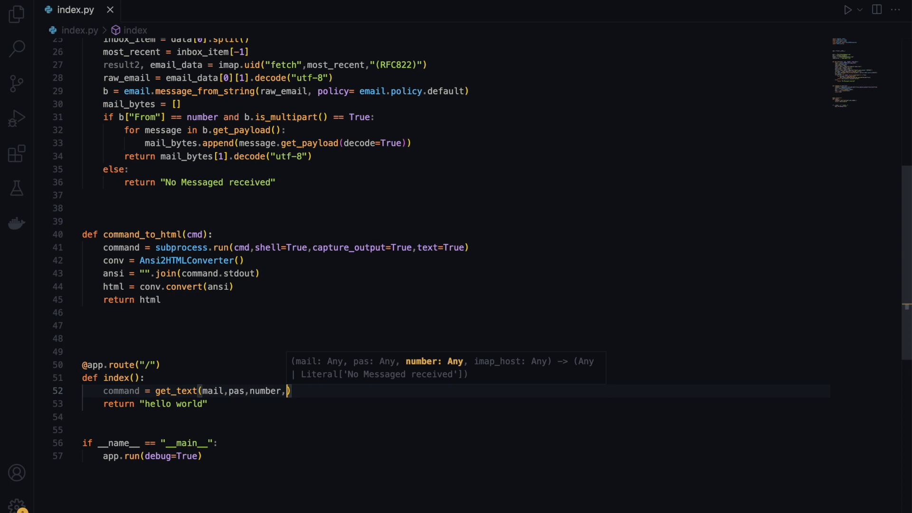
type("erver")
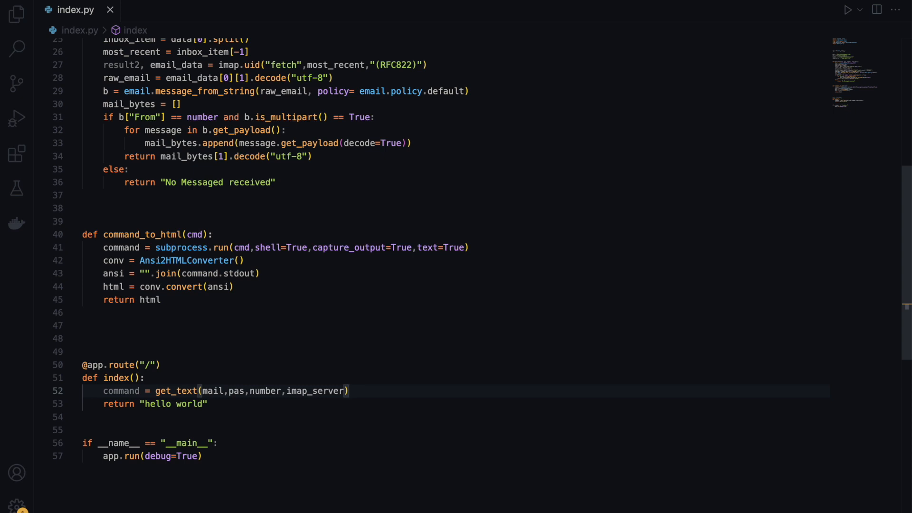
Step: Replace the "hello world" return with return command_to_html(command)
key("Enter")
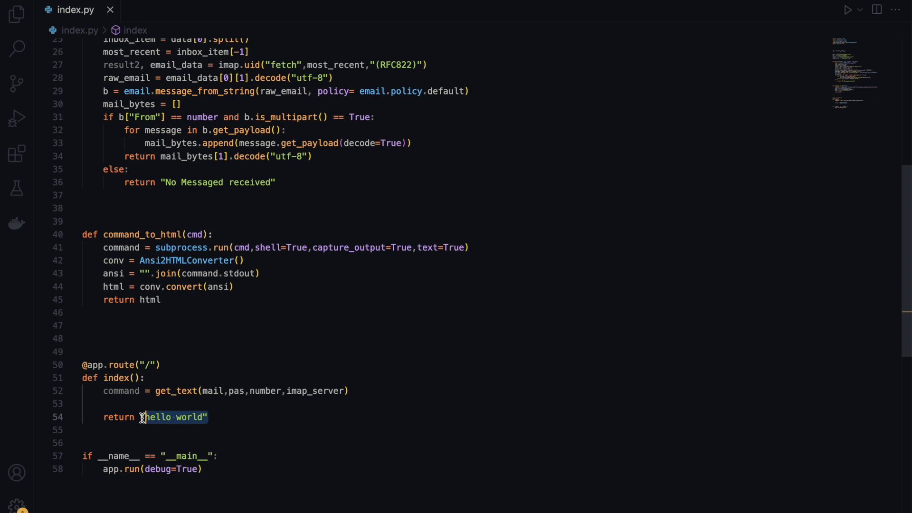
type("comd")
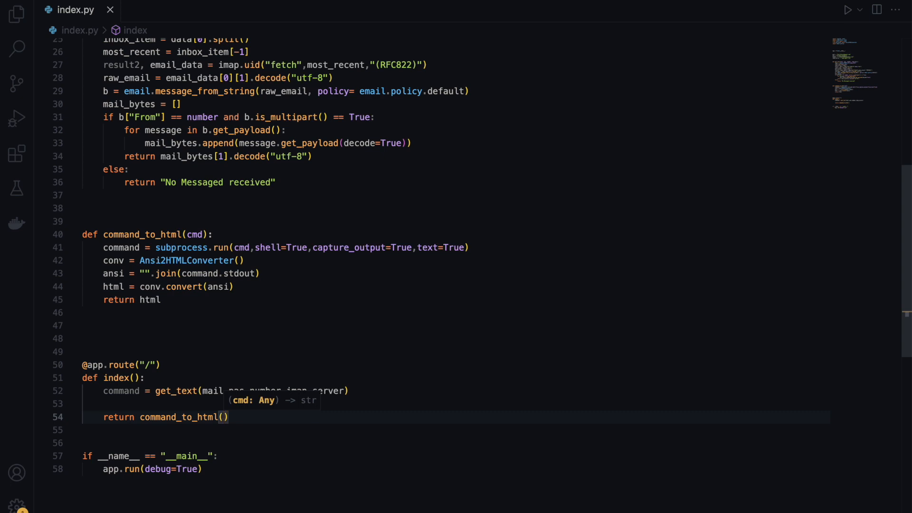
type("command")
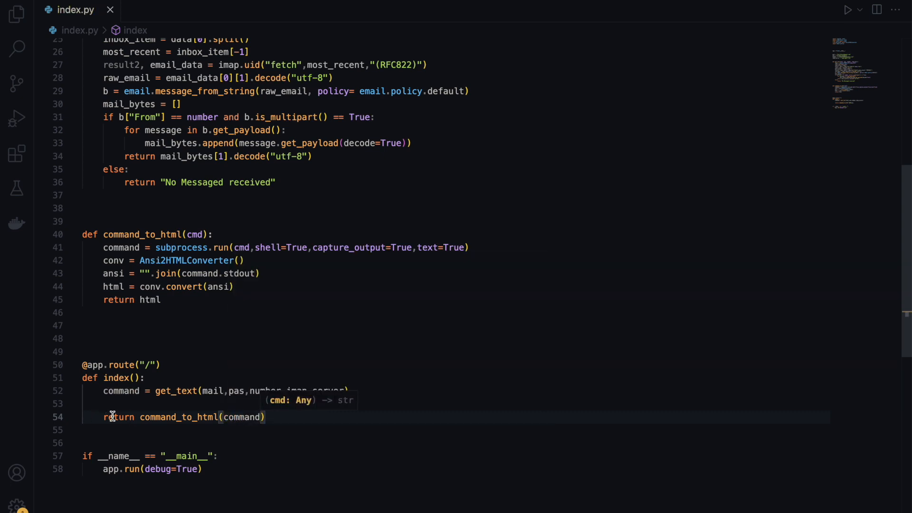
key("Backspace")
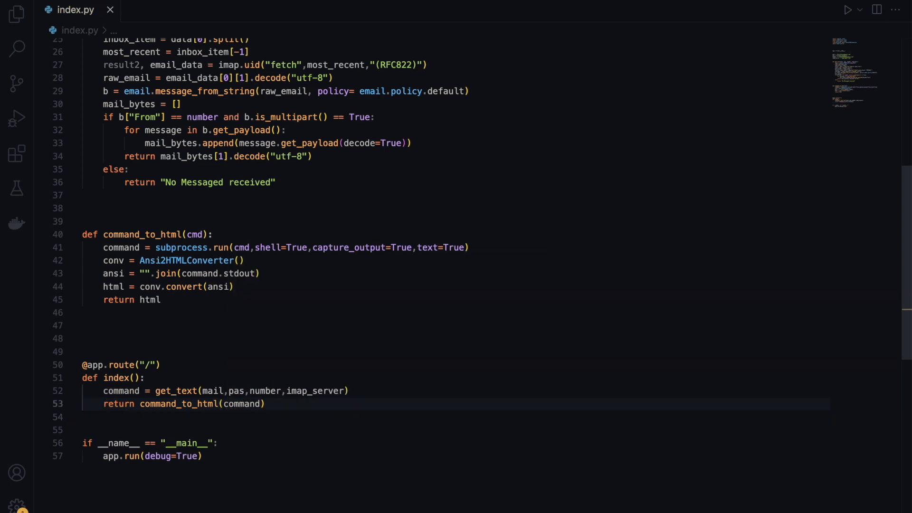
mouse_move(475, 362)
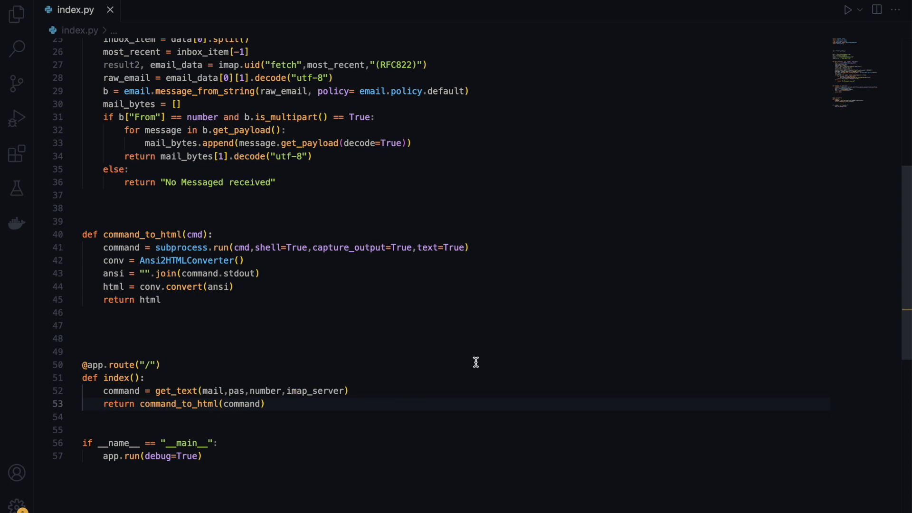
mouse_move(595, 328)
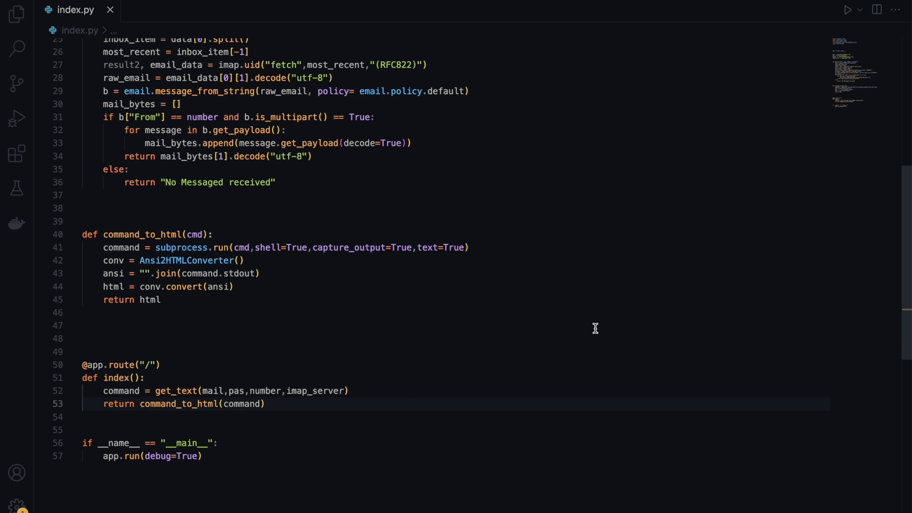
mouse_move(195, 355)
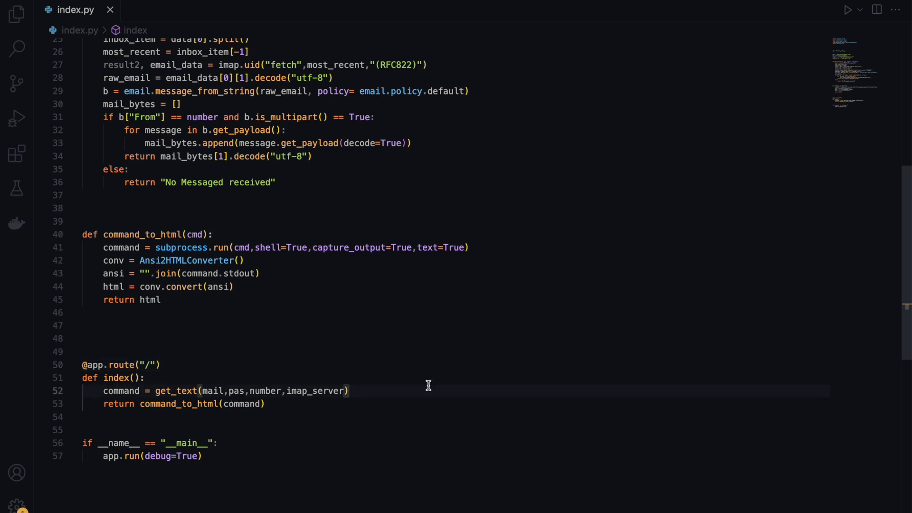
mouse_move(427, 382)
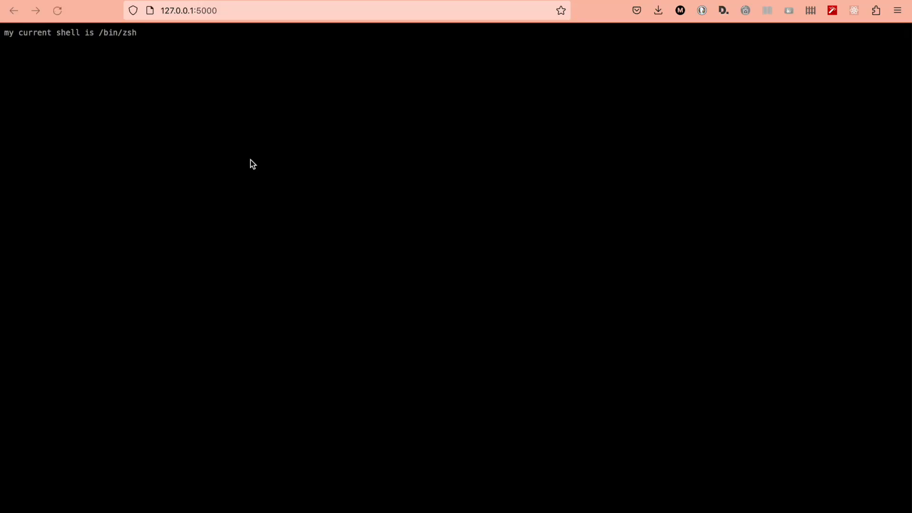
triple_click(67, 34)
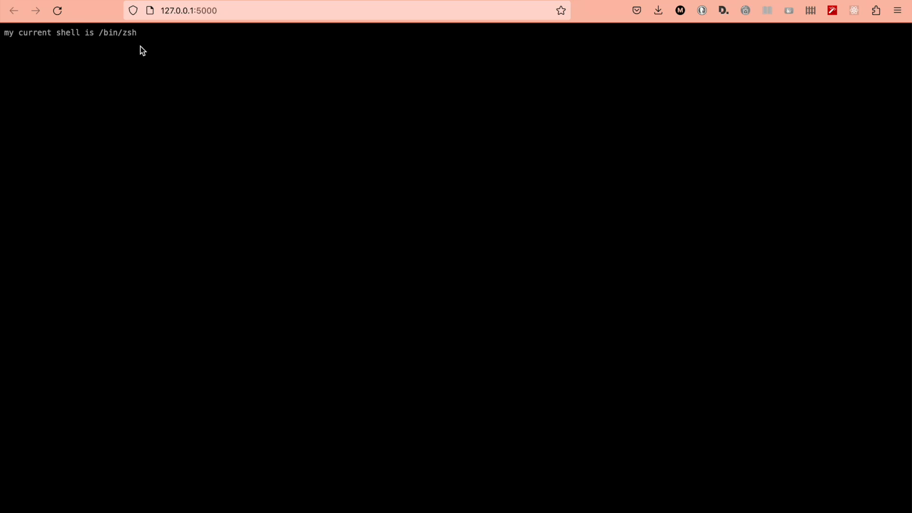
double_click(119, 32)
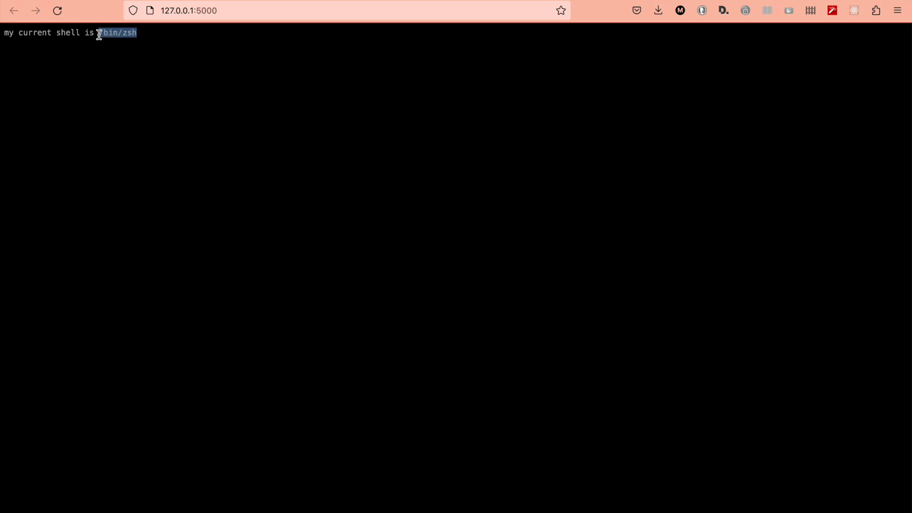
left_click(182, 62)
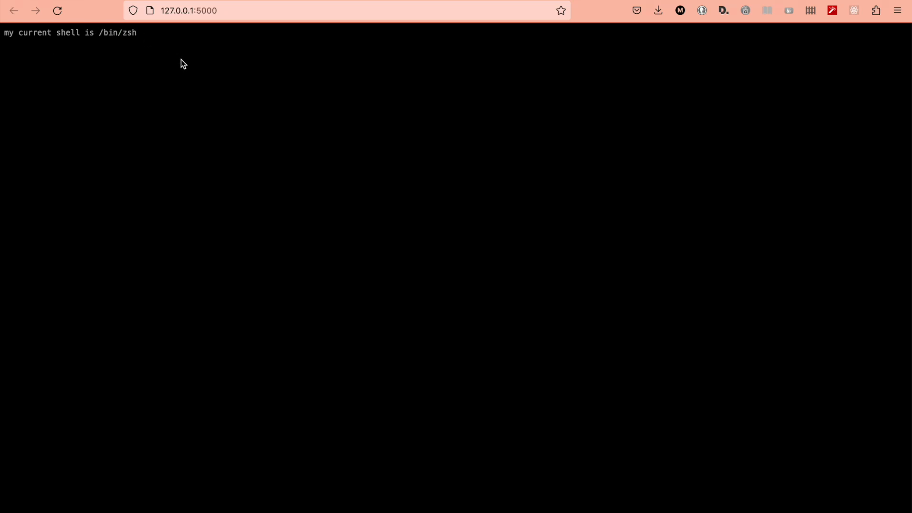
left_click(57, 11)
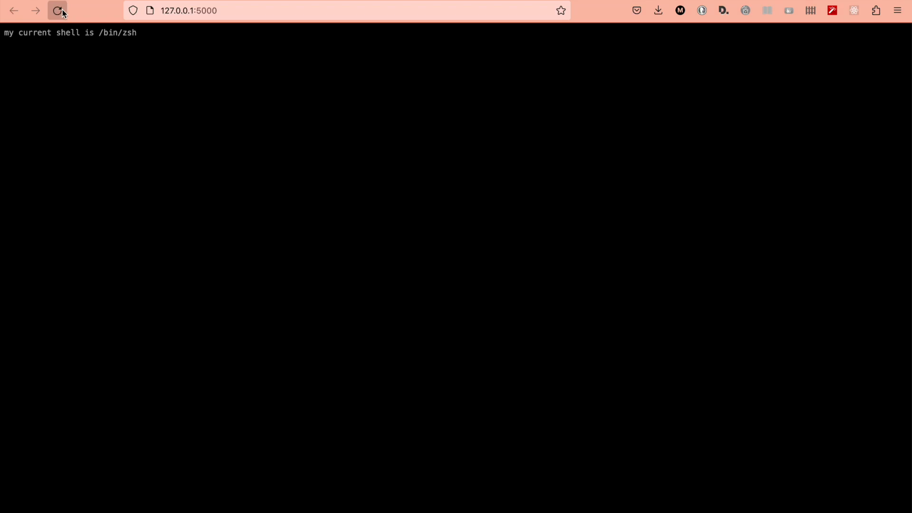
Step: Reload 127.0.0.1:5000 until it shows the process listing from the newly texted command
left_click(57, 11)
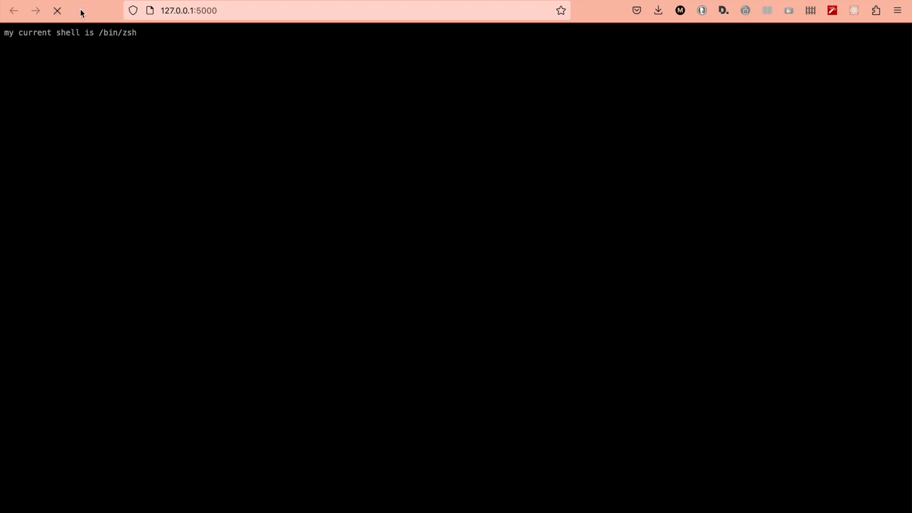
left_click(56, 10)
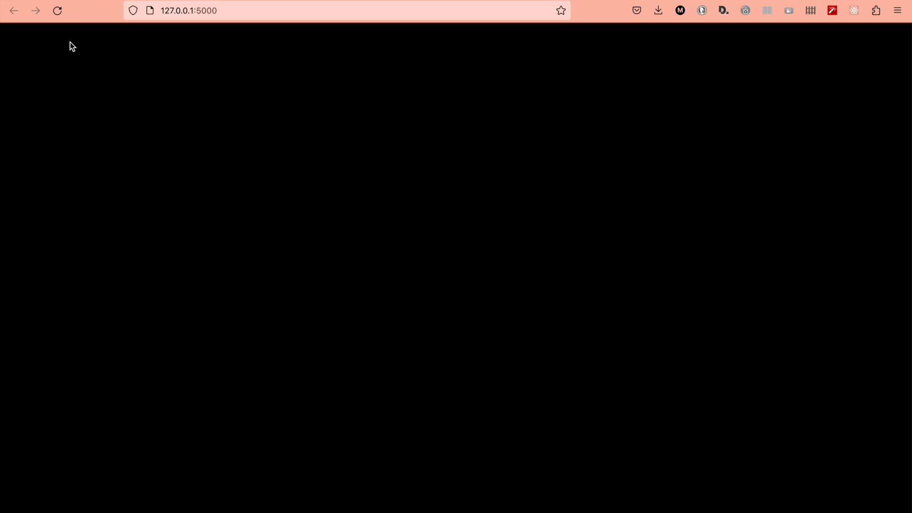
left_click(58, 11)
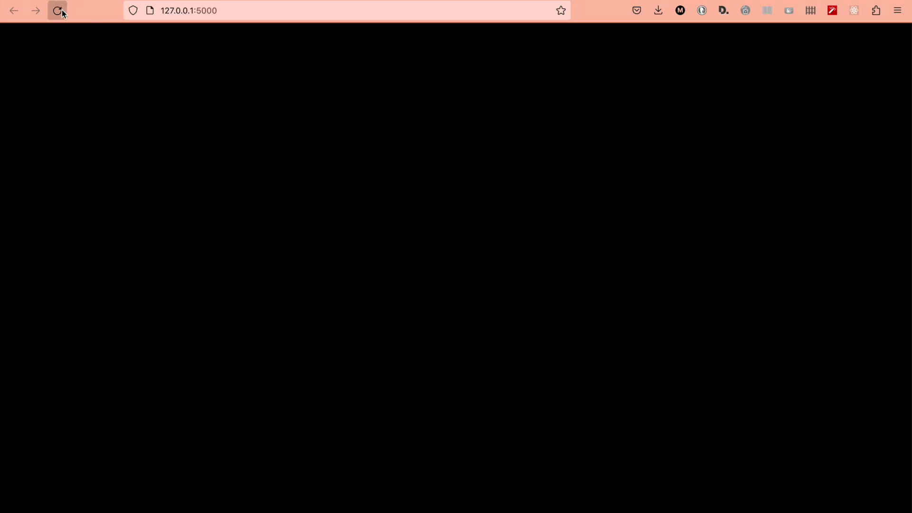
left_click(58, 11)
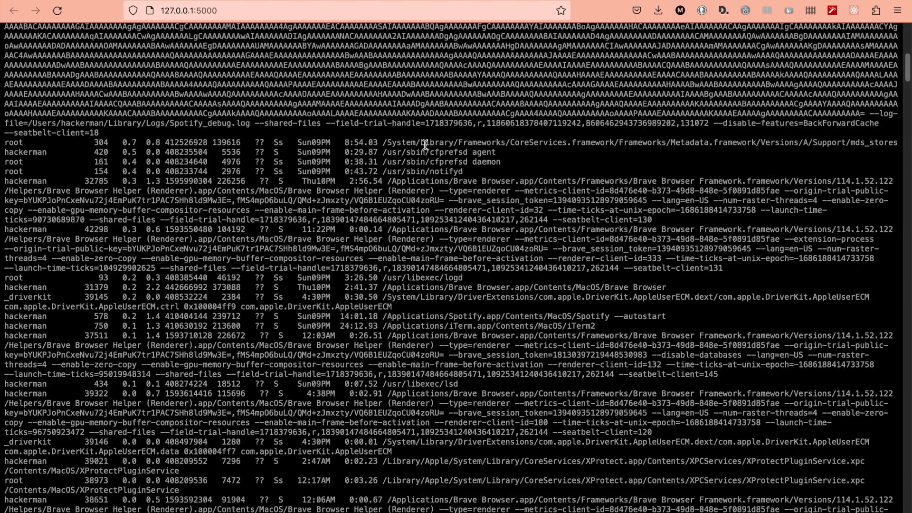
scroll("down", 3)
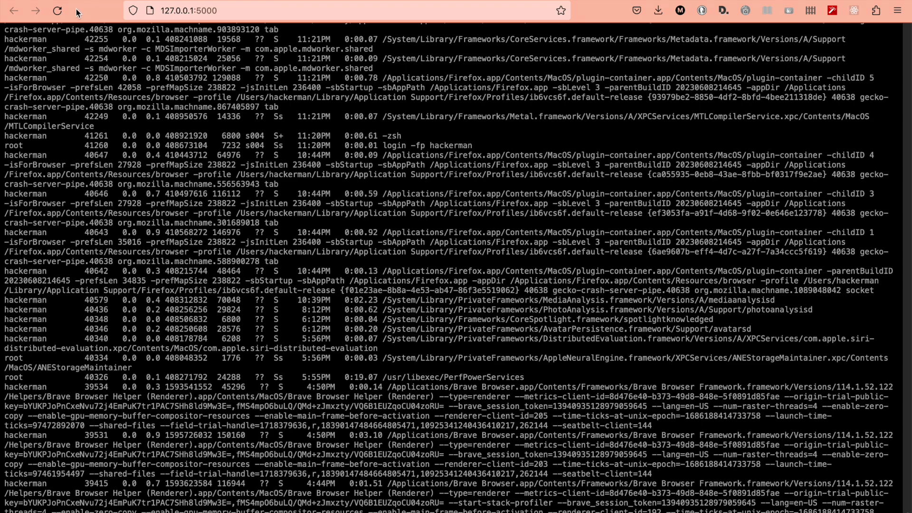
Step: Reload 127.0.0.1:5000 to show raw Google homepage HTML source and scroll through it
left_click(59, 12)
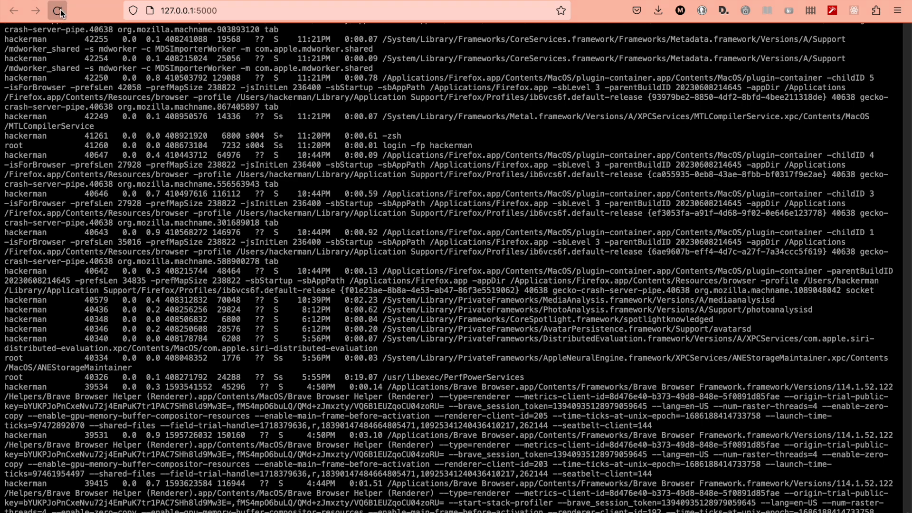
left_click(57, 13)
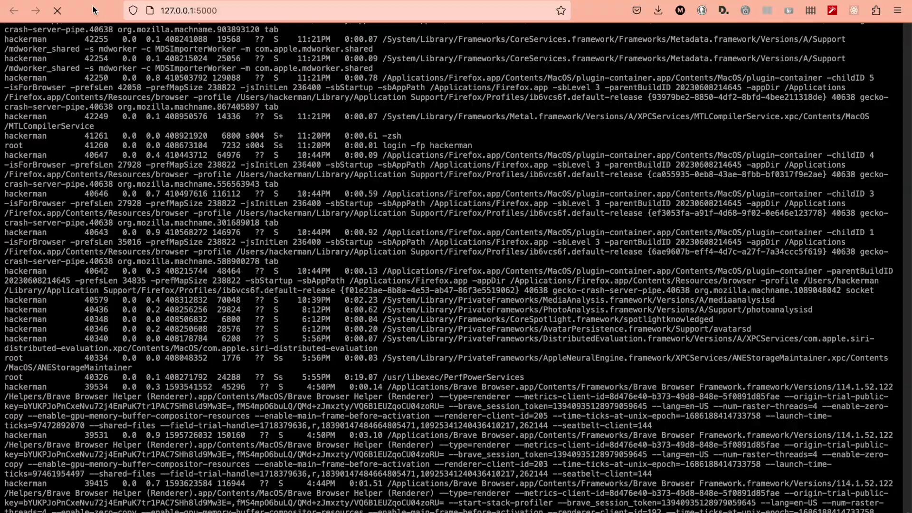
left_click(57, 11)
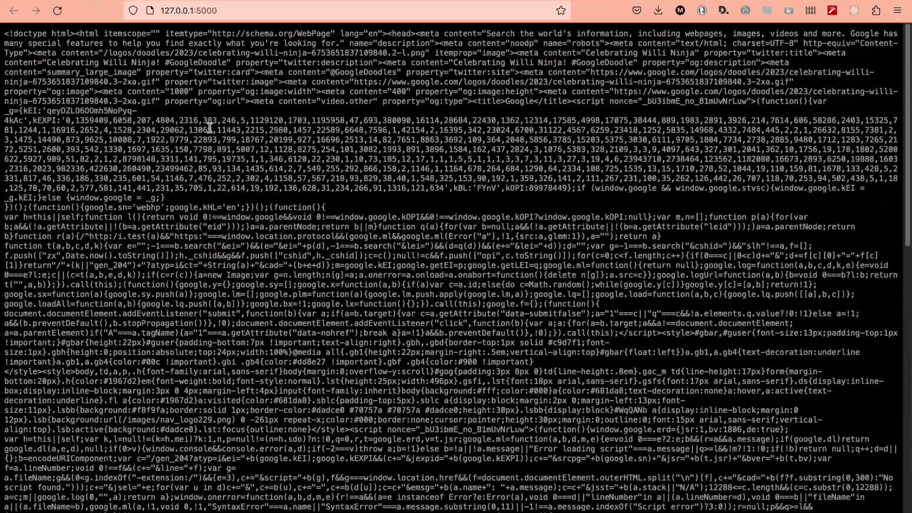
scroll("down", 3)
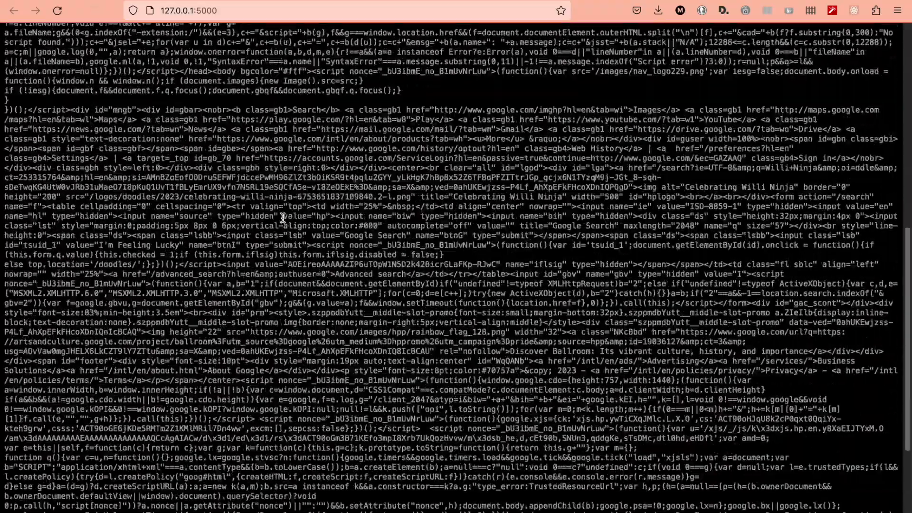
scroll("down", 3)
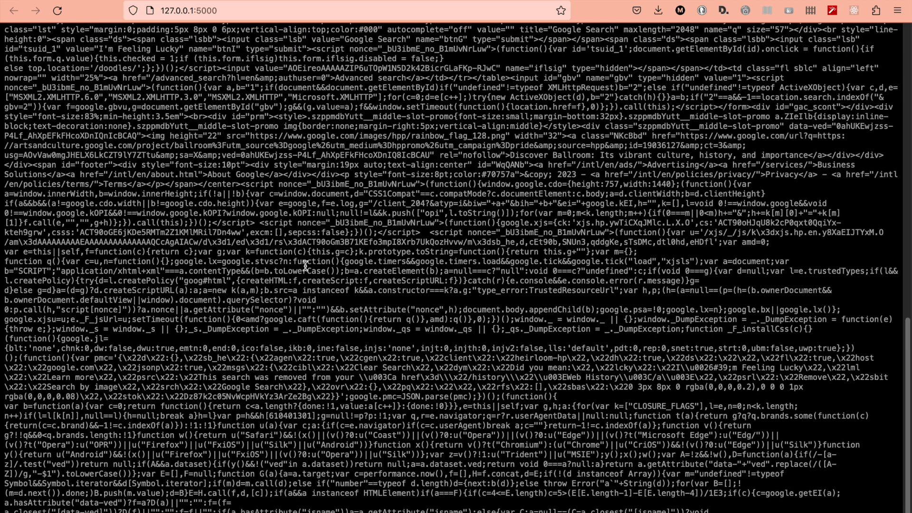